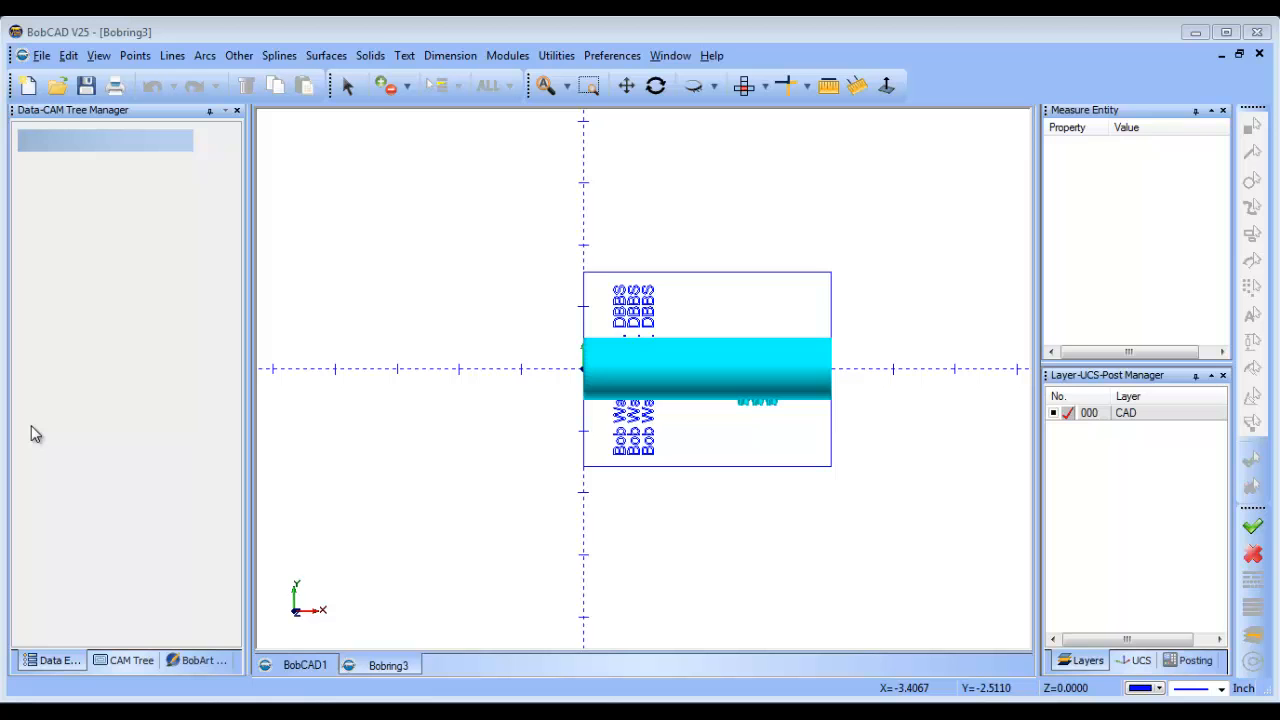
{"action": "mouse_move", "coordinate": [716, 460]}
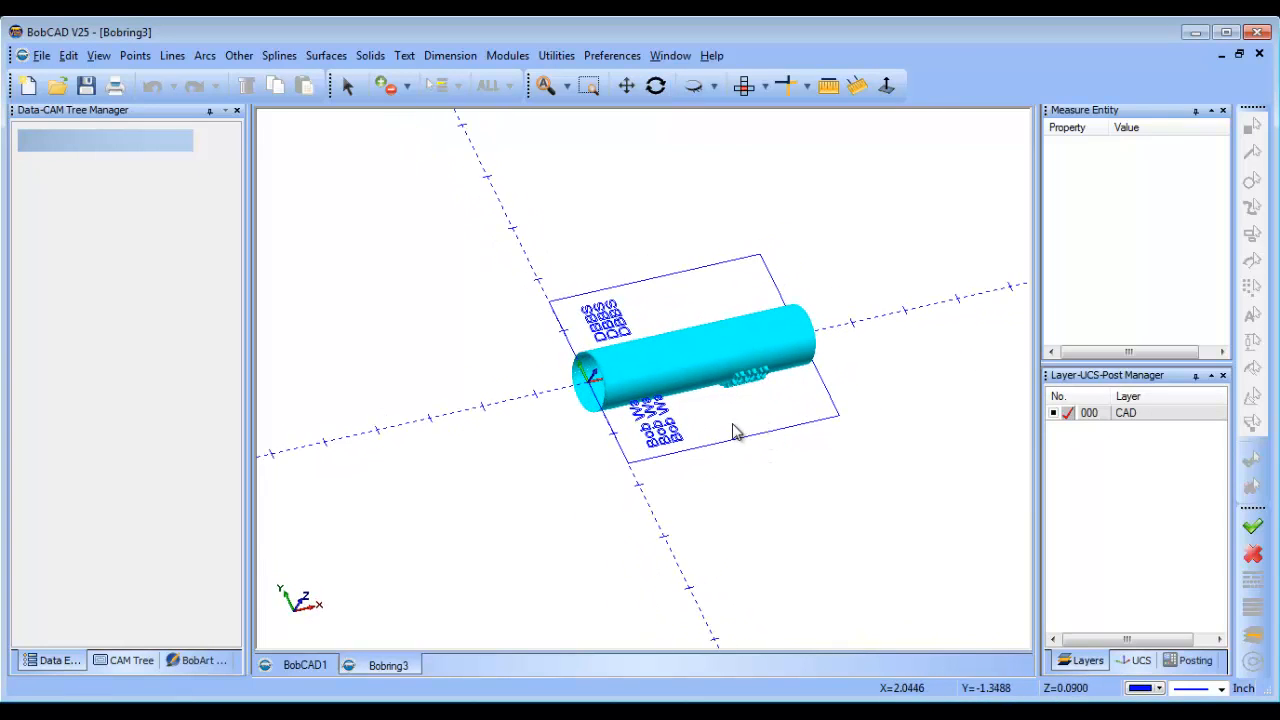
Step: Orbit the model to inspect the raised text on the cylinder from several sides and its end
{"action": "left_click_drag", "start_coordinate": [736, 430], "coordinate": [744, 330]}
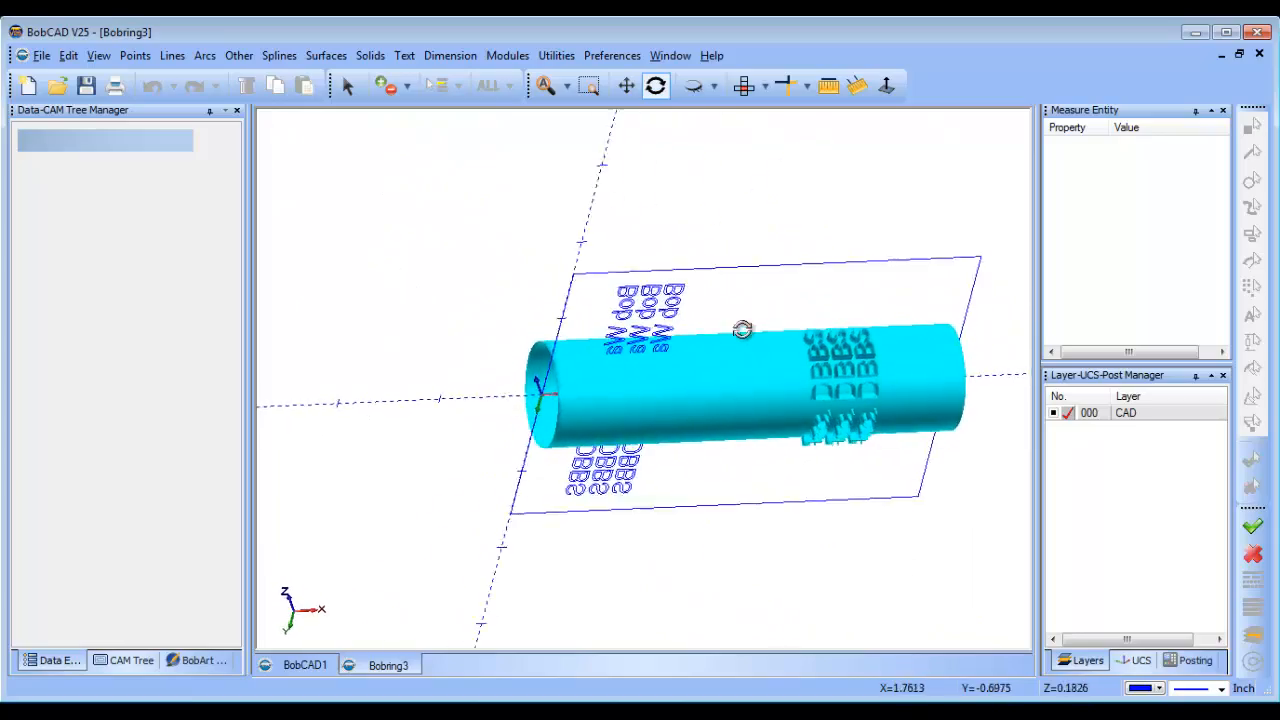
{"action": "left_click_drag", "start_coordinate": [744, 330], "coordinate": [796, 444]}
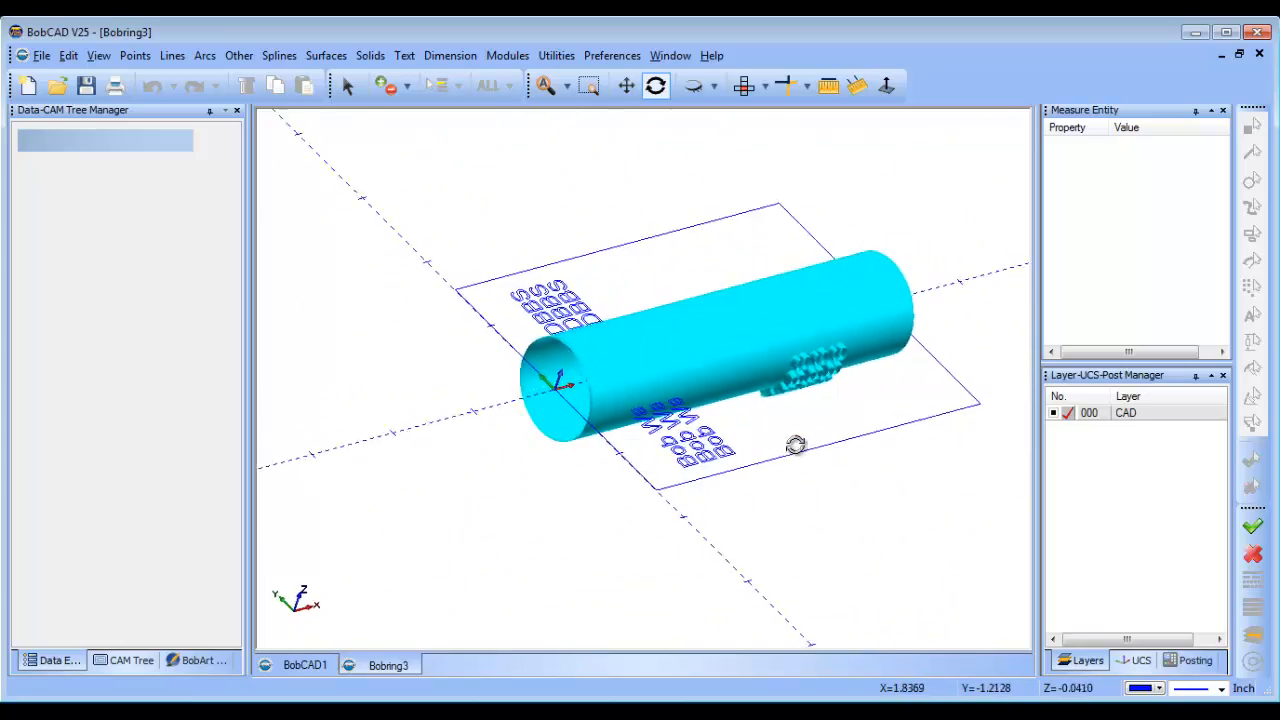
{"action": "left_click_drag", "start_coordinate": [796, 444], "coordinate": [700, 452]}
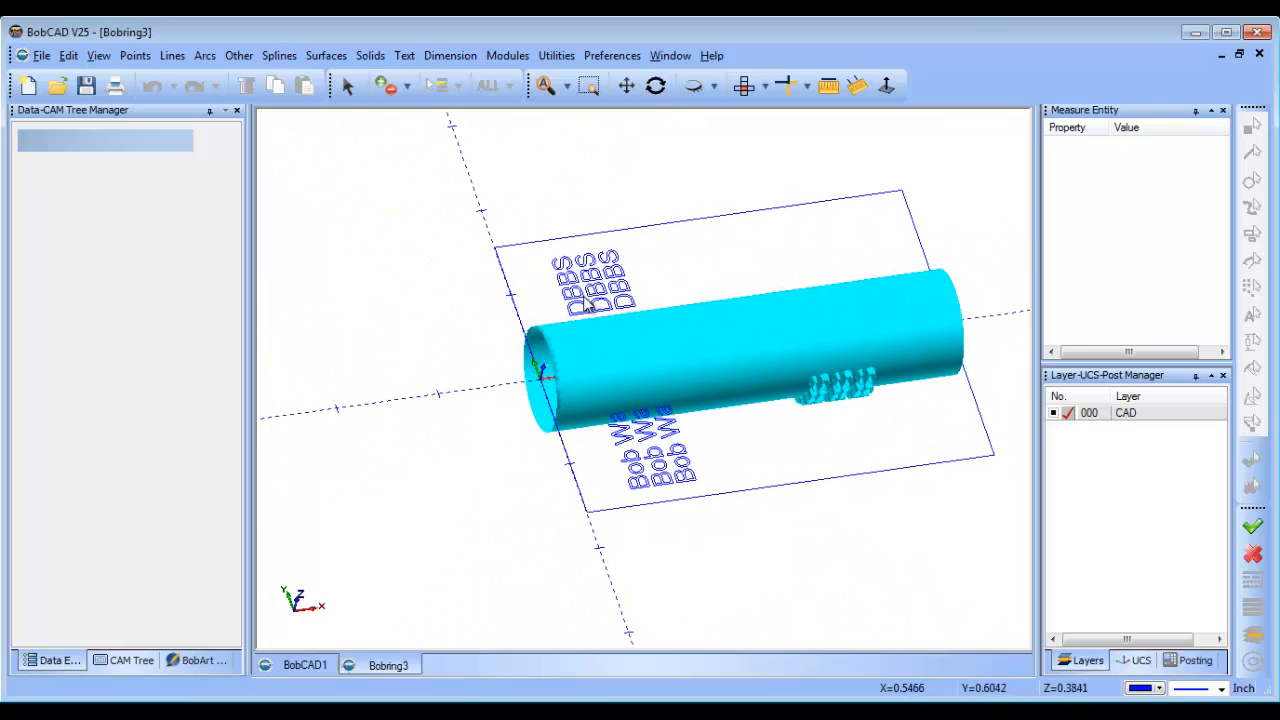
{"action": "mouse_move", "coordinate": [856, 410]}
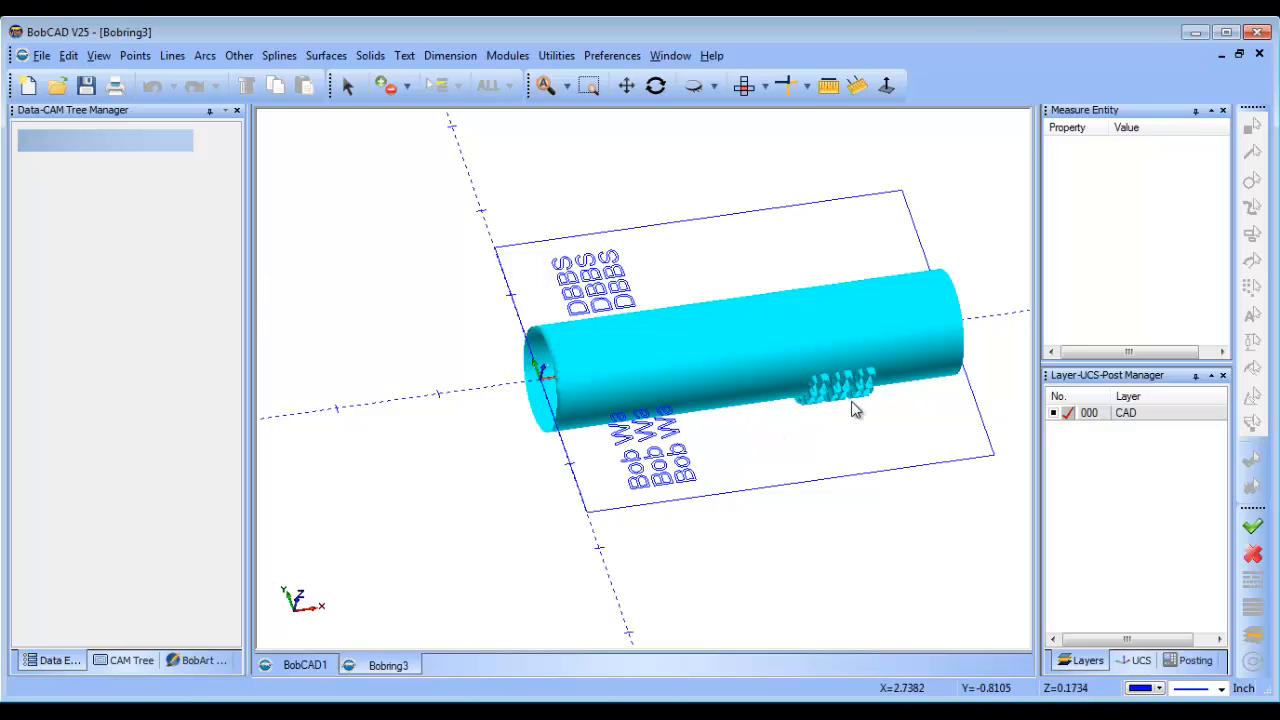
{"action": "left_click_drag", "start_coordinate": [856, 410], "coordinate": [868, 430]}
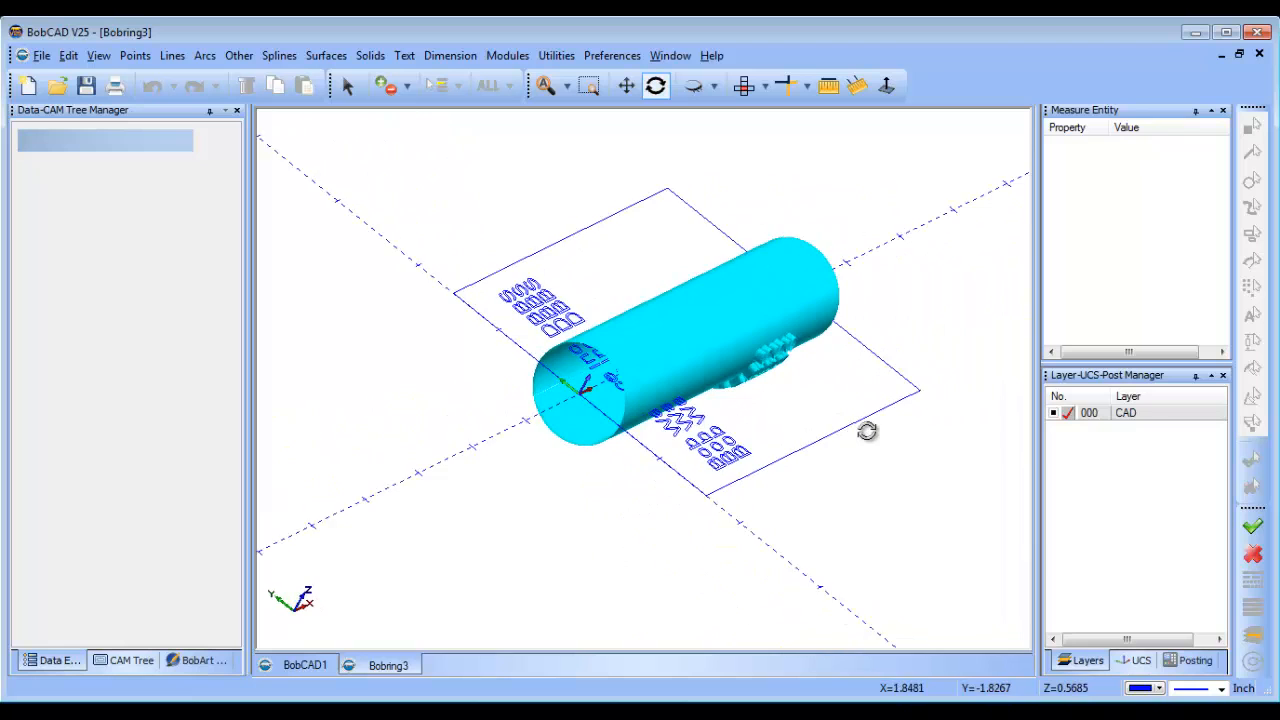
{"action": "left_click_drag", "start_coordinate": [868, 432], "coordinate": [836, 436]}
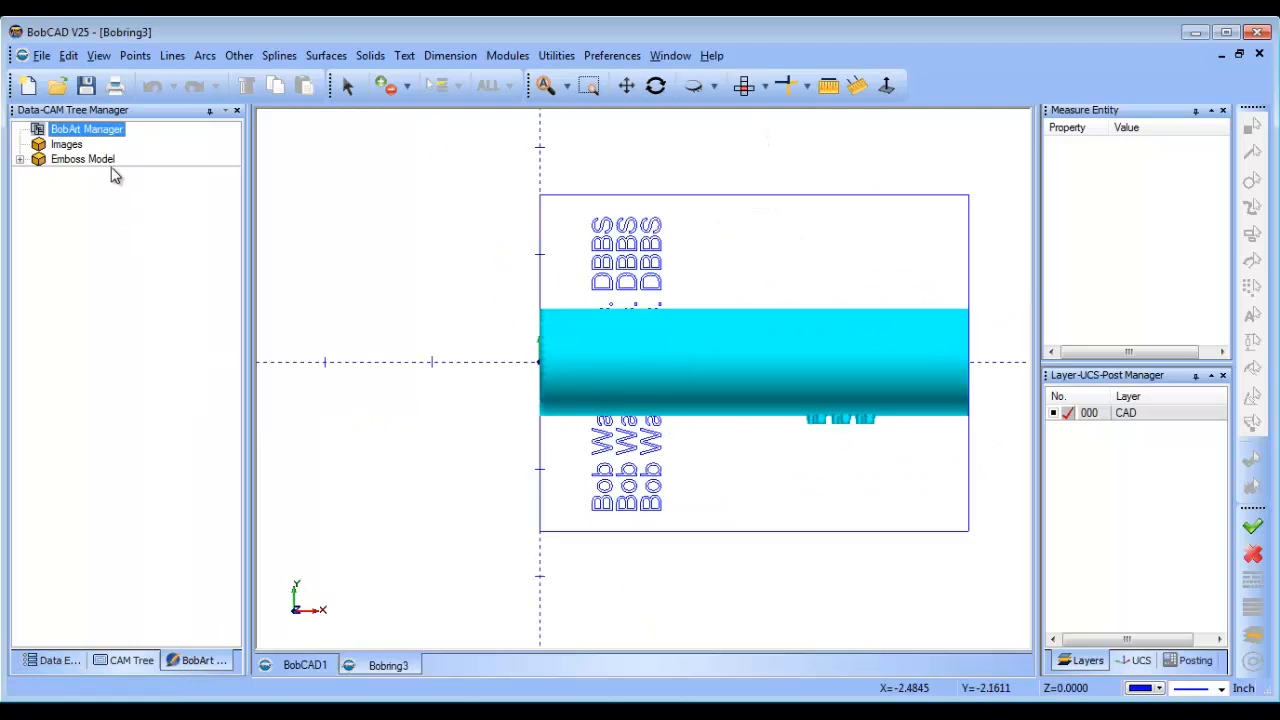
Step: Turn off Wrap Model in the emboss Stock Parameters so the stock shows as a flat rectangle
{"action": "right_click", "coordinate": [84, 160]}
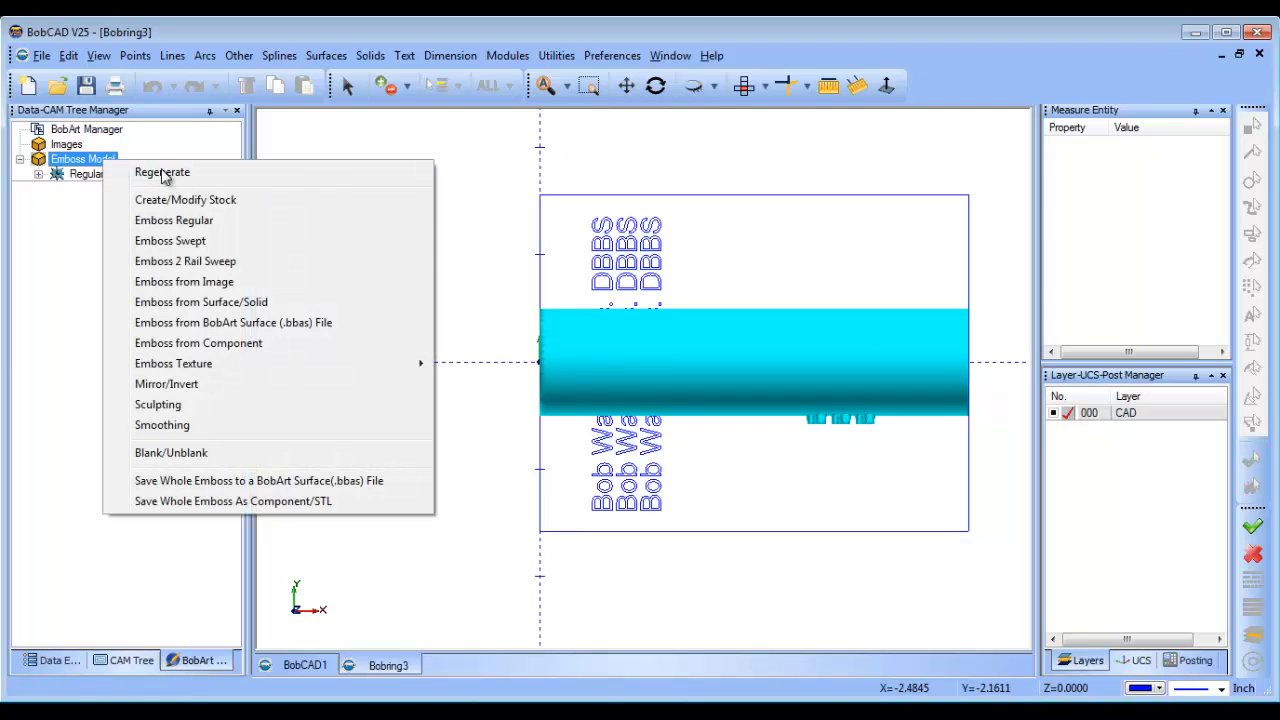
{"action": "left_click", "coordinate": [184, 200]}
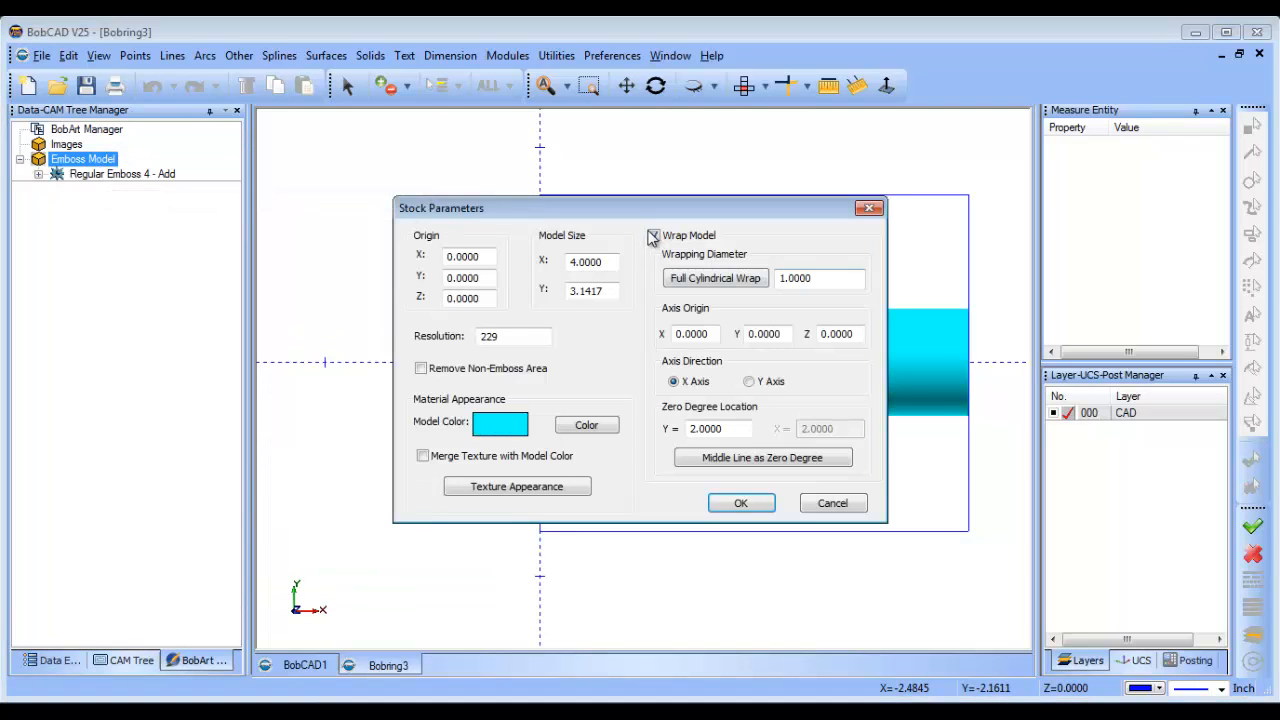
{"action": "left_click", "coordinate": [740, 504]}
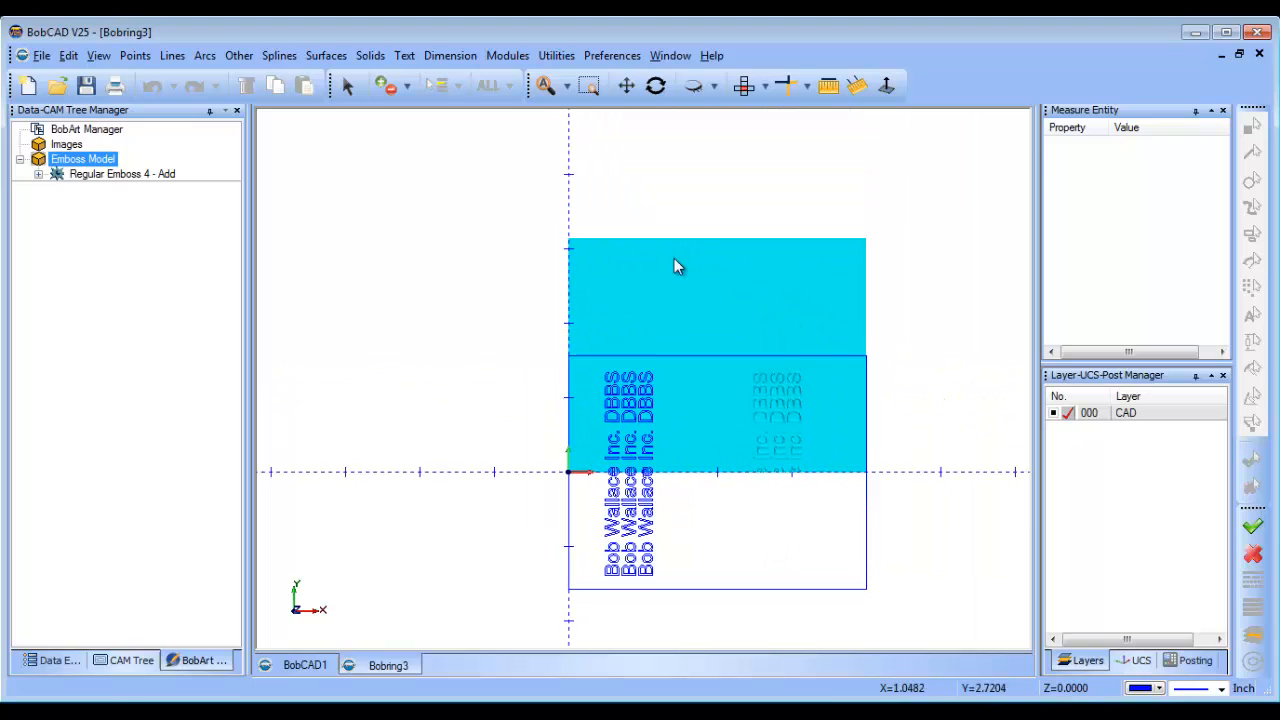
{"action": "mouse_move", "coordinate": [710, 512]}
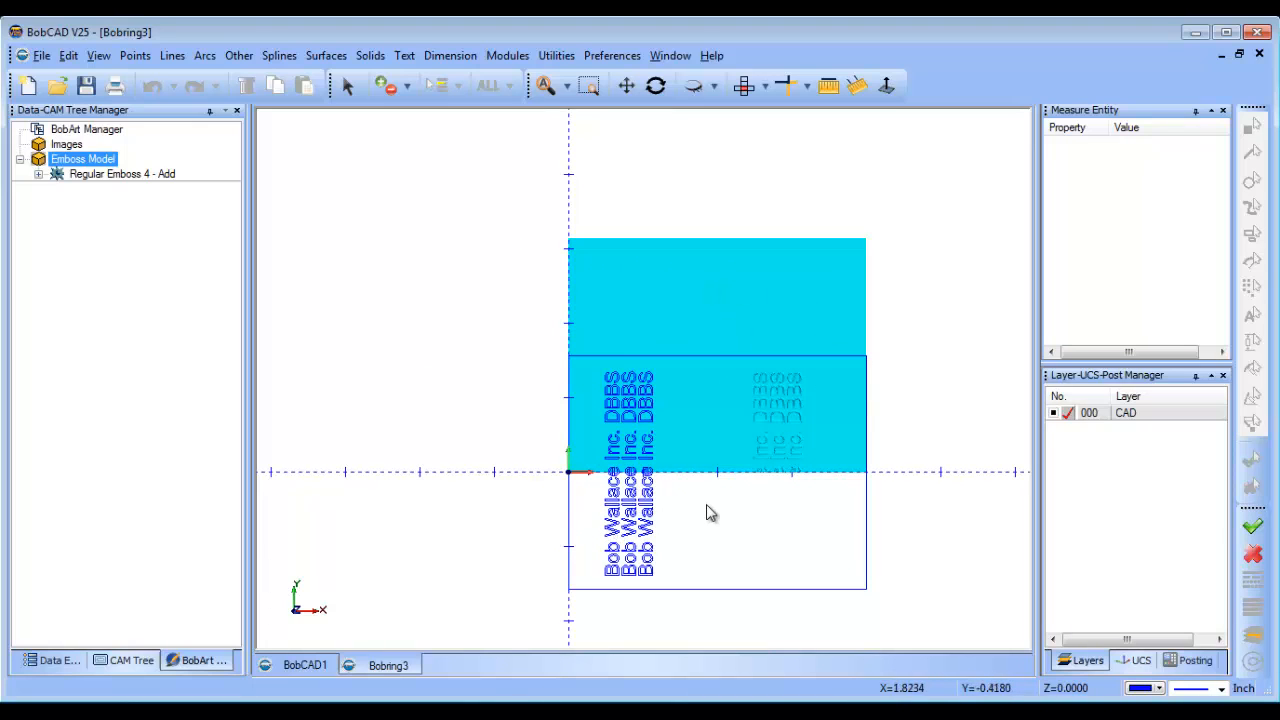
{"action": "mouse_move", "coordinate": [678, 524]}
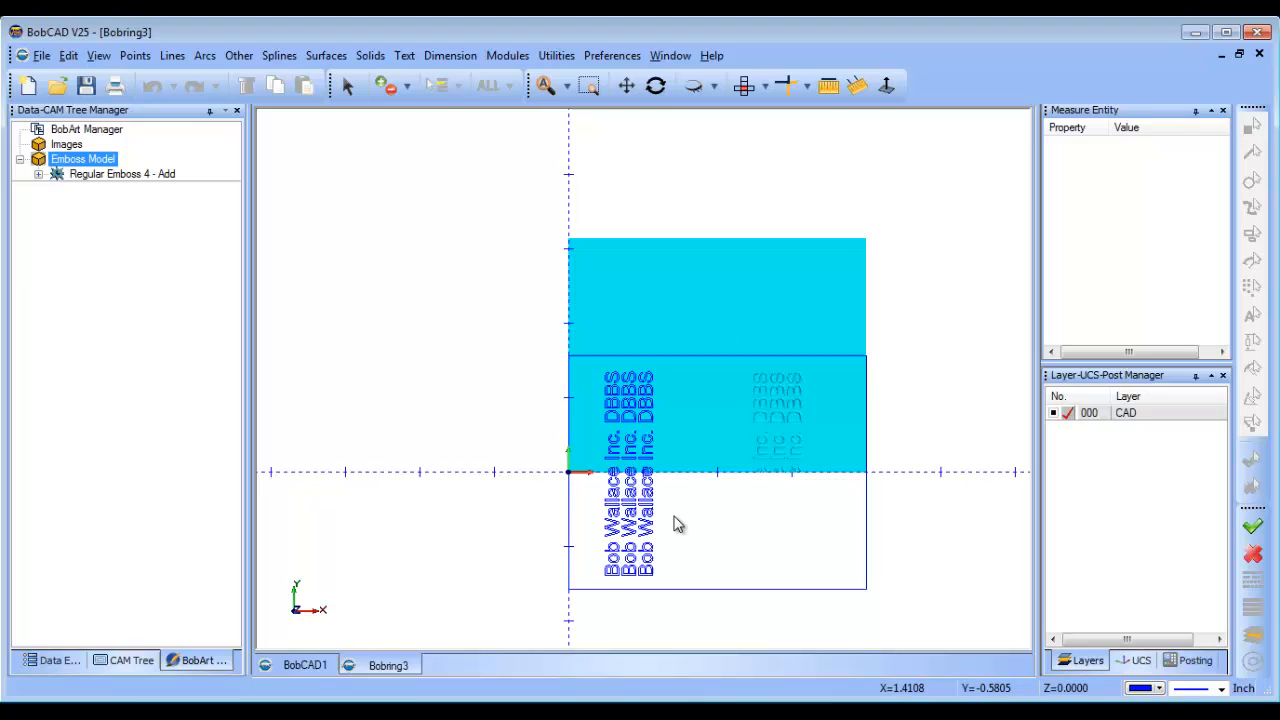
{"action": "mouse_move", "coordinate": [818, 340]}
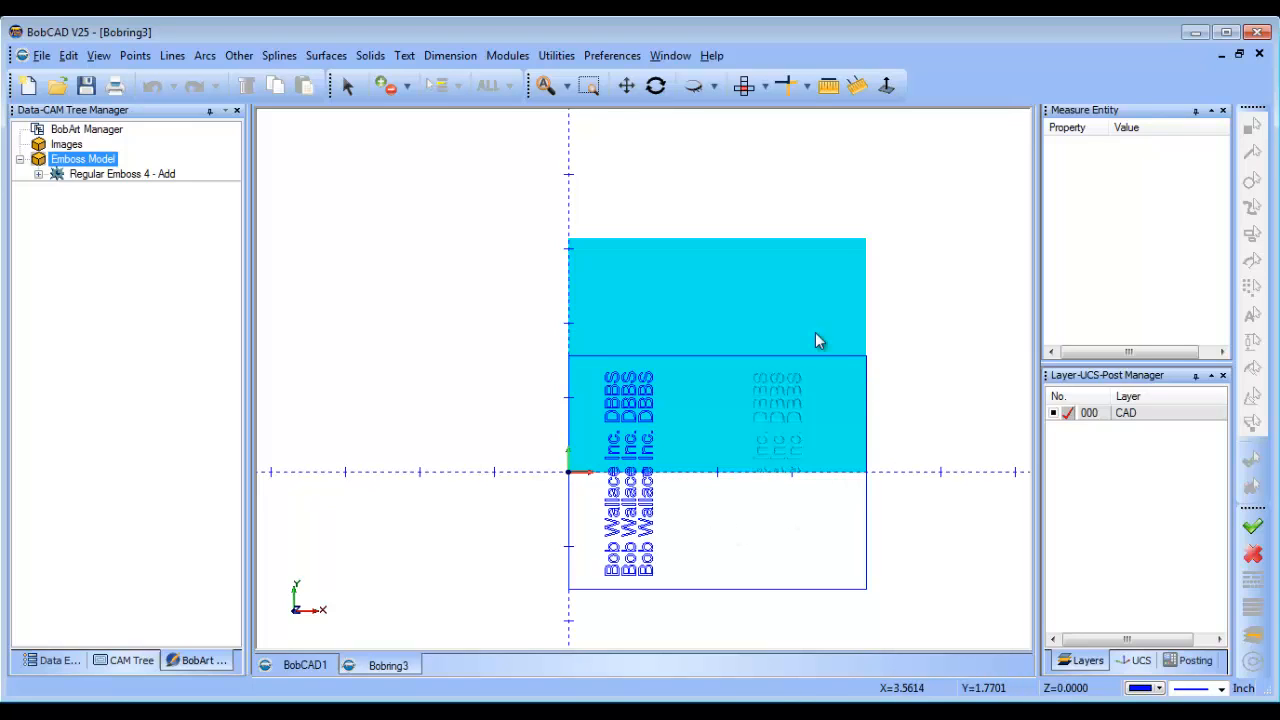
{"action": "mouse_move", "coordinate": [568, 530]}
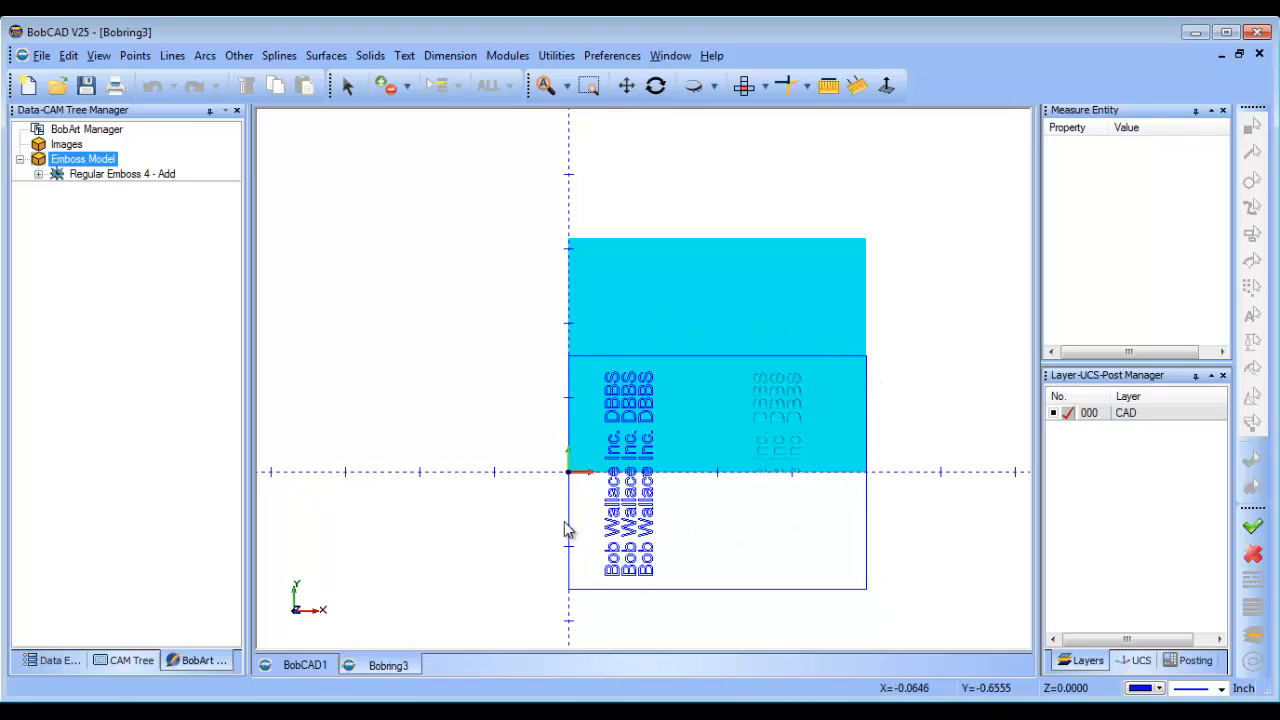
{"action": "mouse_move", "coordinate": [600, 504]}
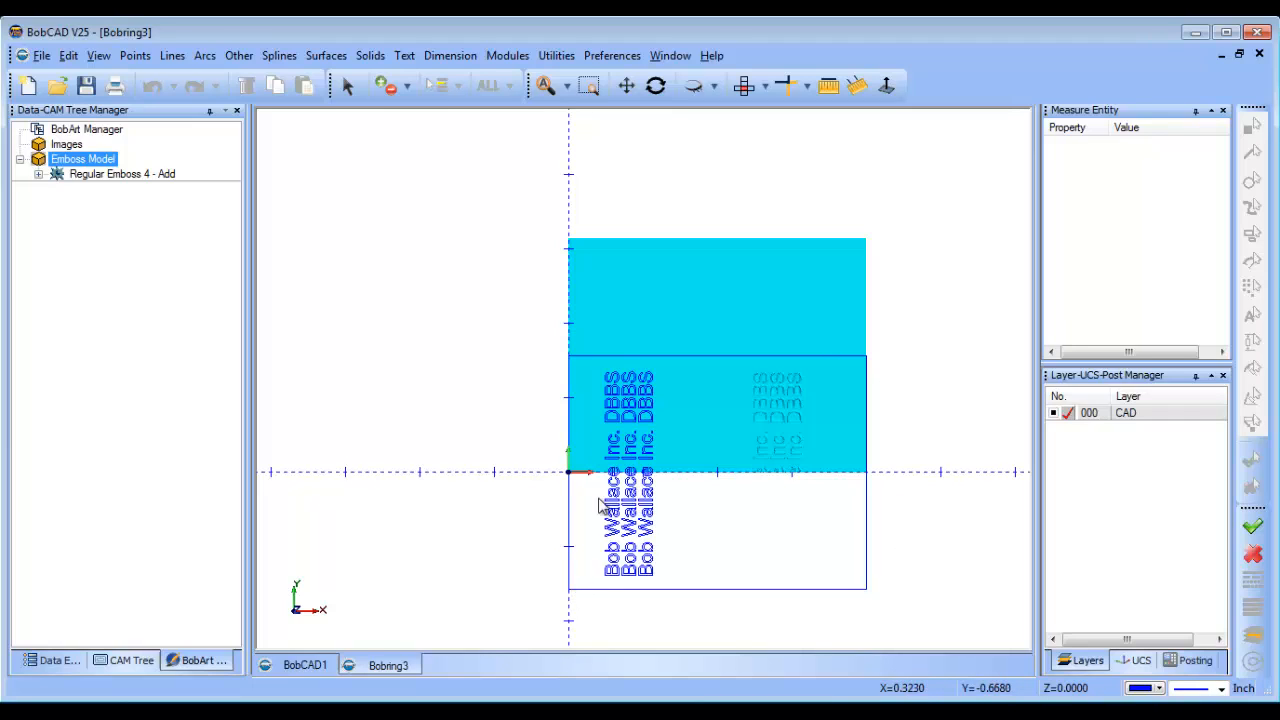
{"action": "mouse_move", "coordinate": [572, 478]}
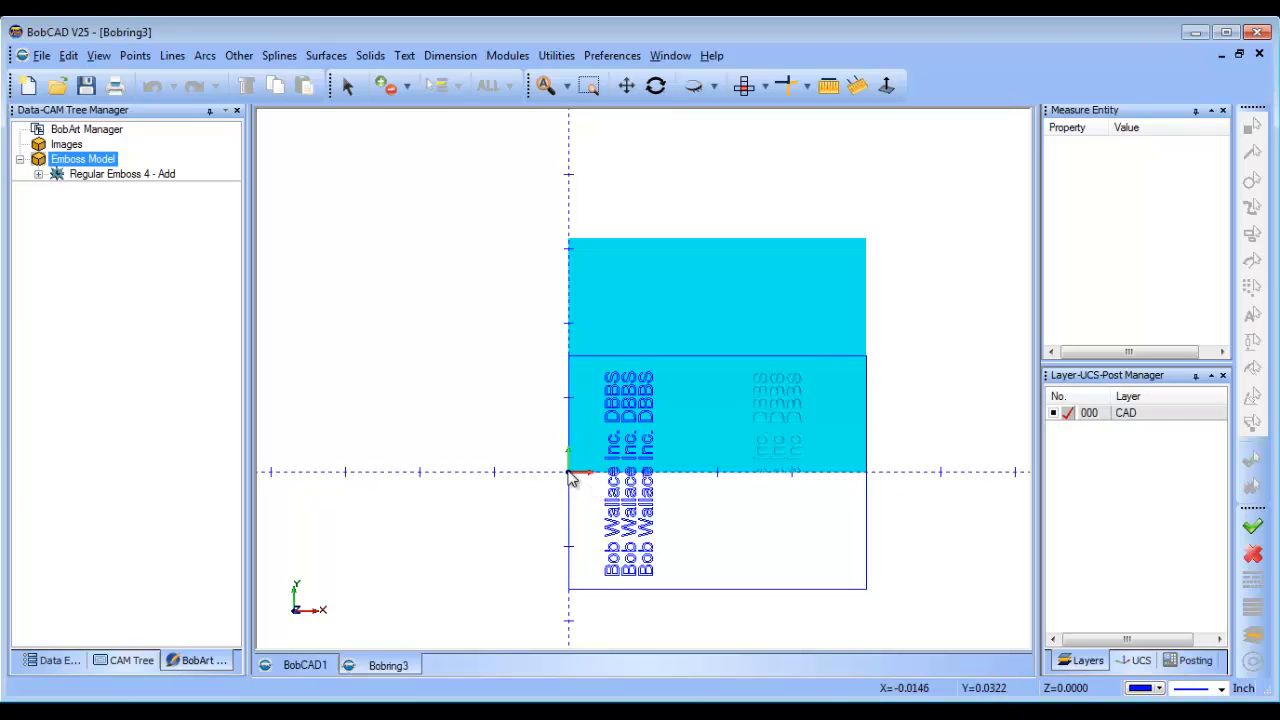
{"action": "mouse_move", "coordinate": [638, 362]}
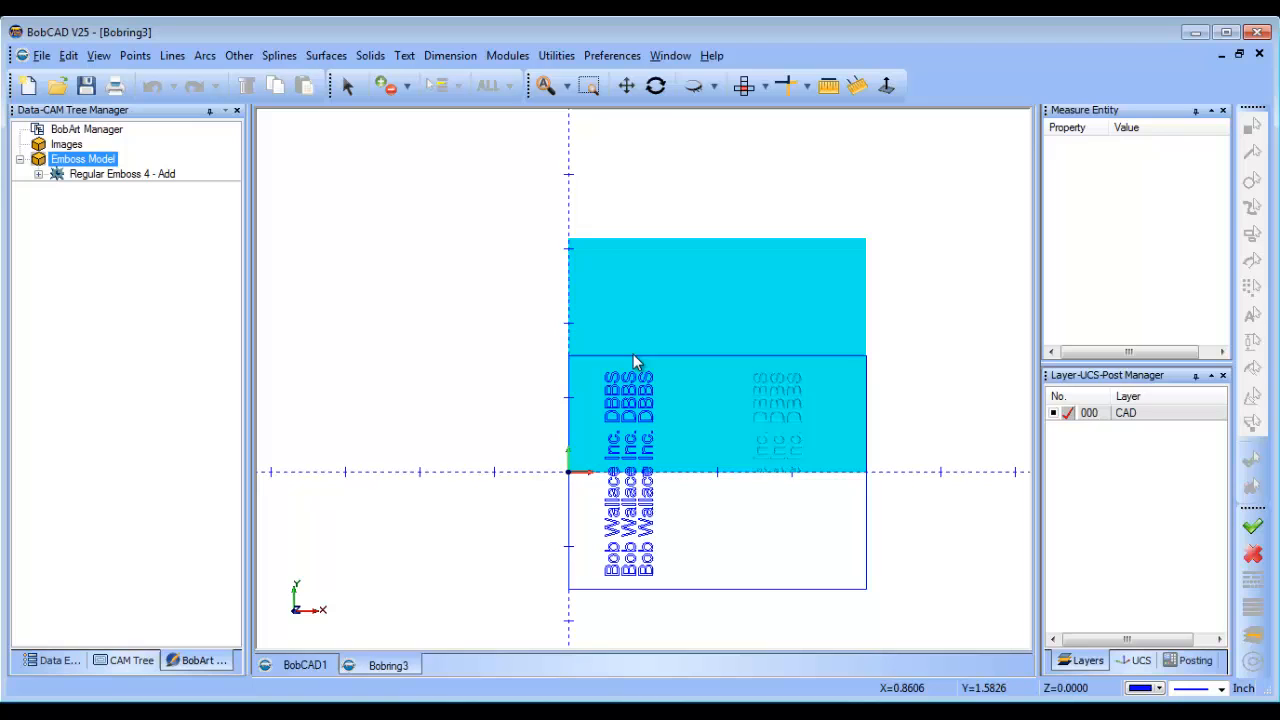
Step: Translate the Bob Wallace Inc. text and border from the border's bottom-left corner onto the flat stock
{"action": "left_click", "coordinate": [556, 56]}
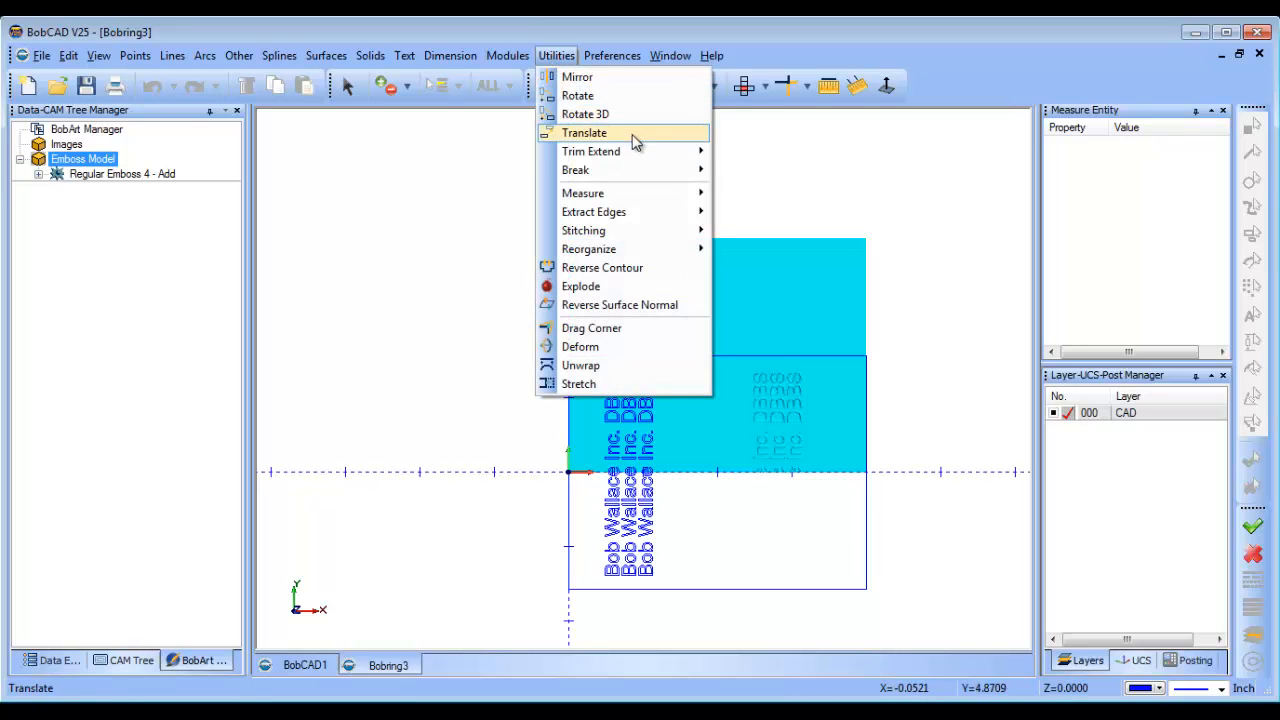
{"action": "left_click", "coordinate": [584, 132]}
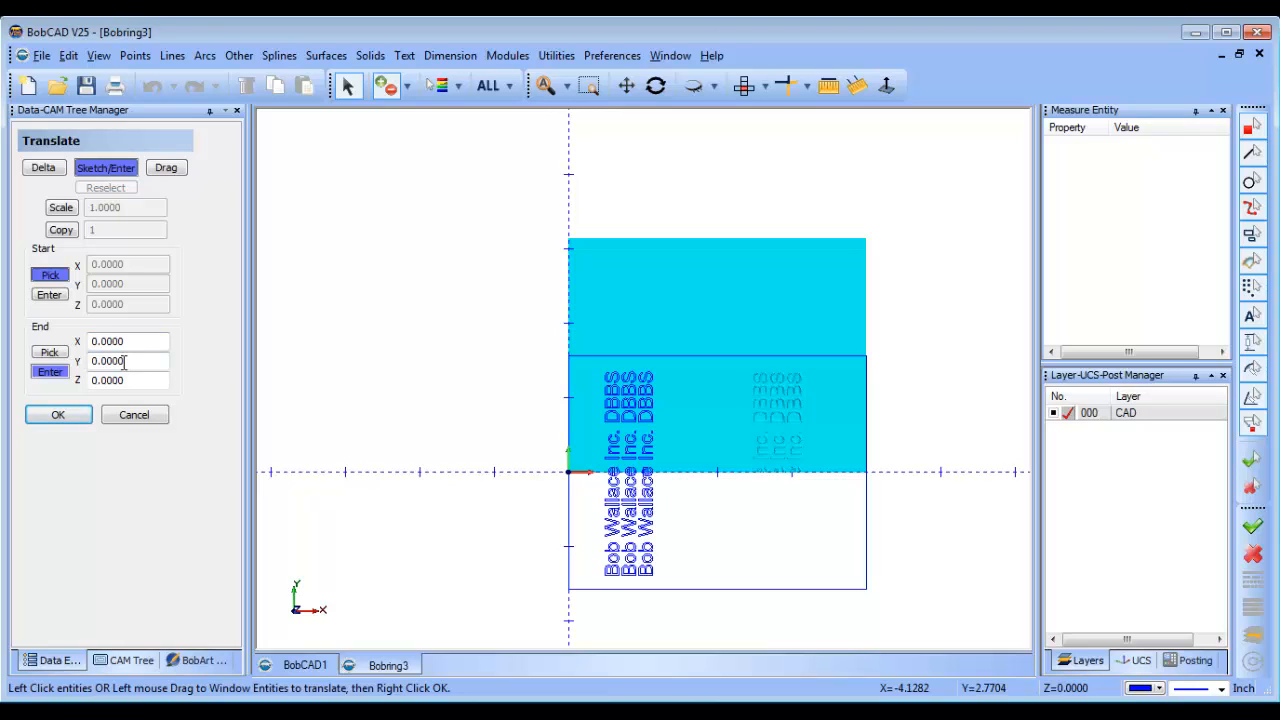
{"action": "left_click_drag", "start_coordinate": [530, 318], "coordinate": [670, 456]}
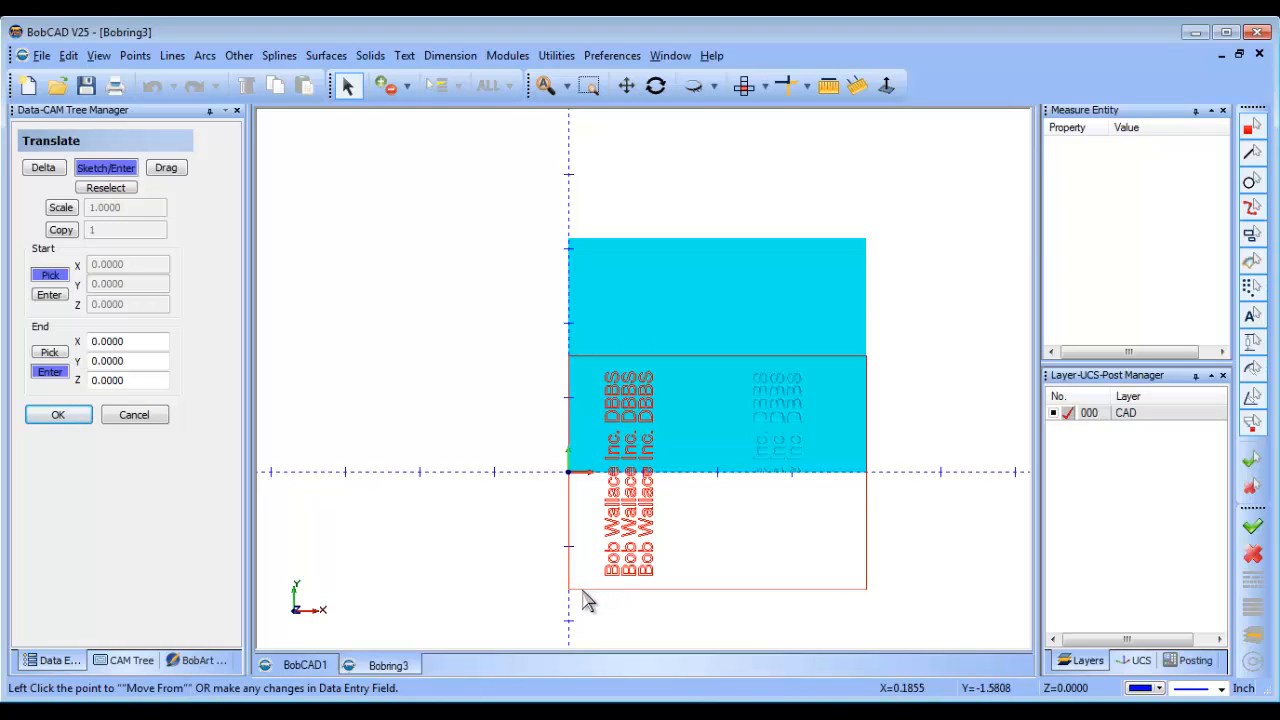
{"action": "left_click", "coordinate": [568, 588]}
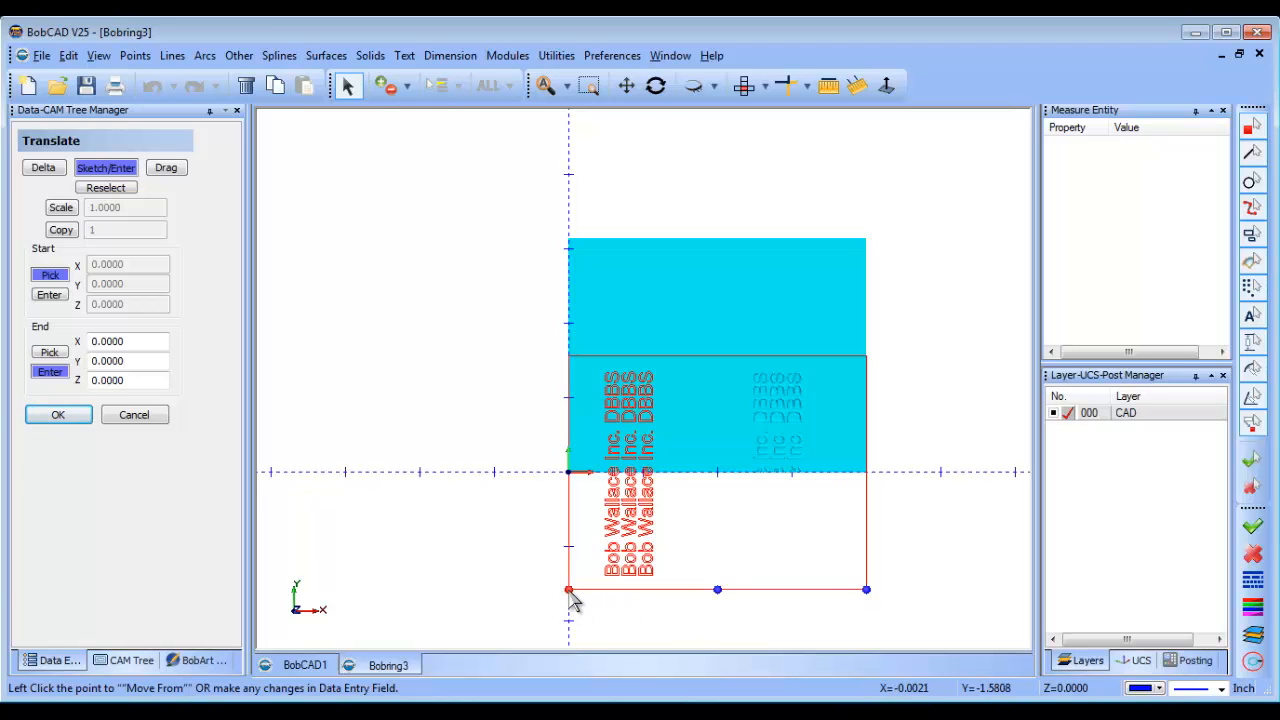
{"action": "right_click", "coordinate": [572, 596]}
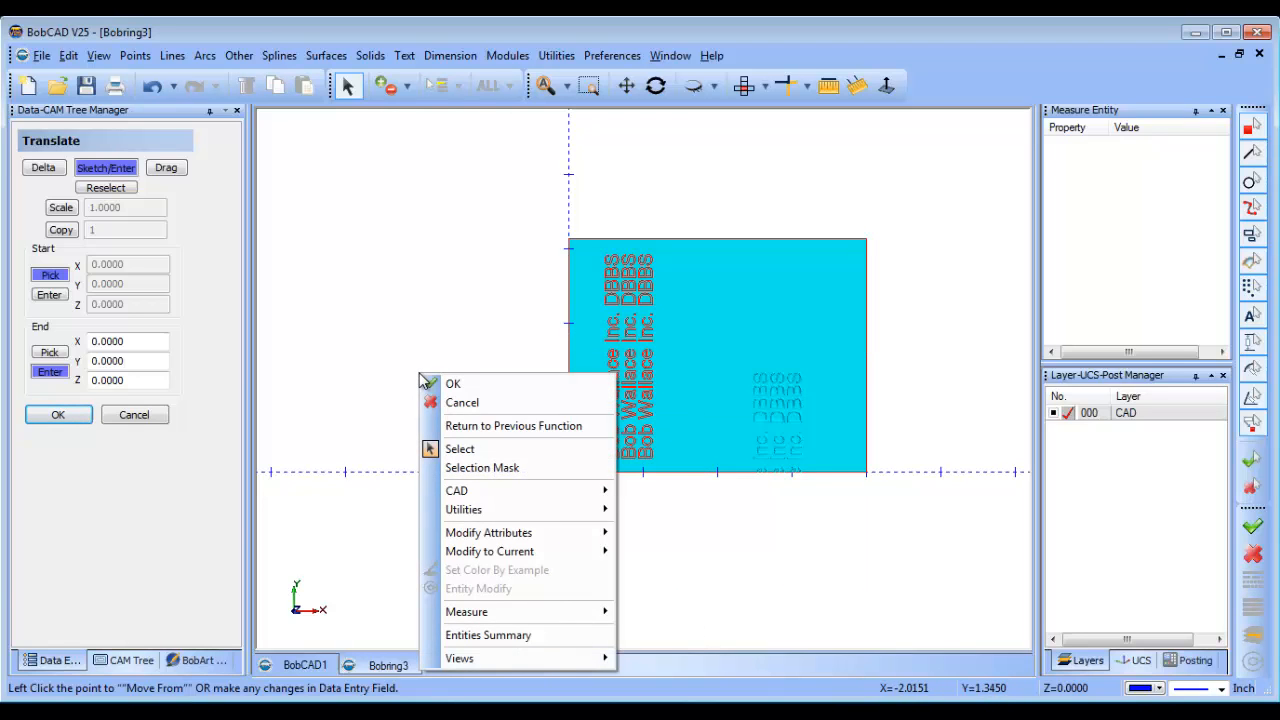
{"action": "left_click", "coordinate": [452, 384]}
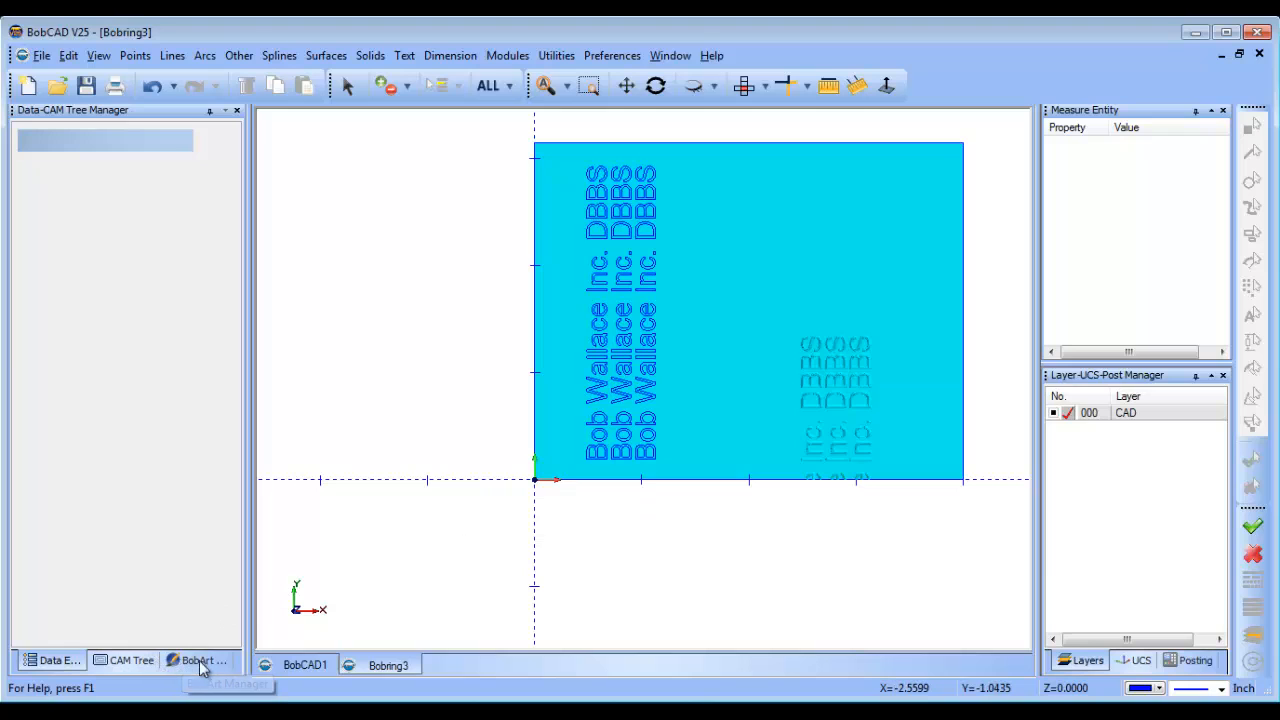
Step: Re-select the emboss geometry in the BobArt tree, using the left text block
{"action": "left_click", "coordinate": [200, 660]}
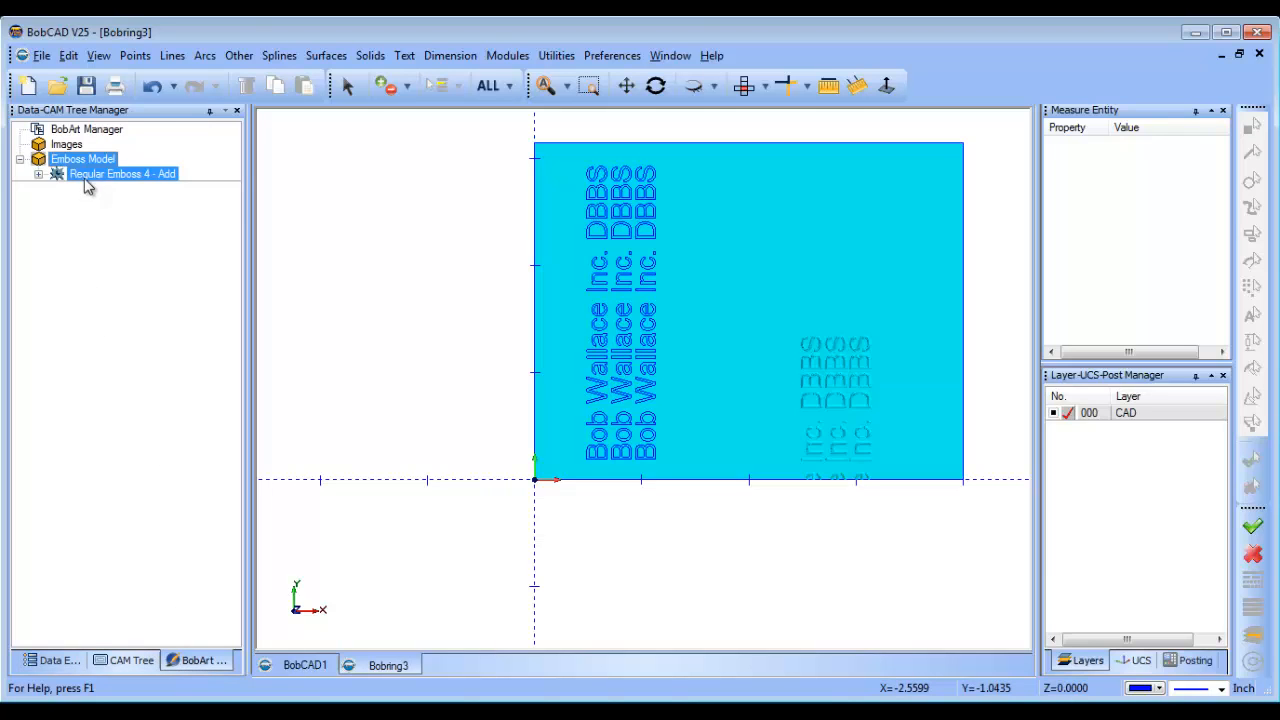
{"action": "left_click", "coordinate": [38, 172]}
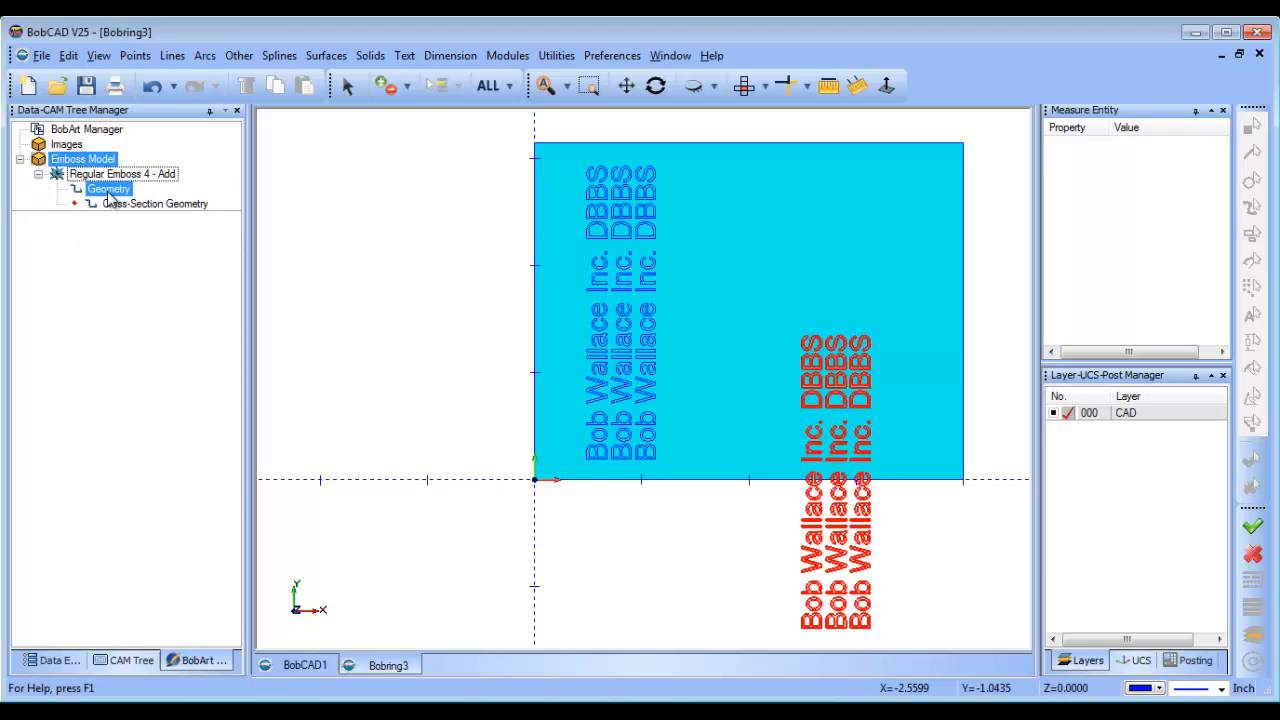
{"action": "right_click", "coordinate": [108, 188]}
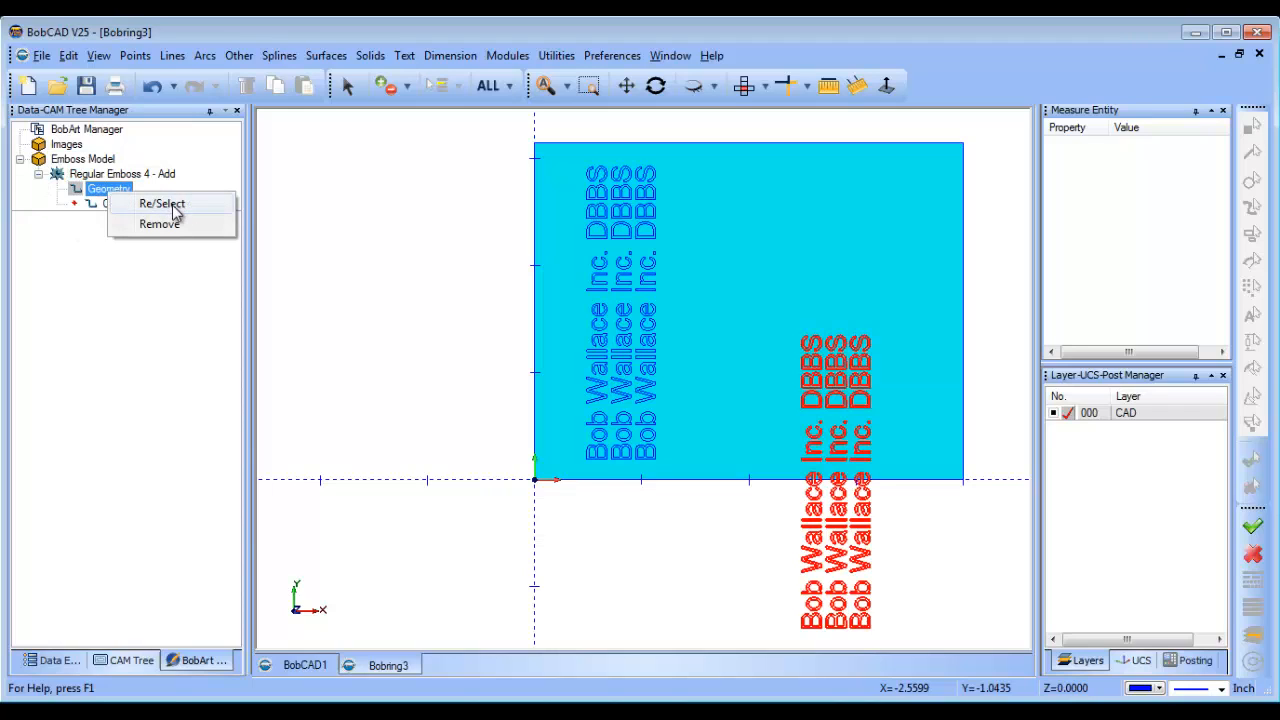
{"action": "mouse_move", "coordinate": [878, 620]}
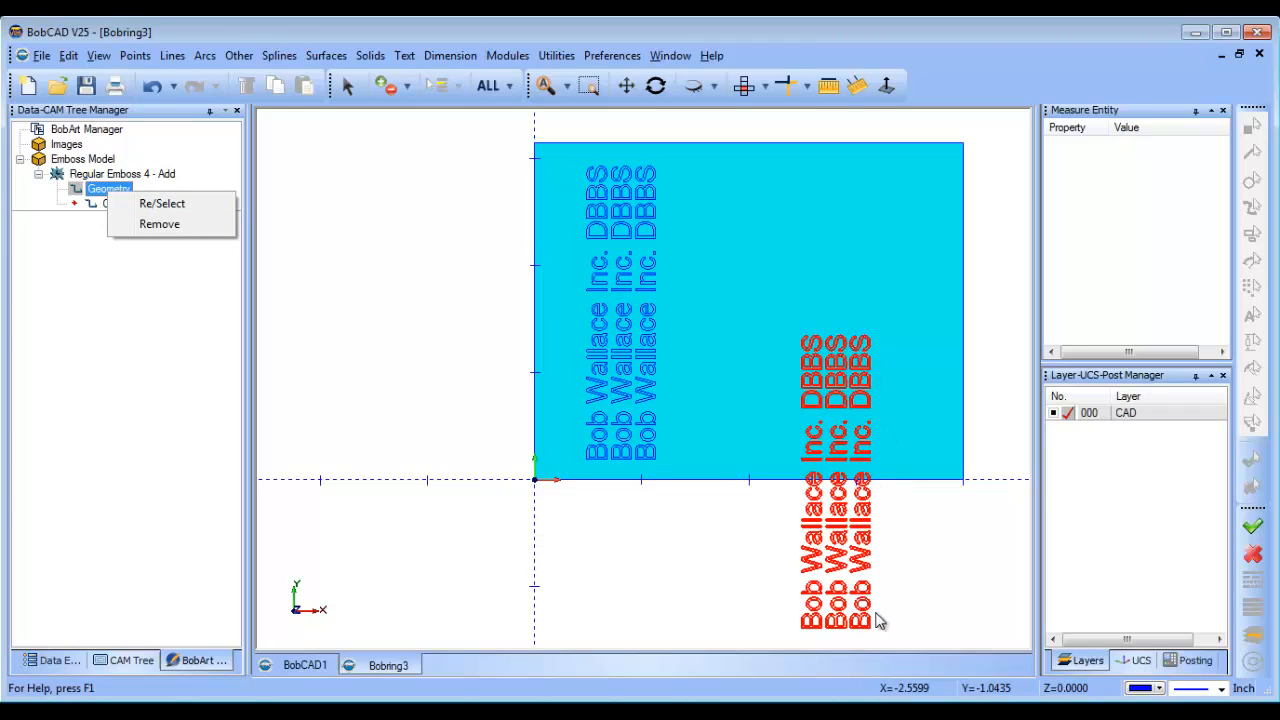
{"action": "mouse_move", "coordinate": [640, 388]}
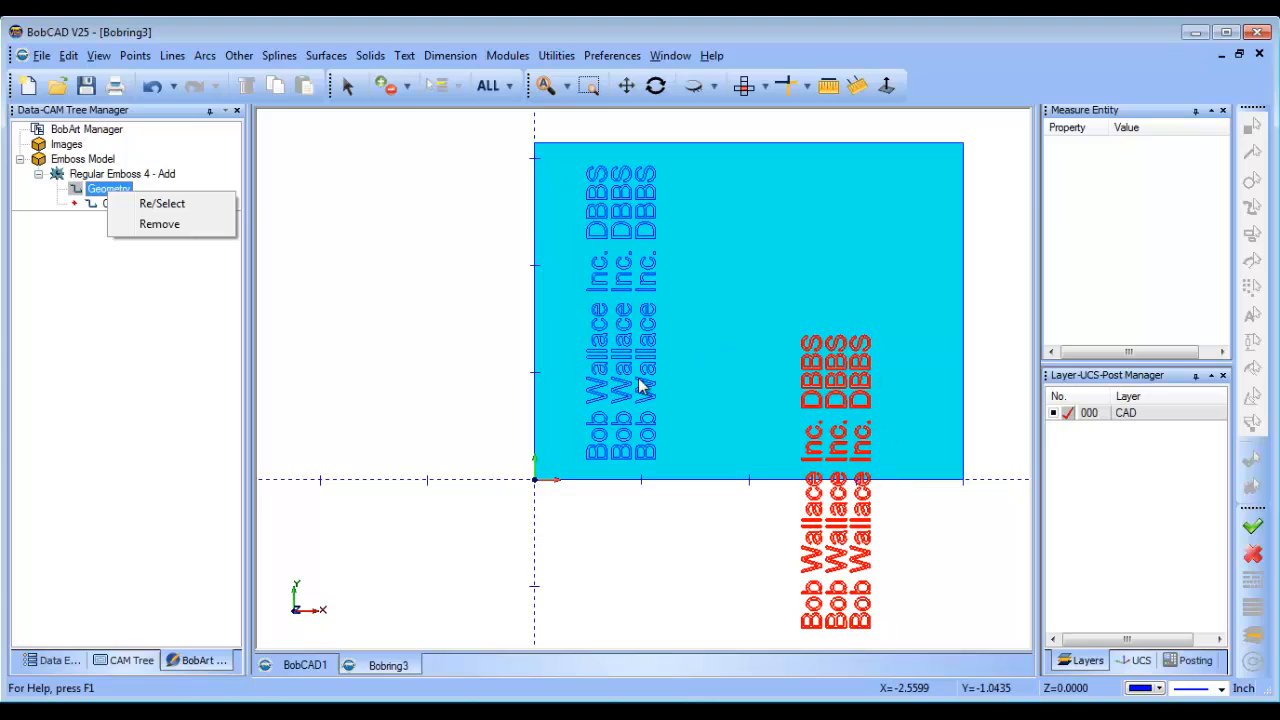
{"action": "mouse_move", "coordinate": [160, 204]}
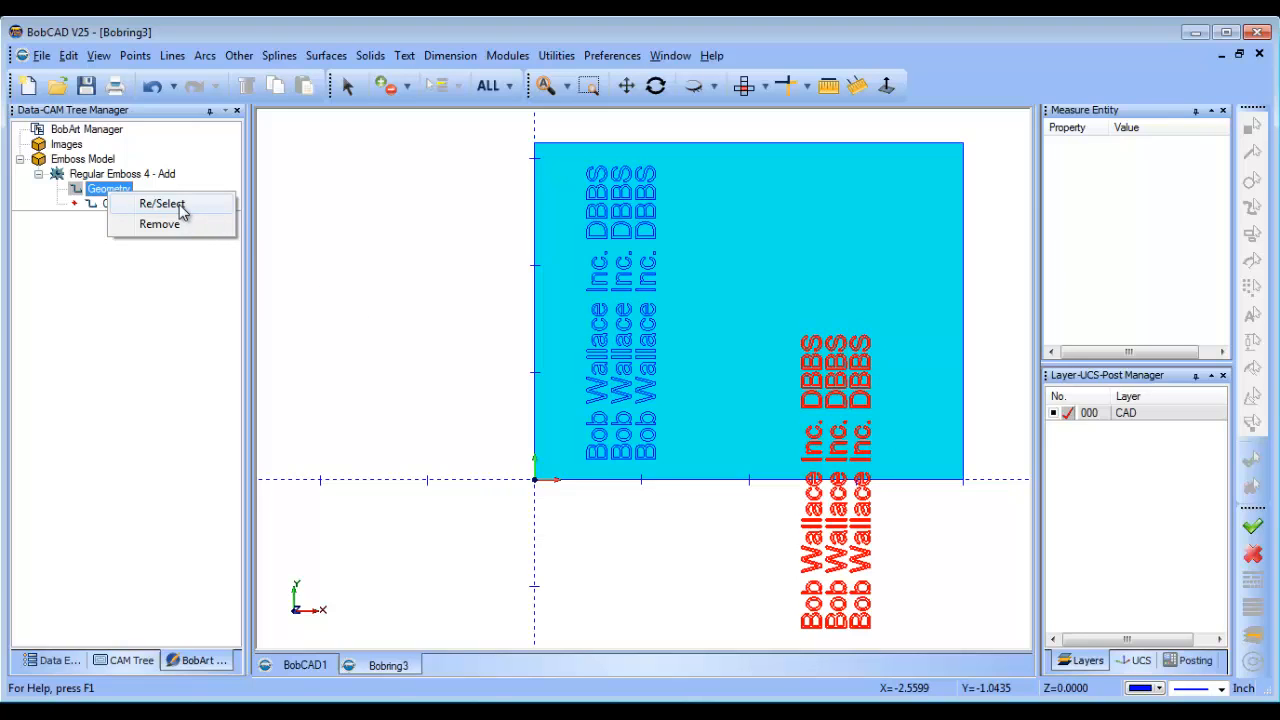
{"action": "left_click", "coordinate": [162, 204]}
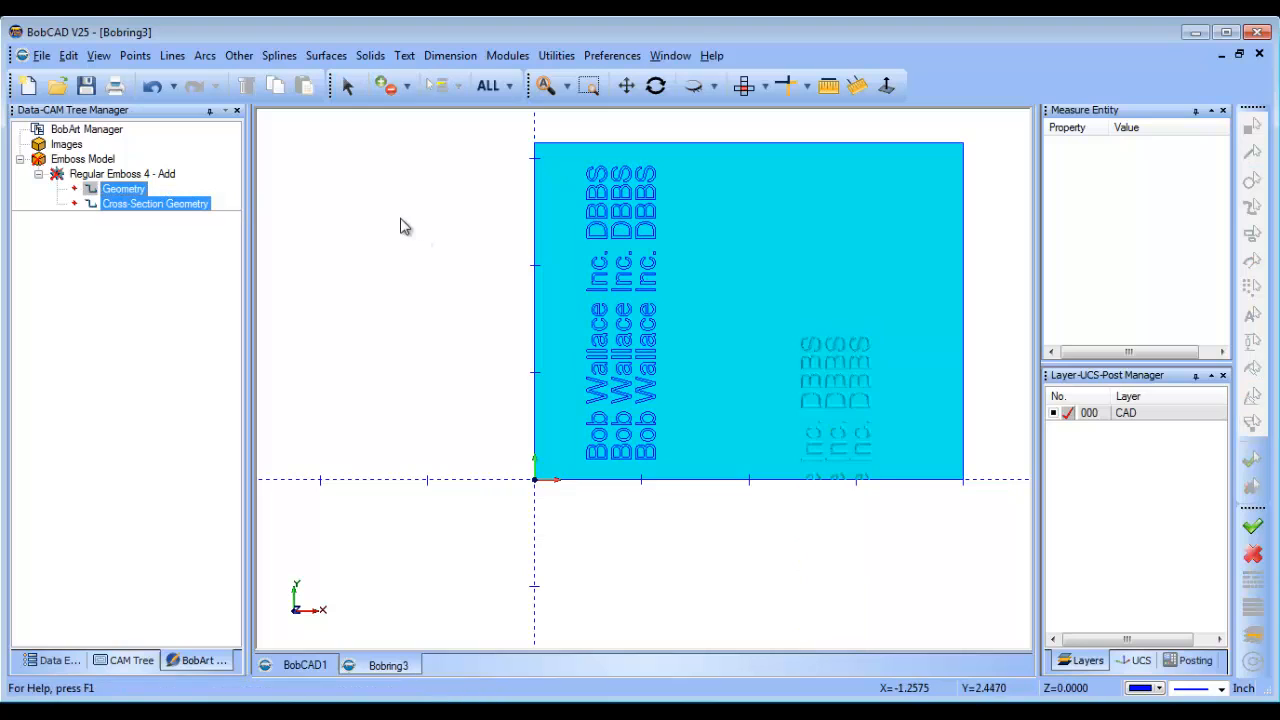
{"action": "right_click", "coordinate": [124, 188]}
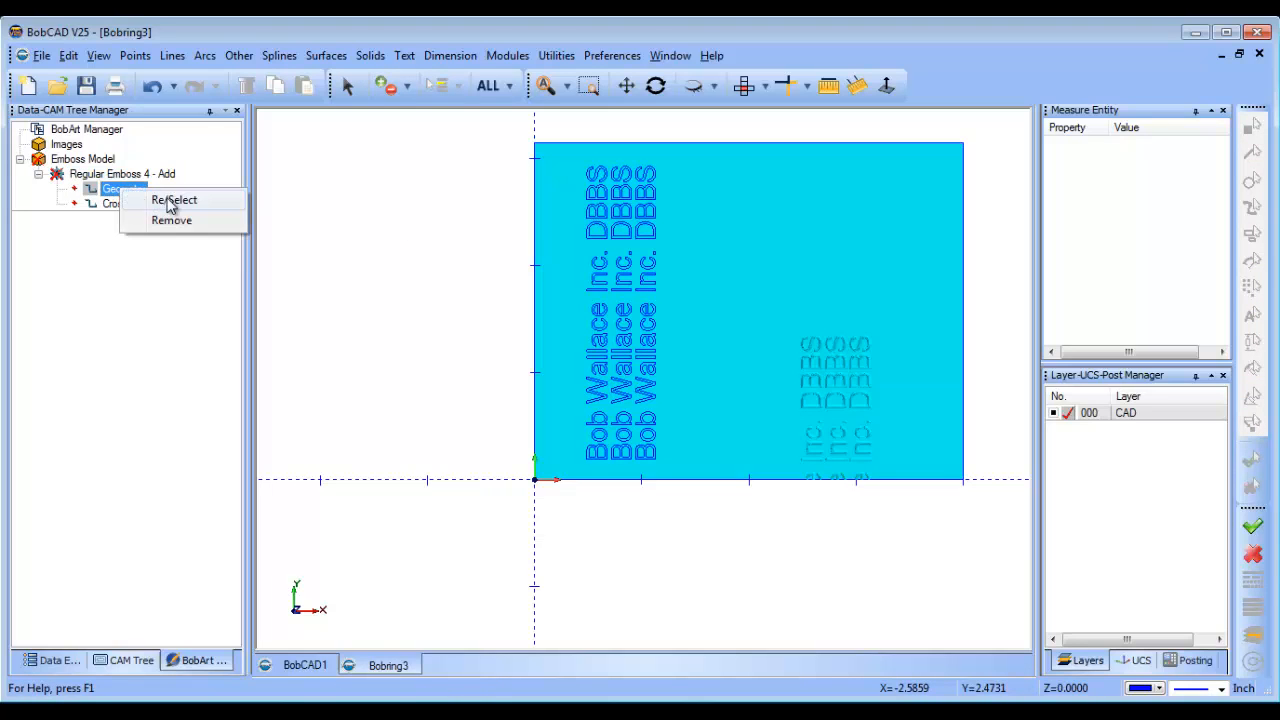
{"action": "left_click", "coordinate": [174, 200]}
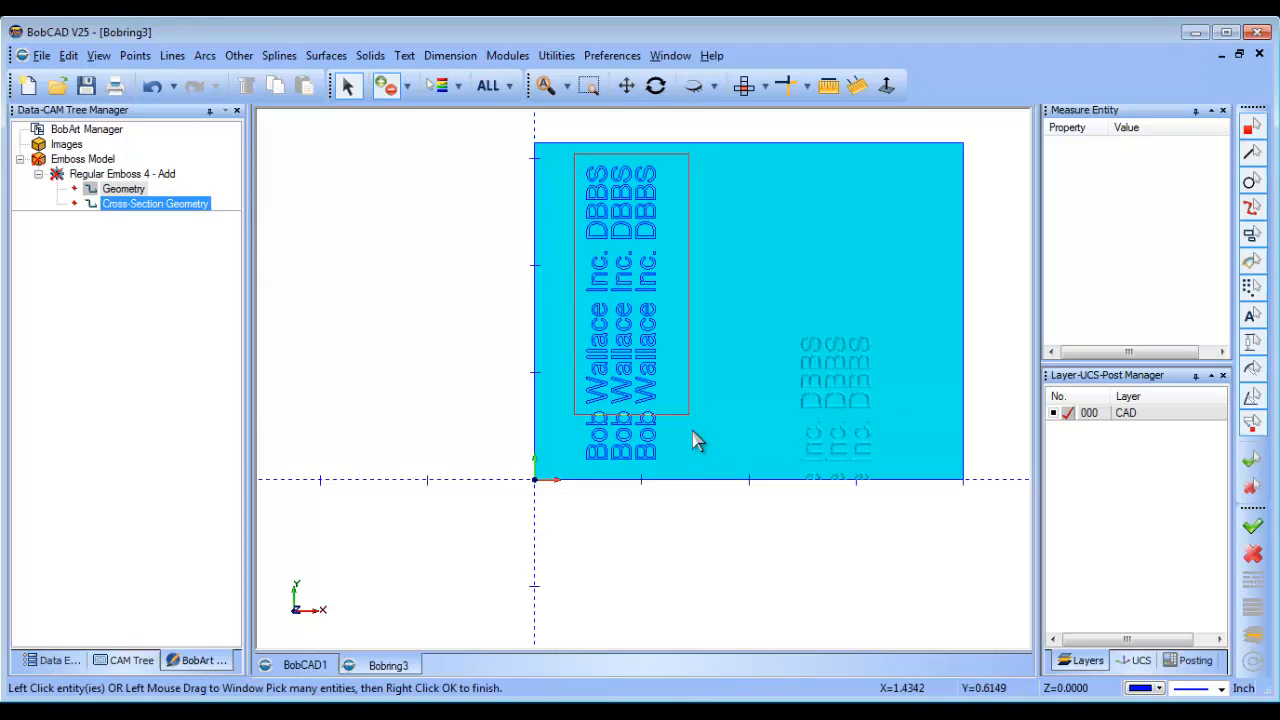
{"action": "left_click", "coordinate": [108, 188]}
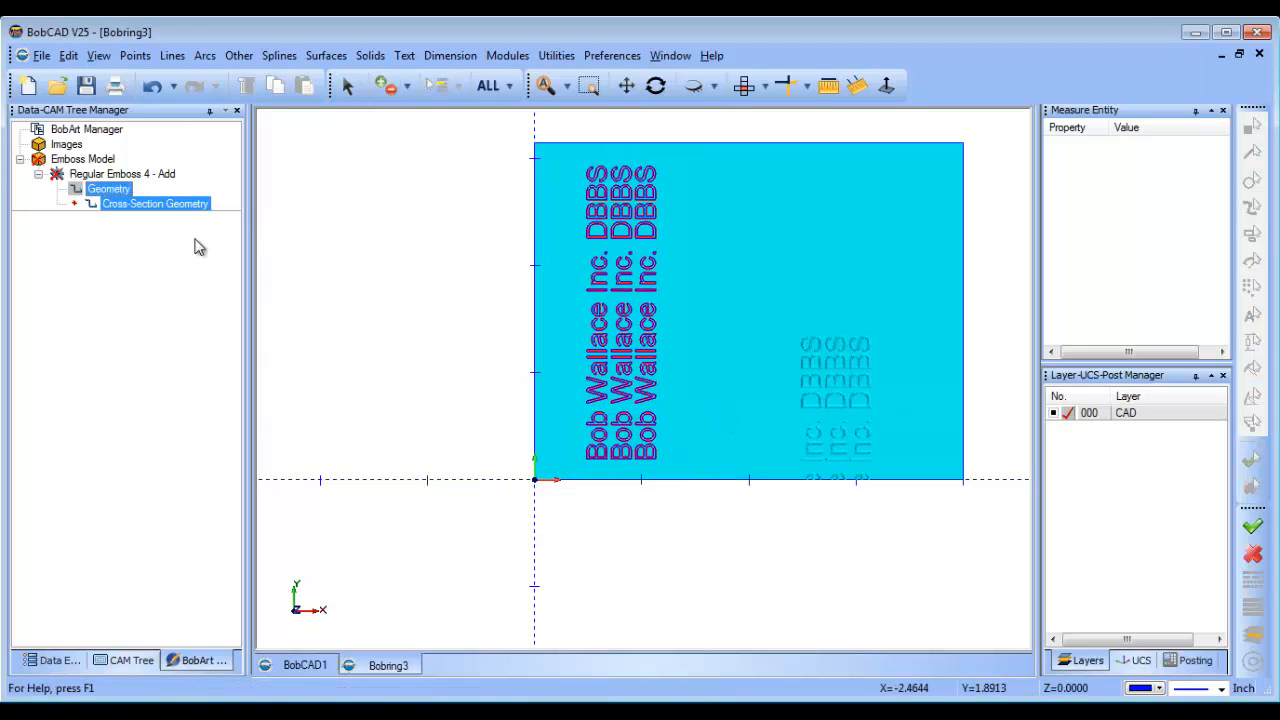
Step: Regenerate the emboss model and turn Wrap Model back on for a 1-inch cylindrical stock
{"action": "right_click", "coordinate": [82, 160]}
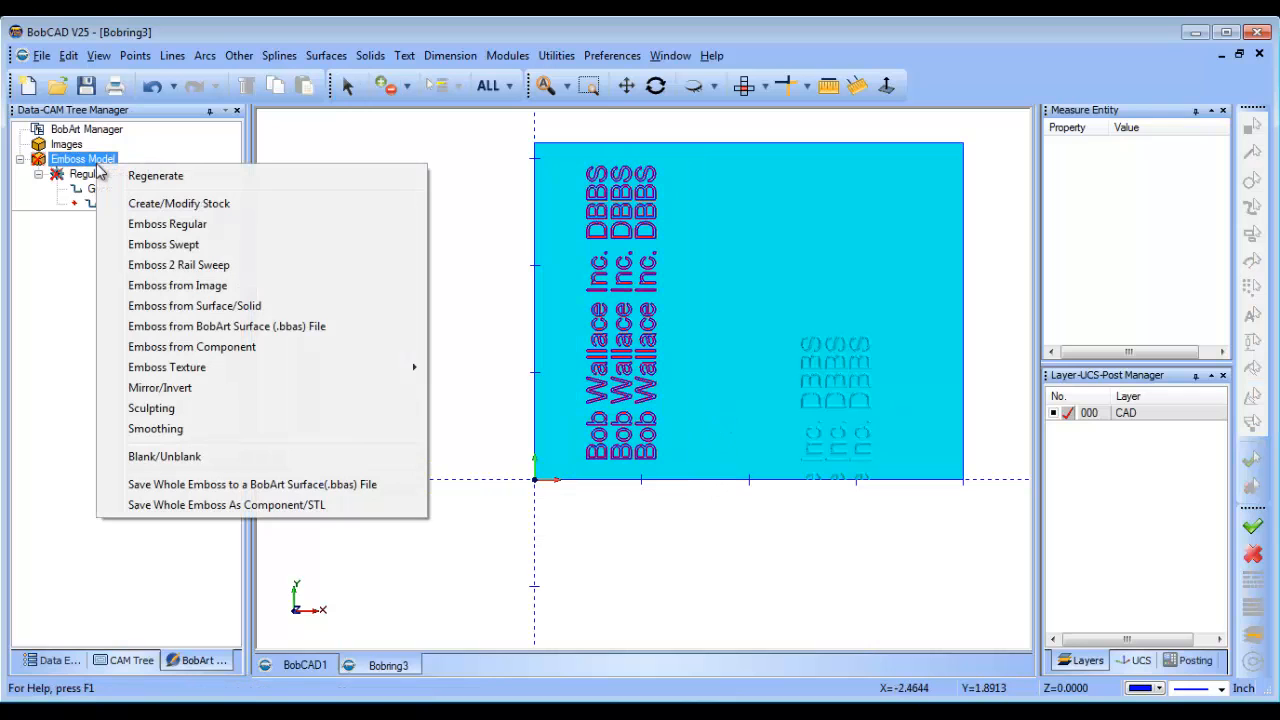
{"action": "left_click", "coordinate": [156, 176]}
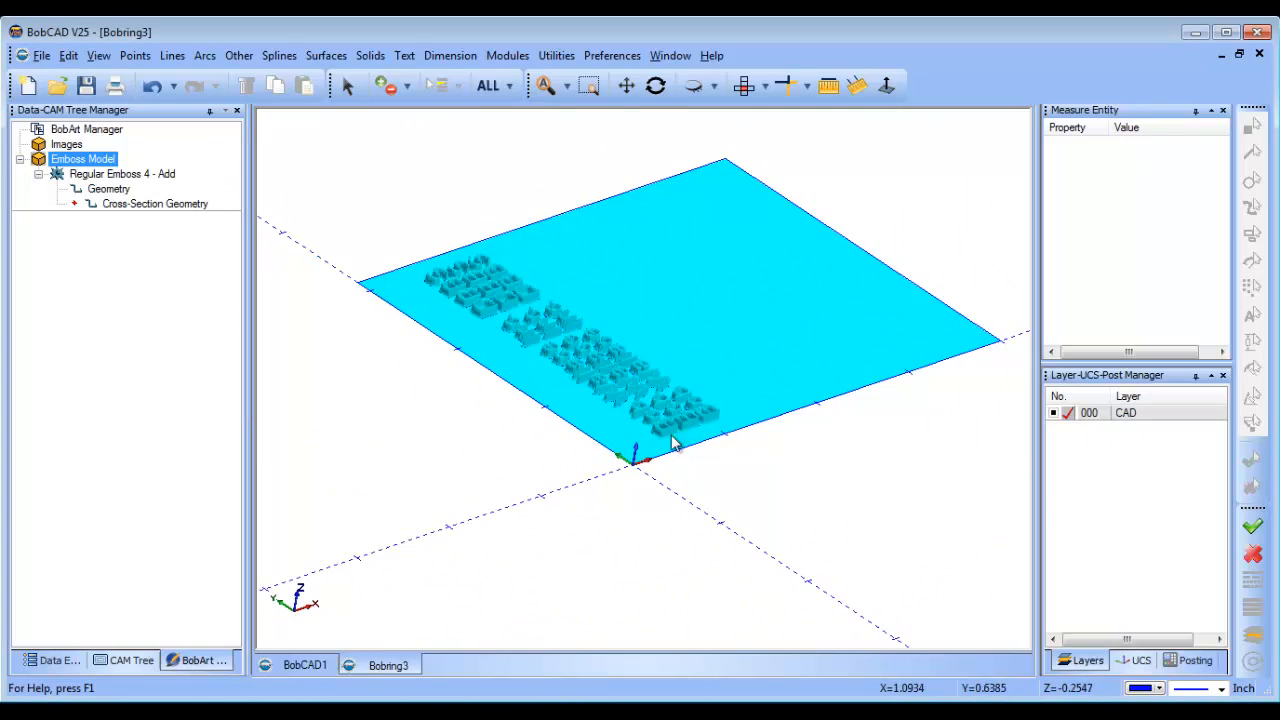
{"action": "left_click", "coordinate": [122, 172]}
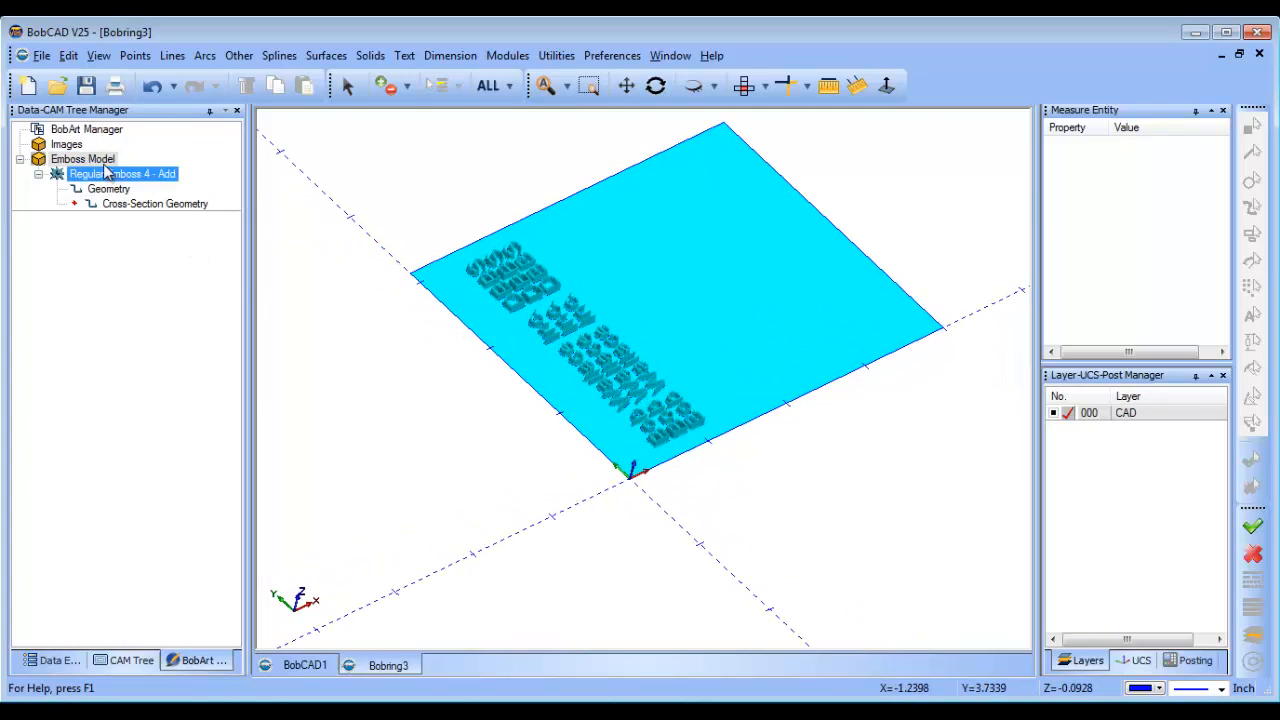
{"action": "right_click", "coordinate": [82, 160]}
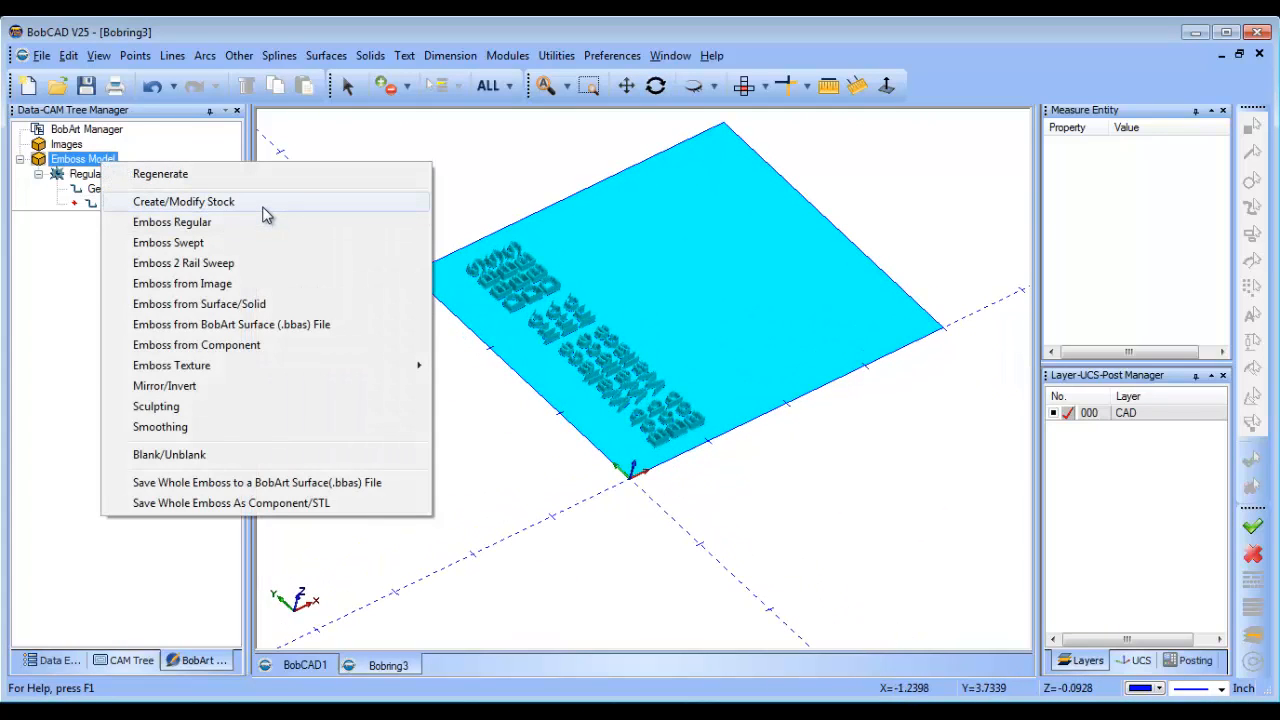
{"action": "left_click", "coordinate": [184, 200]}
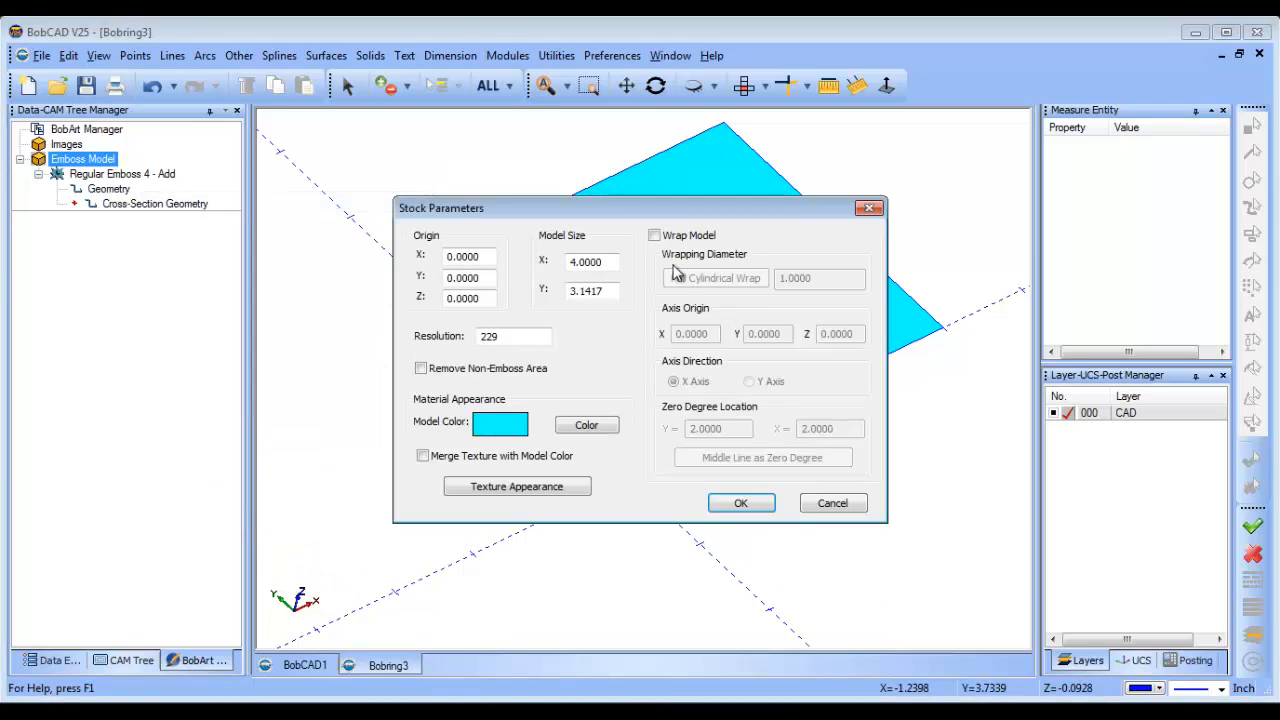
{"action": "left_click", "coordinate": [656, 236]}
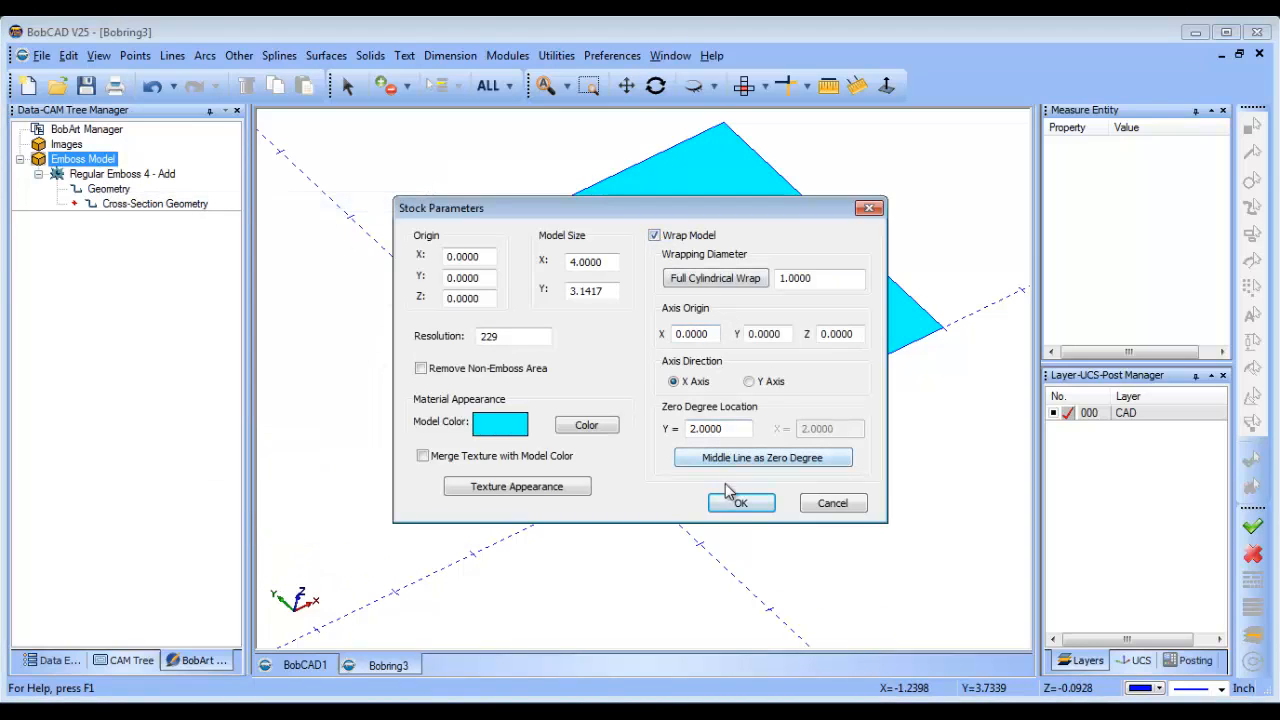
{"action": "left_click", "coordinate": [740, 504]}
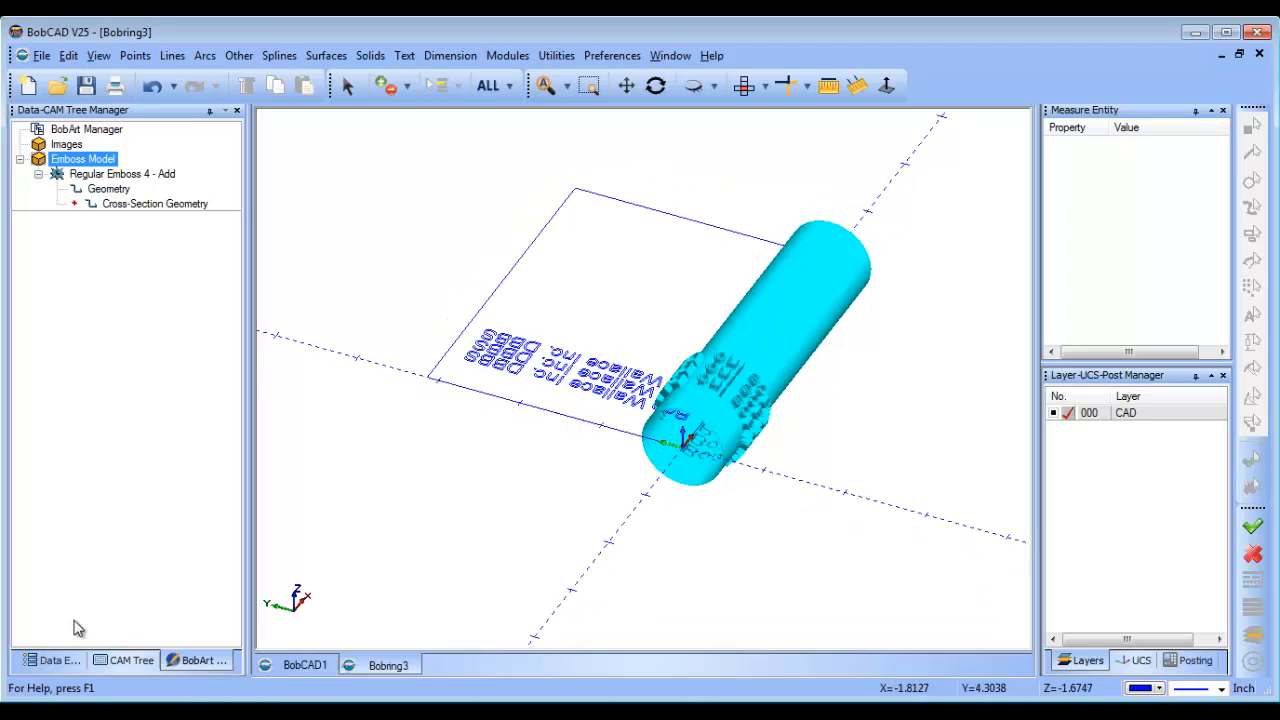
Step: Switch to the CAM tree and bring up the Milling Stock options
{"action": "left_click", "coordinate": [128, 660]}
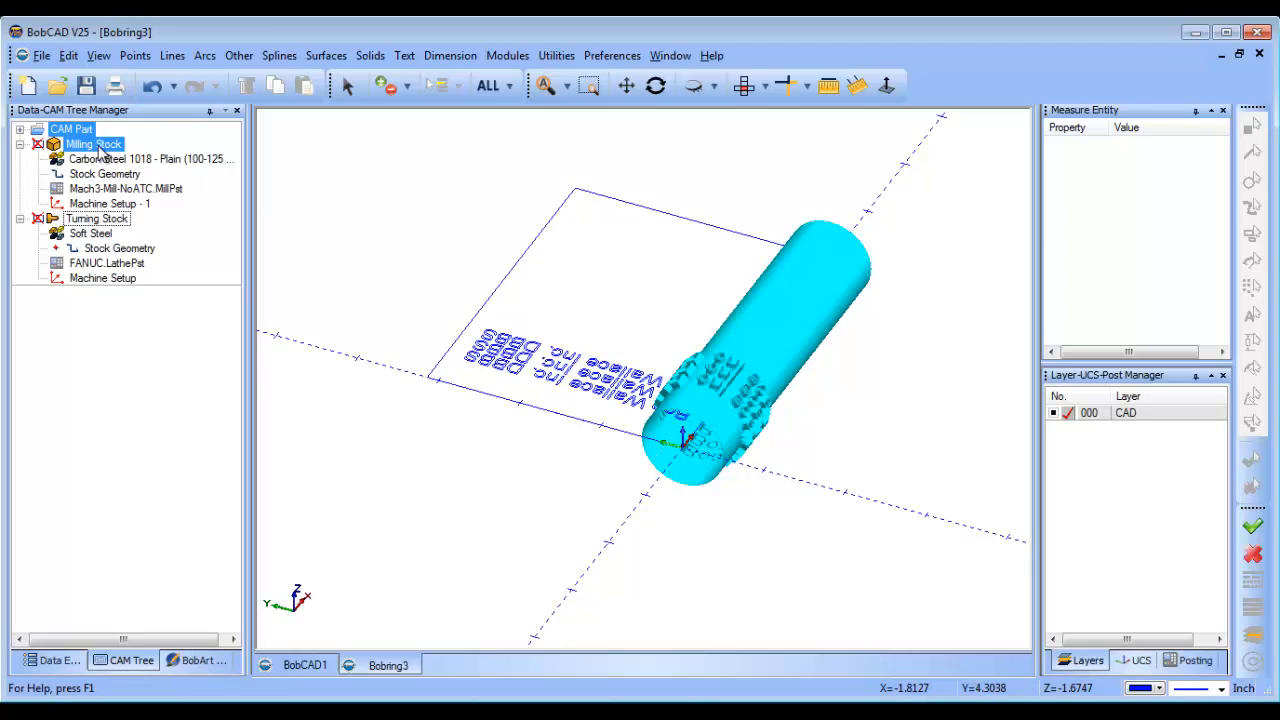
{"action": "right_click", "coordinate": [92, 144]}
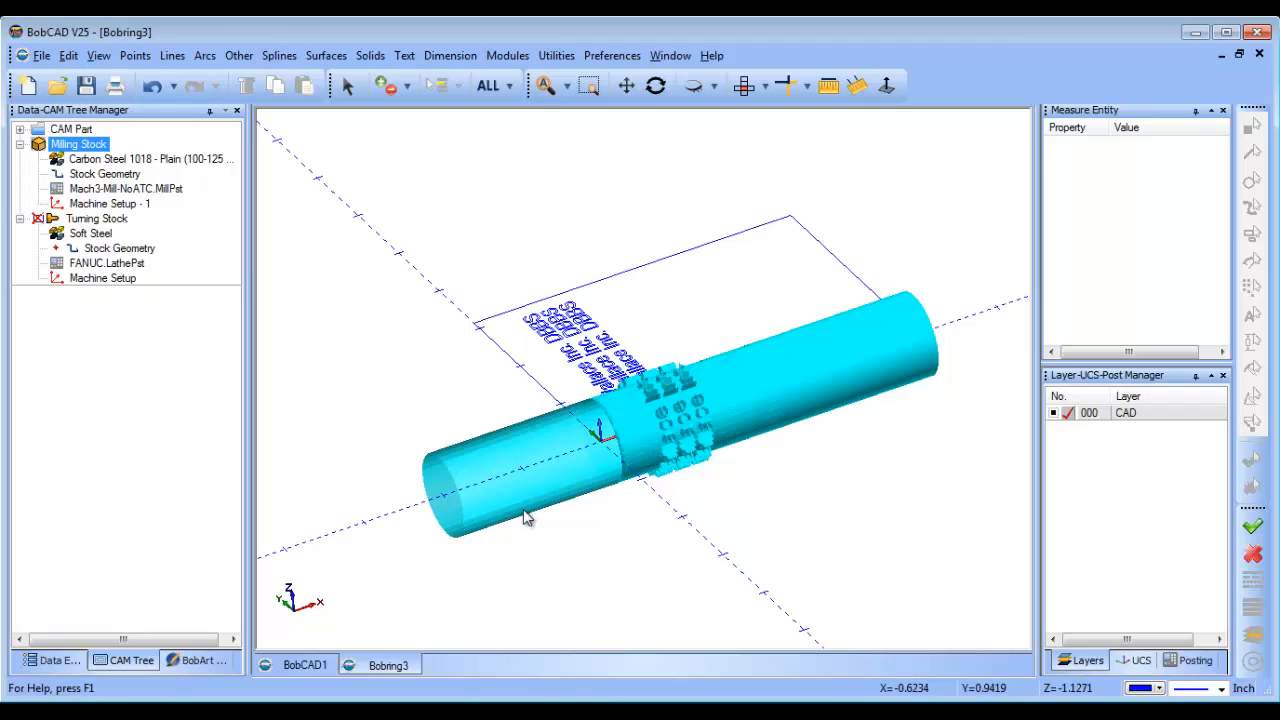
{"action": "mouse_move", "coordinate": [536, 504]}
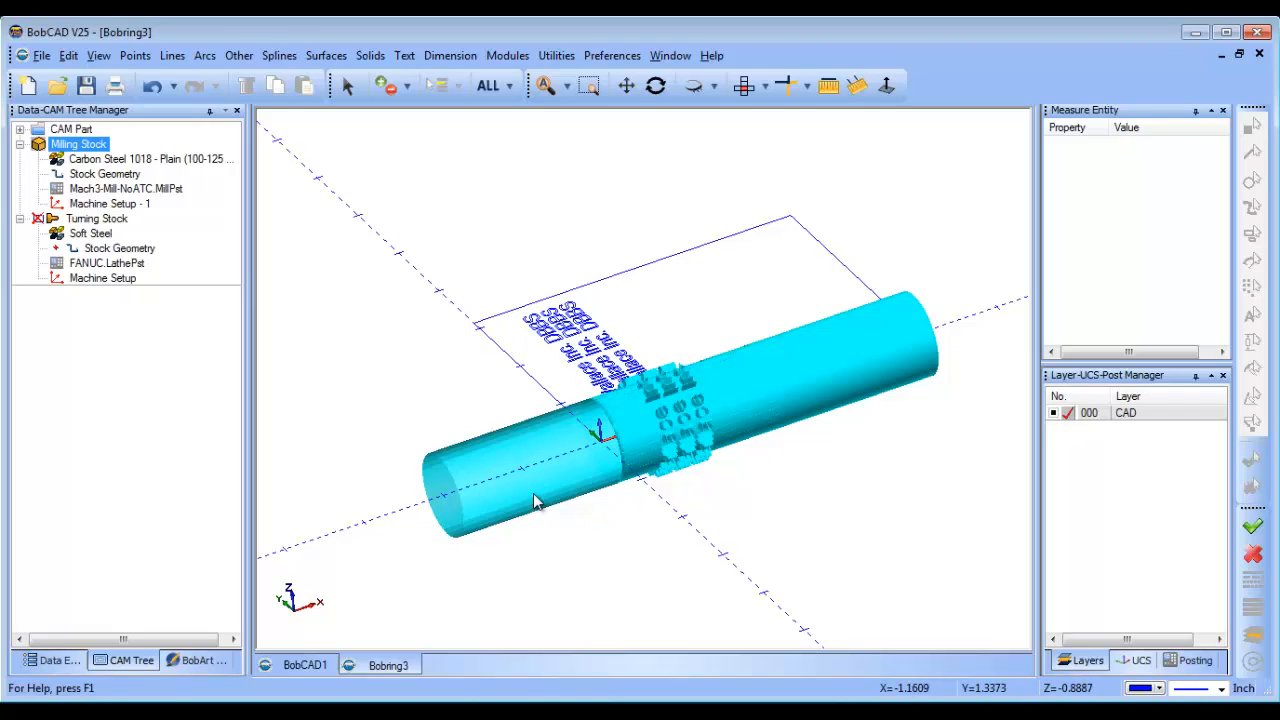
{"action": "mouse_move", "coordinate": [924, 370]}
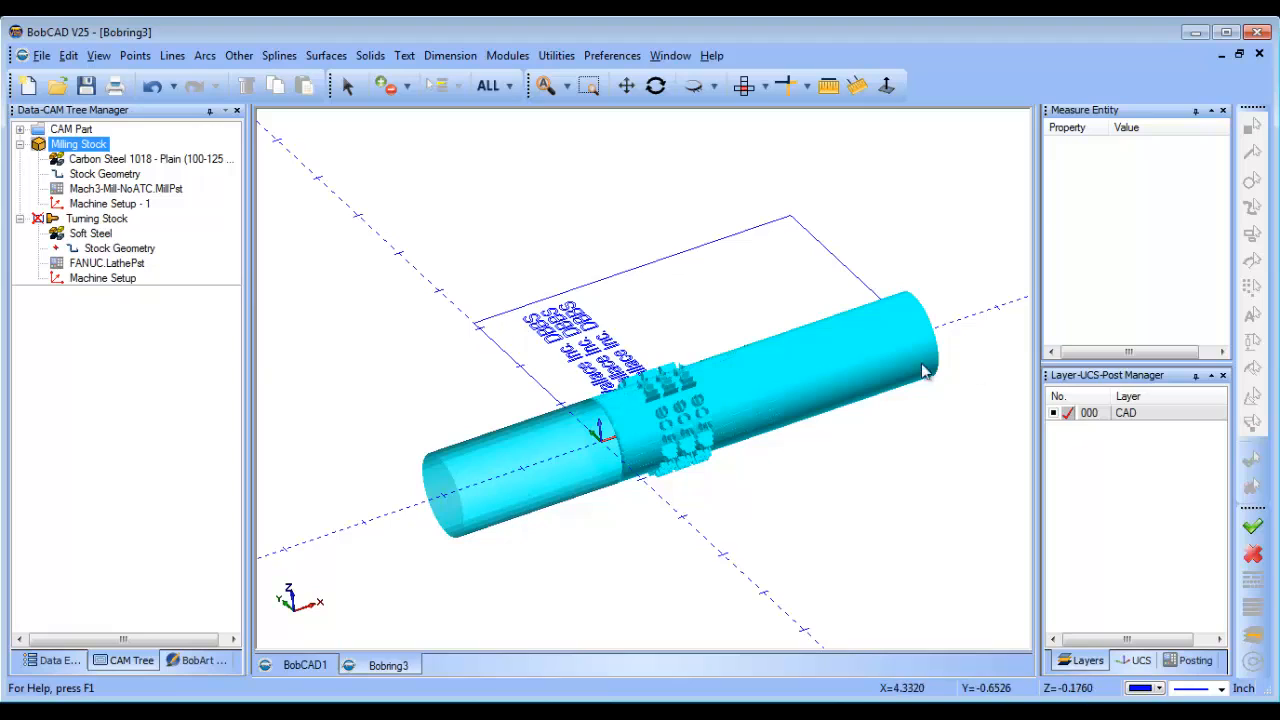
{"action": "mouse_move", "coordinate": [540, 430]}
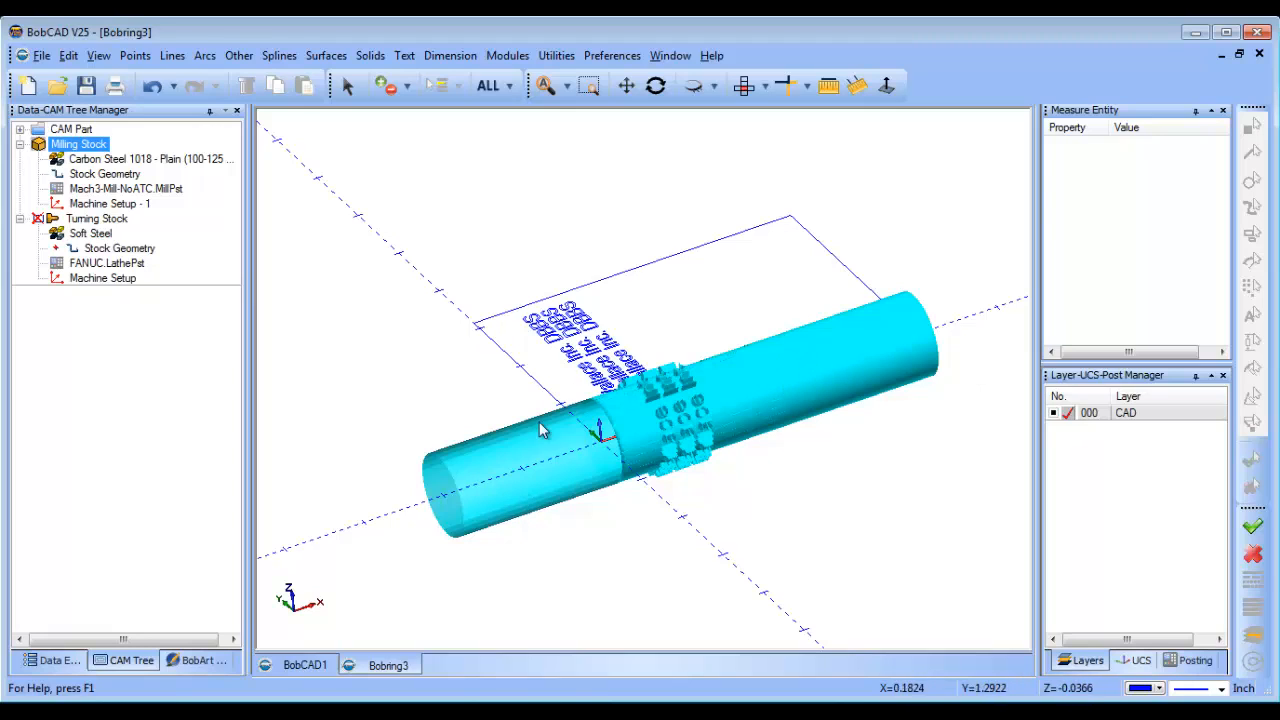
{"action": "mouse_move", "coordinate": [644, 418]}
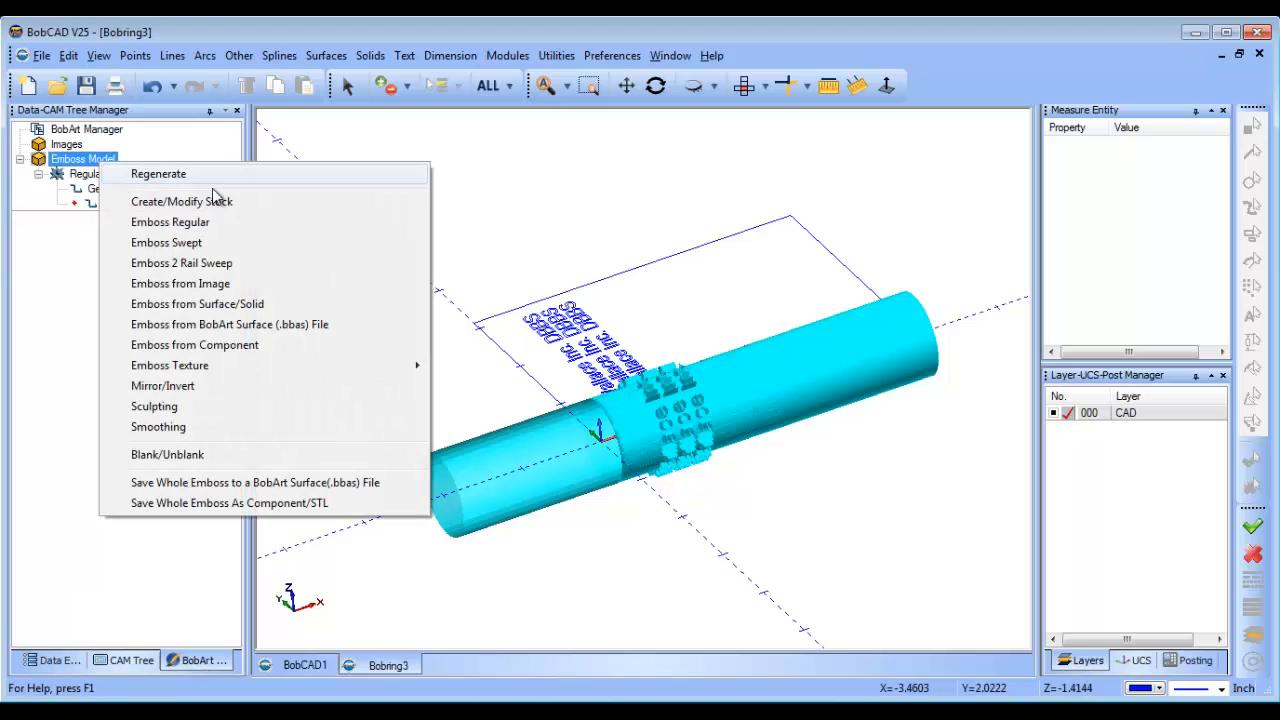
Step: Set the emboss model colour to green in Stock Parameters
{"action": "left_click", "coordinate": [180, 200]}
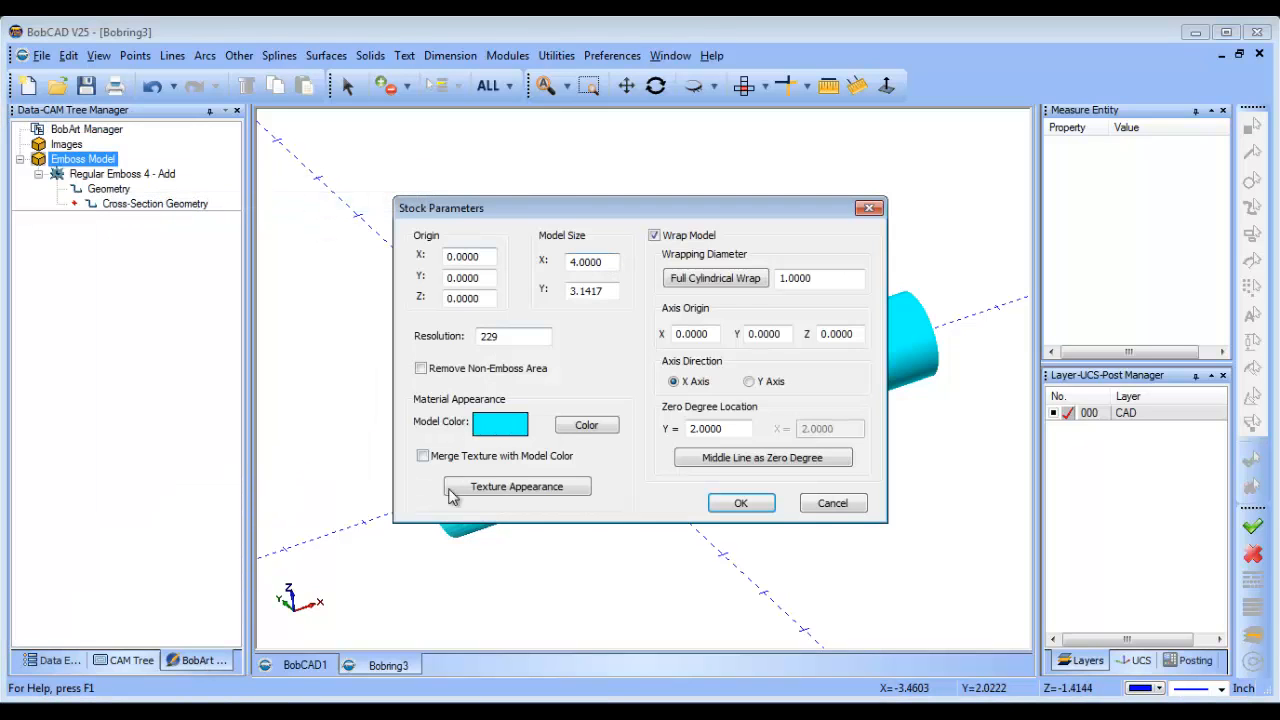
{"action": "left_click", "coordinate": [586, 424]}
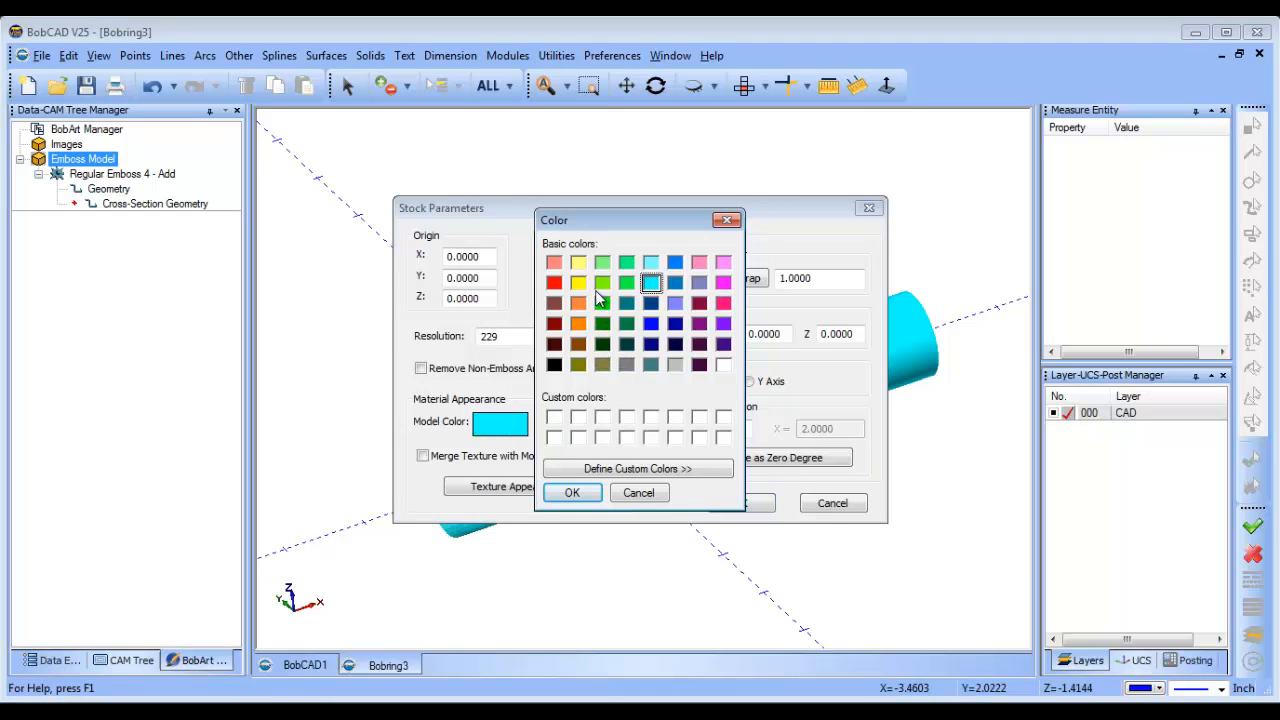
{"action": "left_click", "coordinate": [572, 492]}
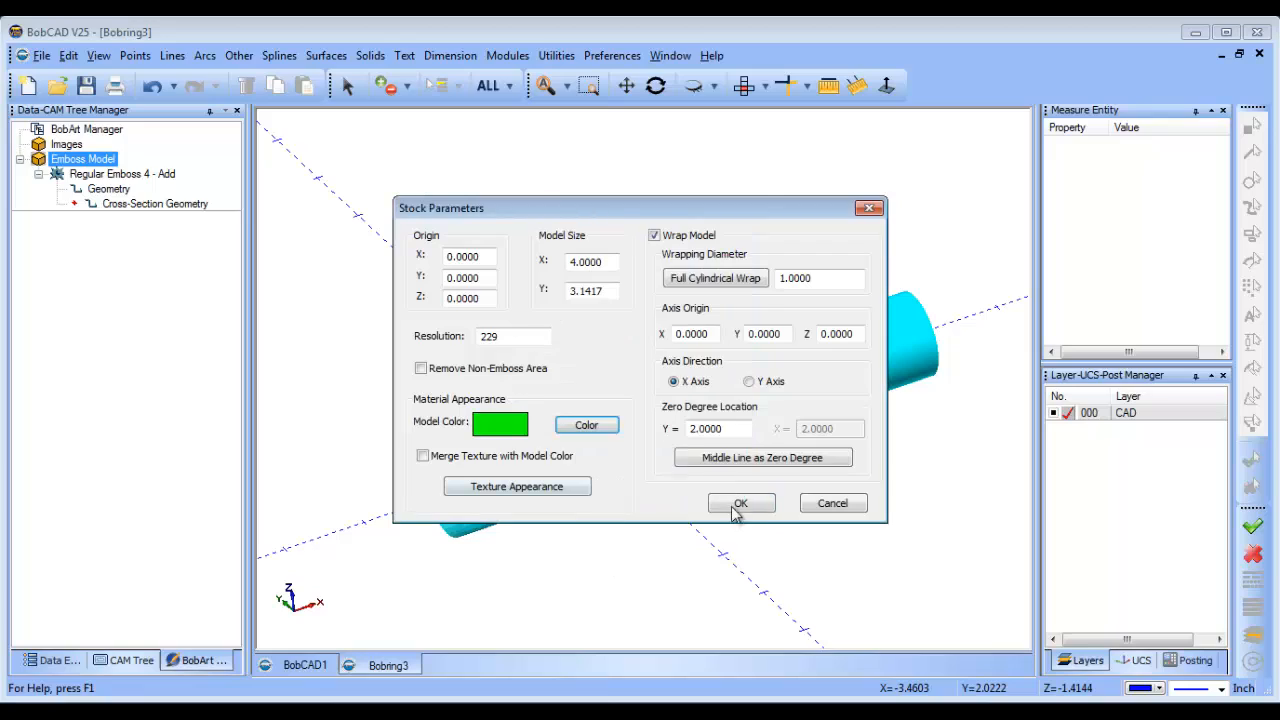
{"action": "left_click", "coordinate": [740, 504]}
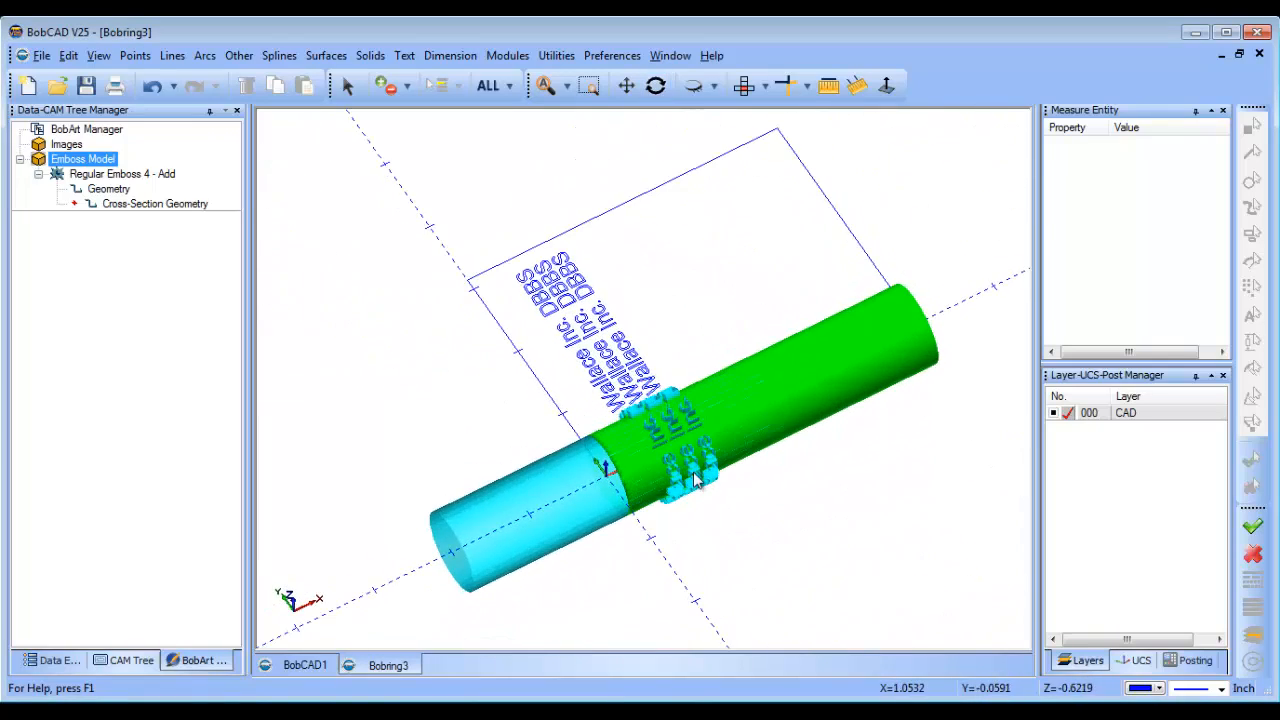
Step: Colour the Regular Emboss feature orange, apply it, and zoom out to view the whole cylinder
{"action": "left_click", "coordinate": [122, 172]}
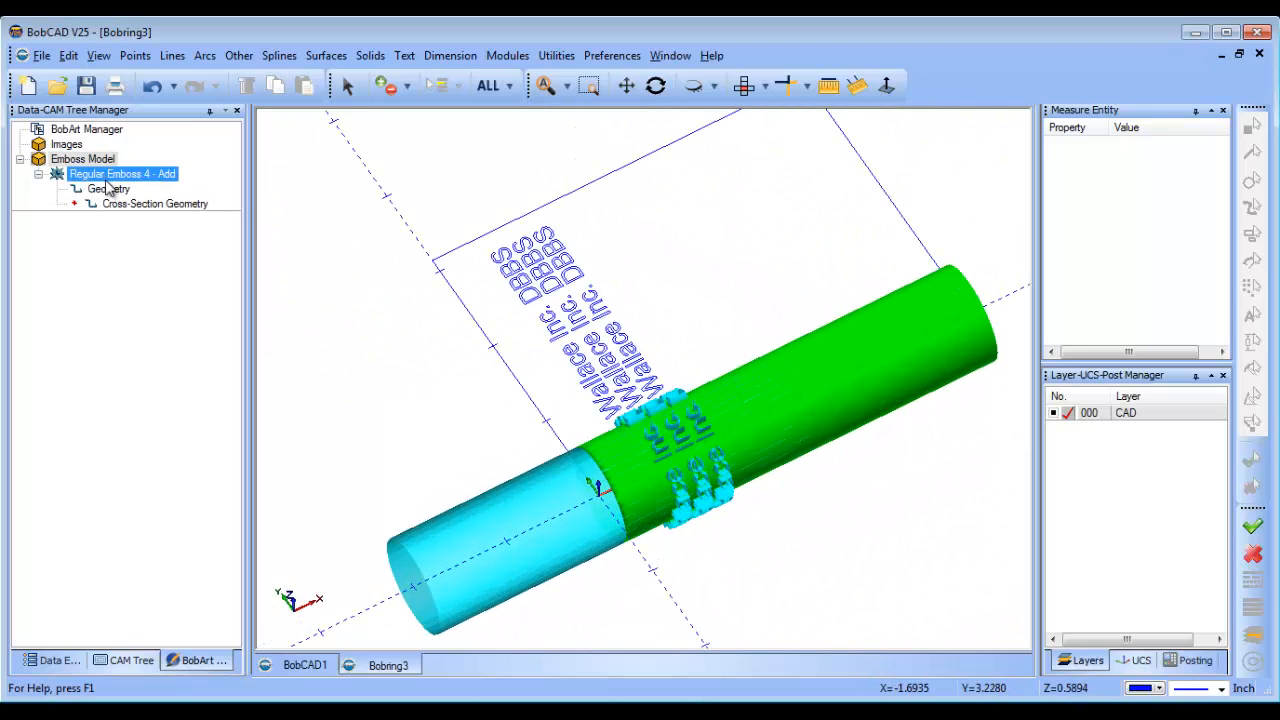
{"action": "double_click", "coordinate": [122, 172]}
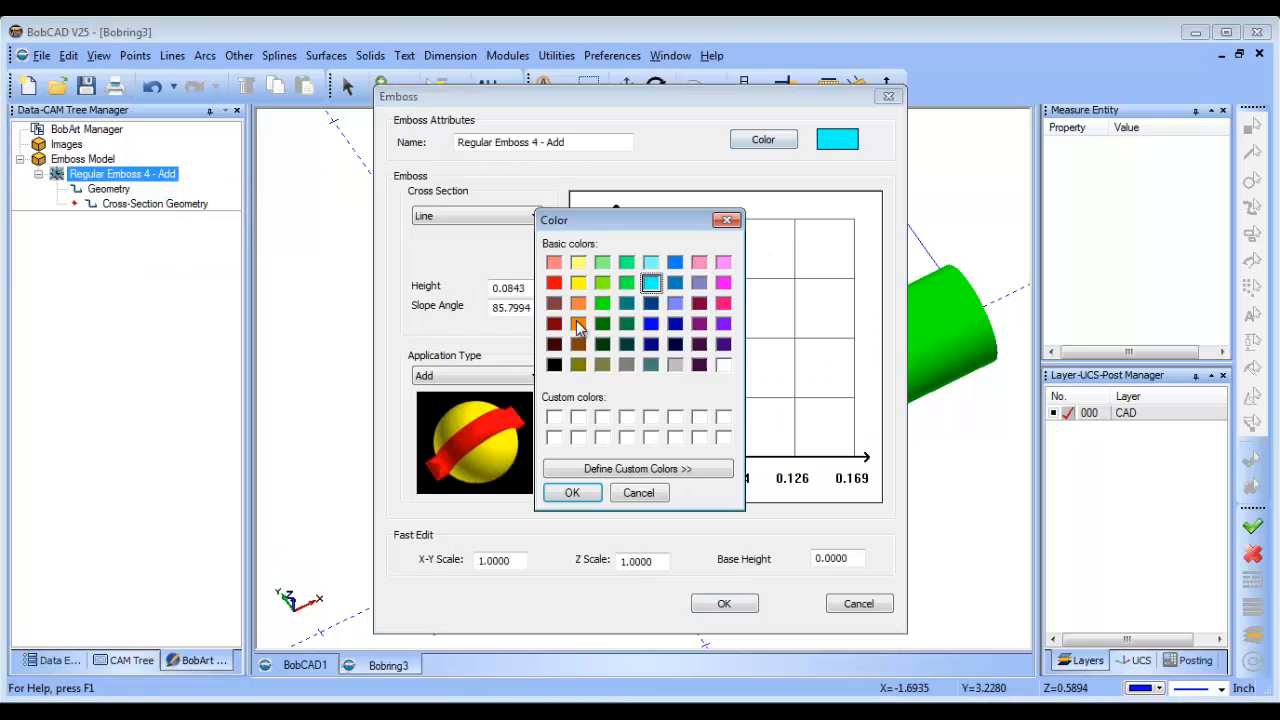
{"action": "left_click", "coordinate": [572, 492]}
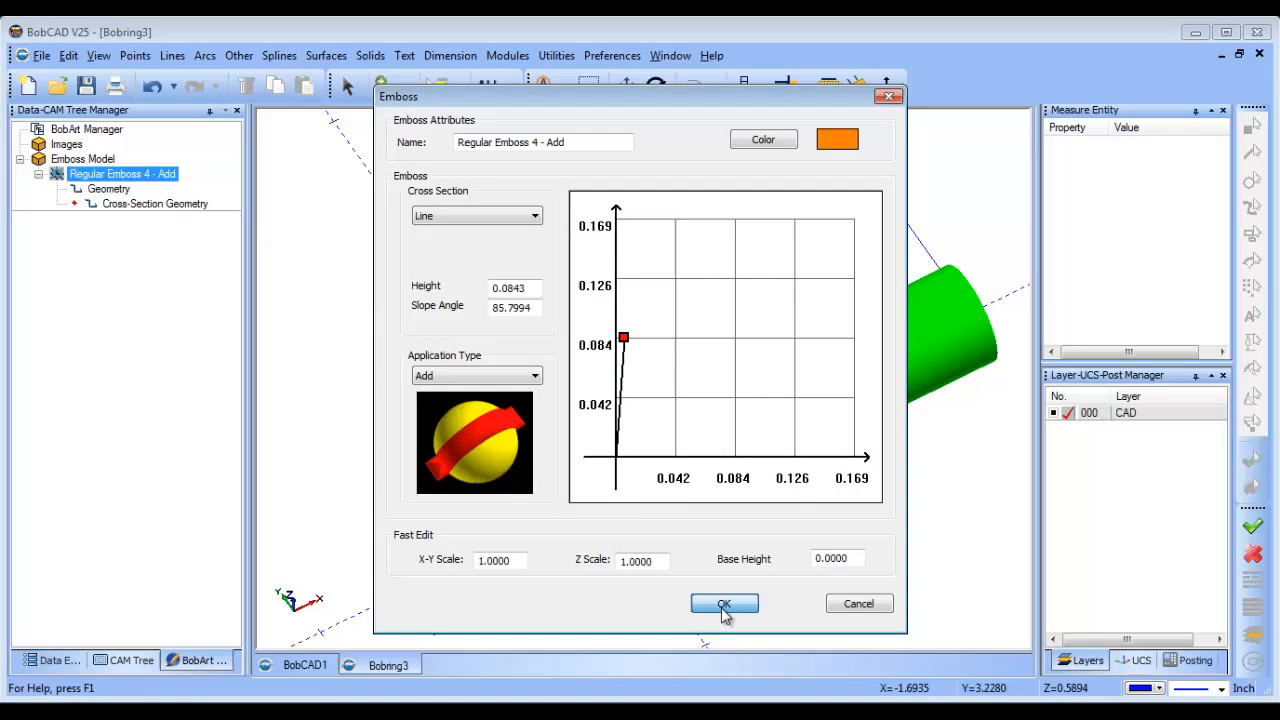
{"action": "left_click", "coordinate": [724, 604]}
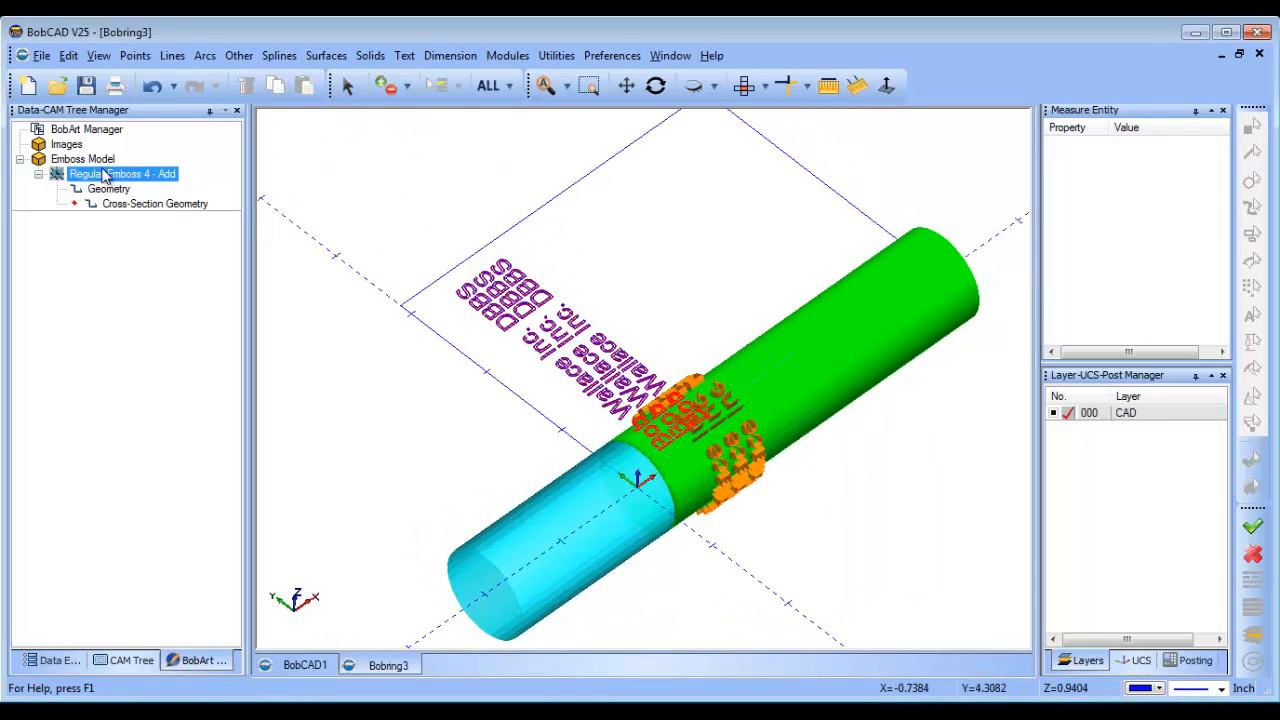
{"action": "left_click", "coordinate": [156, 204]}
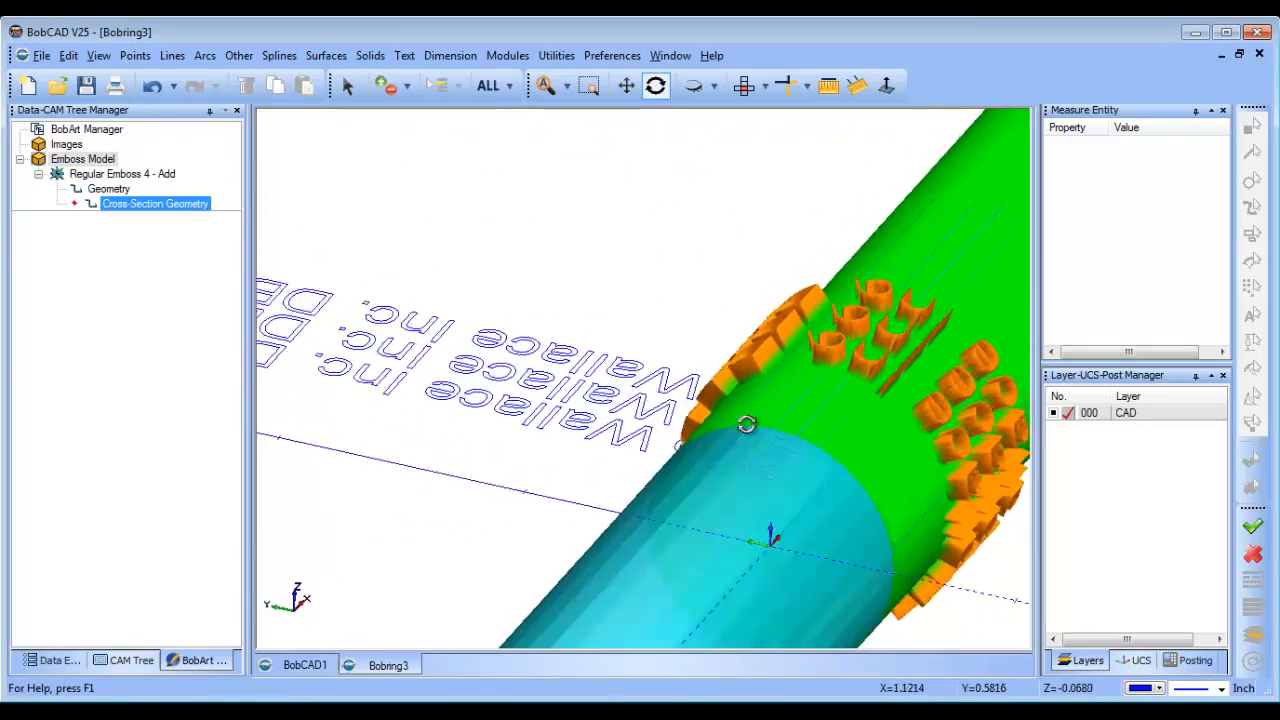
{"action": "left_click_drag", "start_coordinate": [748, 424], "coordinate": [856, 480]}
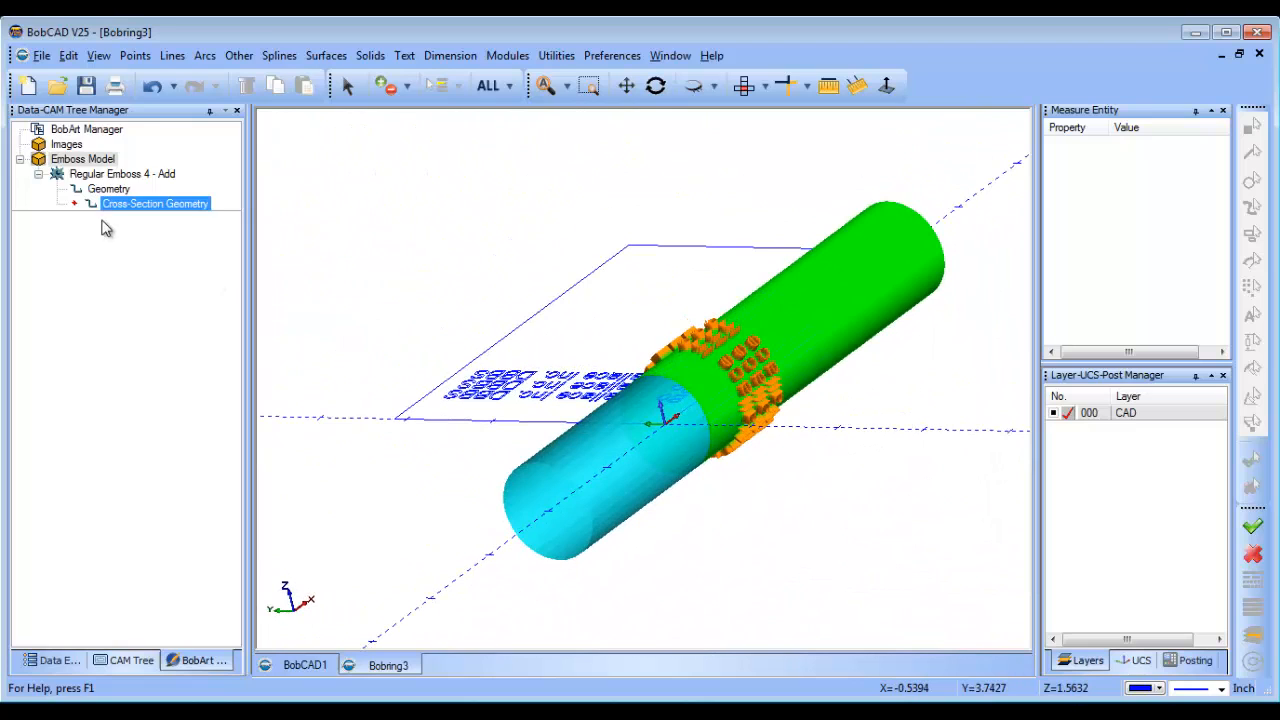
Step: Edit Regular Emboss 4 to a Convex ARC cross-section with radius .03
{"action": "right_click", "coordinate": [122, 172]}
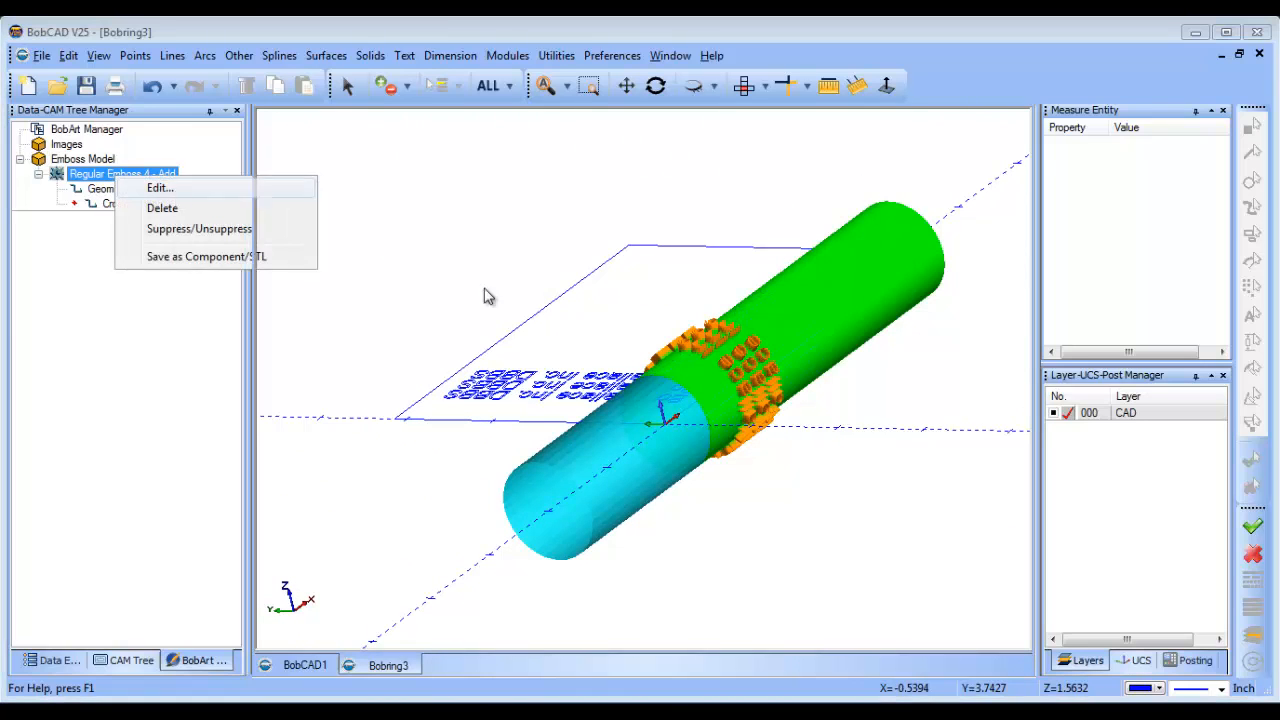
{"action": "left_click", "coordinate": [160, 188]}
{"action": "type", "text": ".03"}
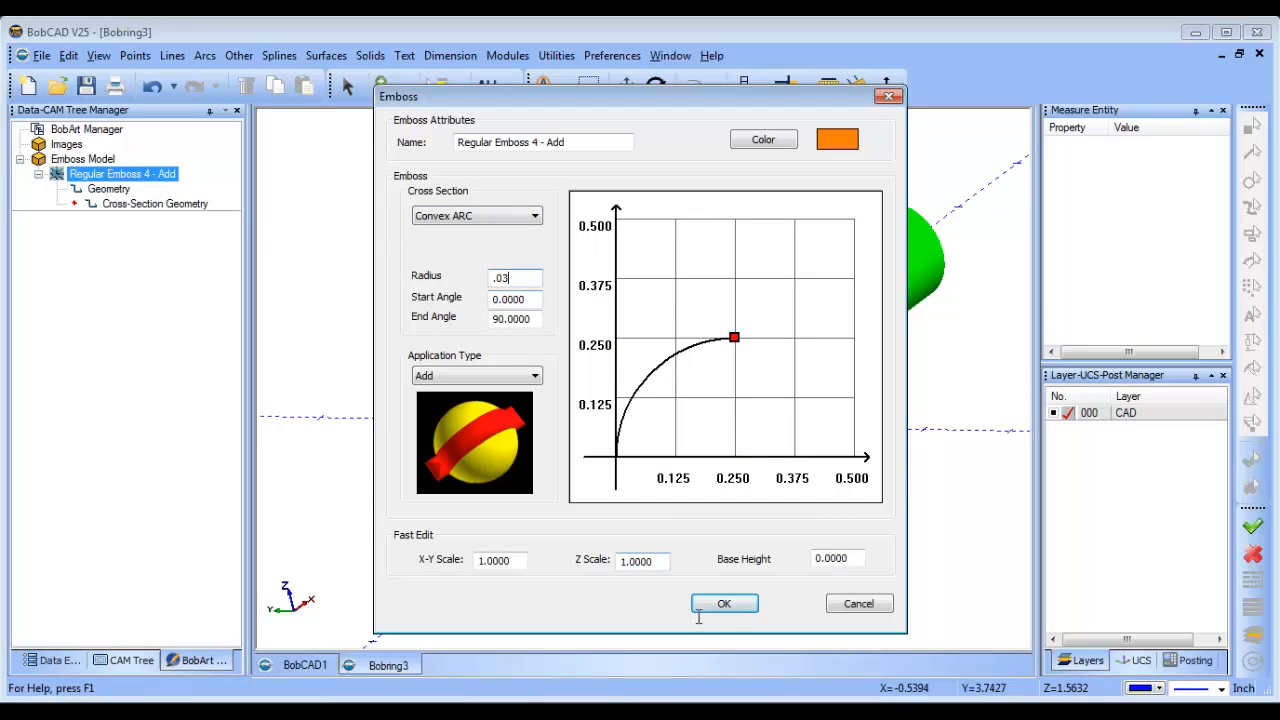
{"action": "left_click", "coordinate": [724, 604]}
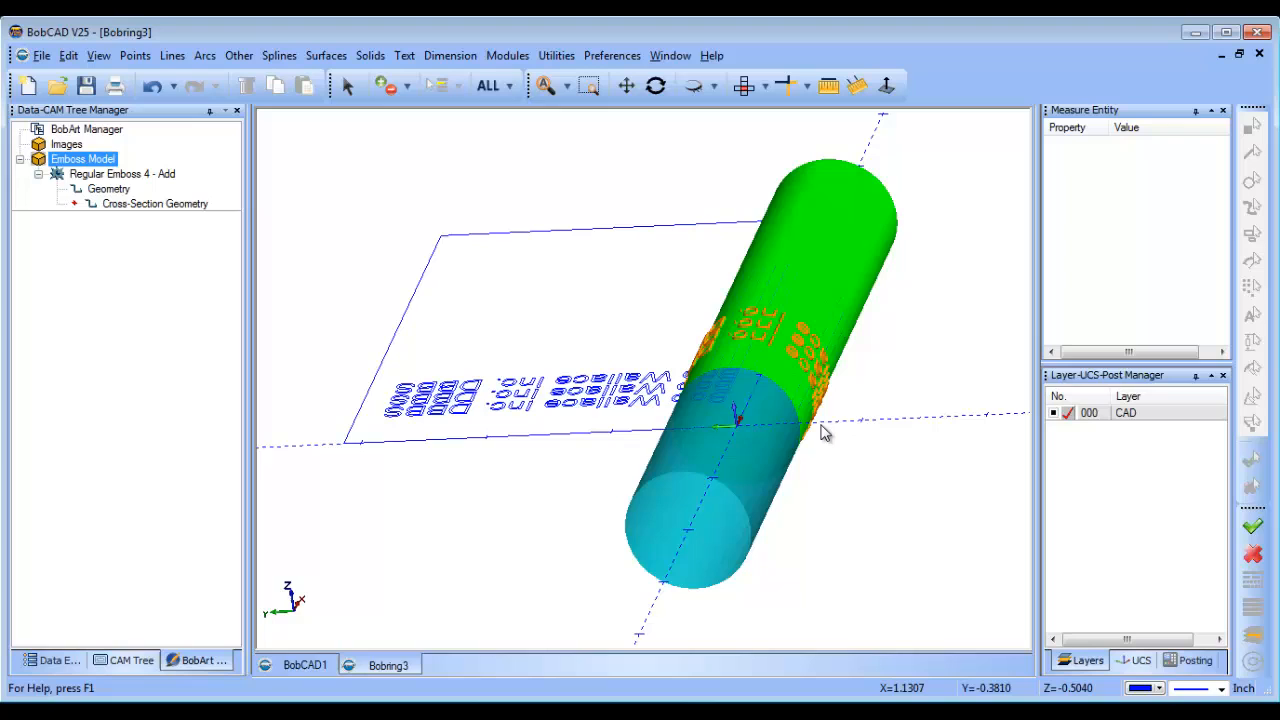
{"action": "mouse_move", "coordinate": [300, 312]}
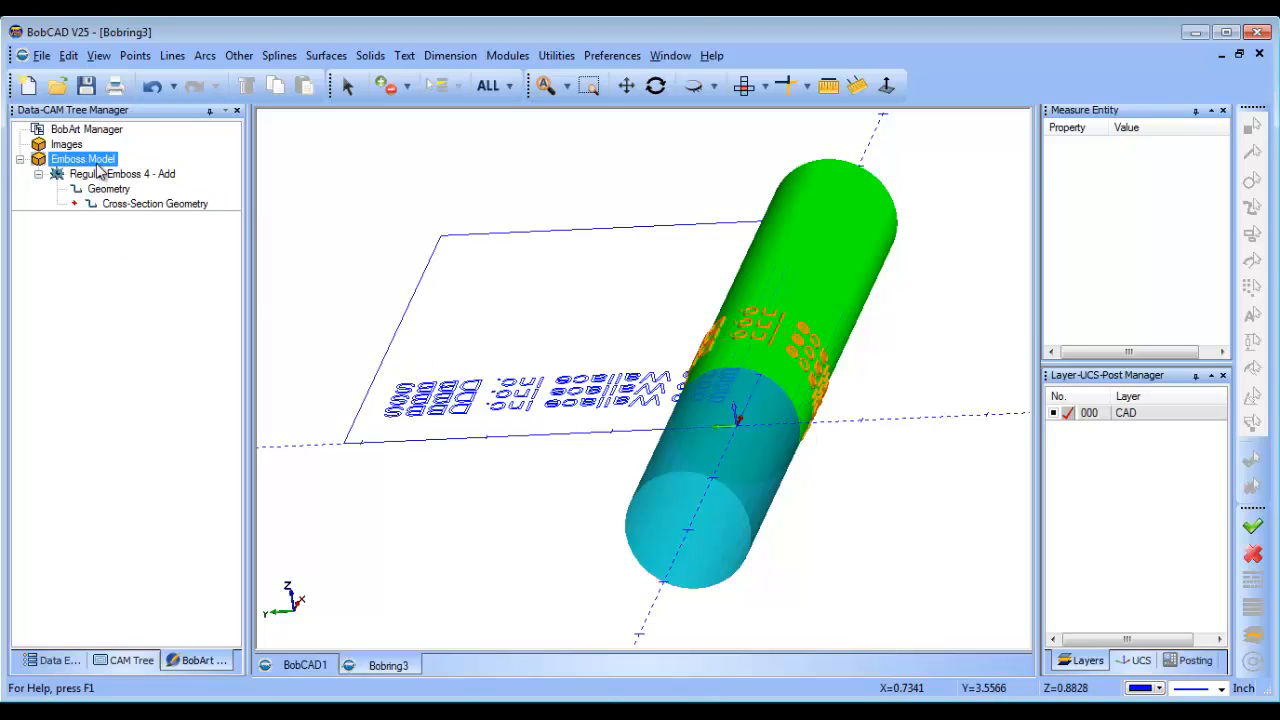
Step: Set the emboss model's Wrapping Diameter to .95 in Stock Parameters
{"action": "right_click", "coordinate": [82, 160]}
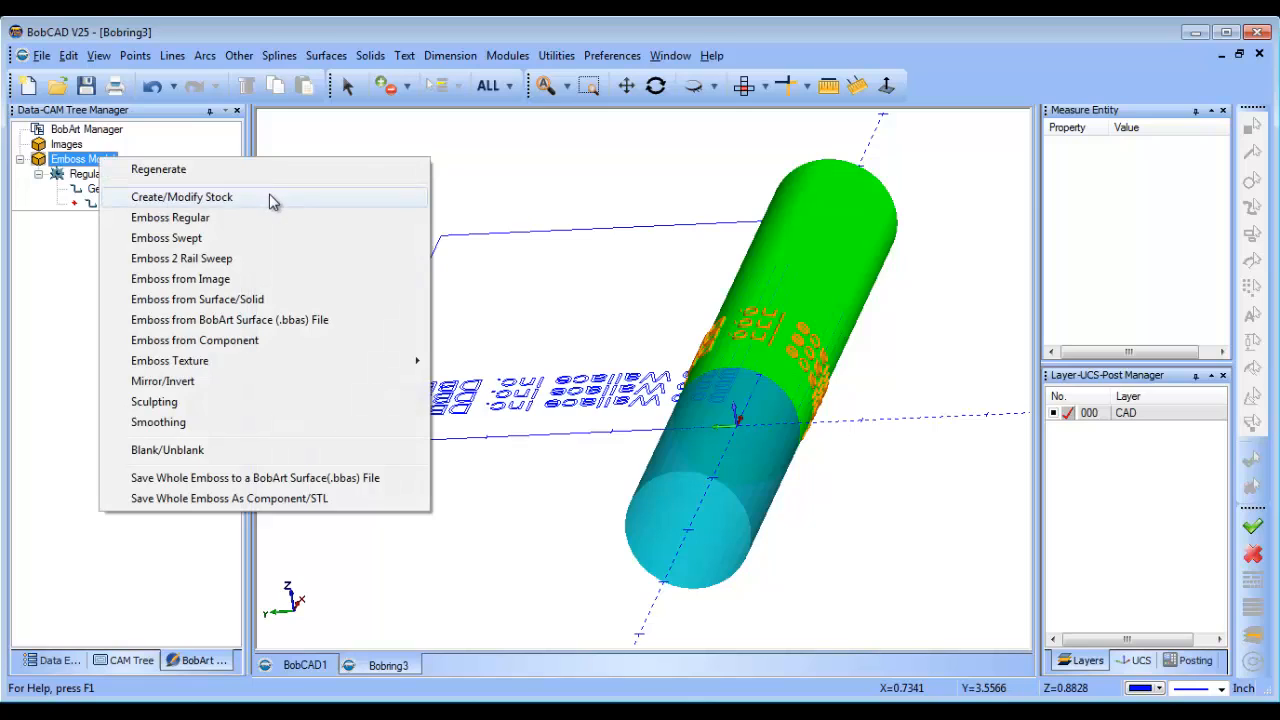
{"action": "left_click", "coordinate": [180, 196]}
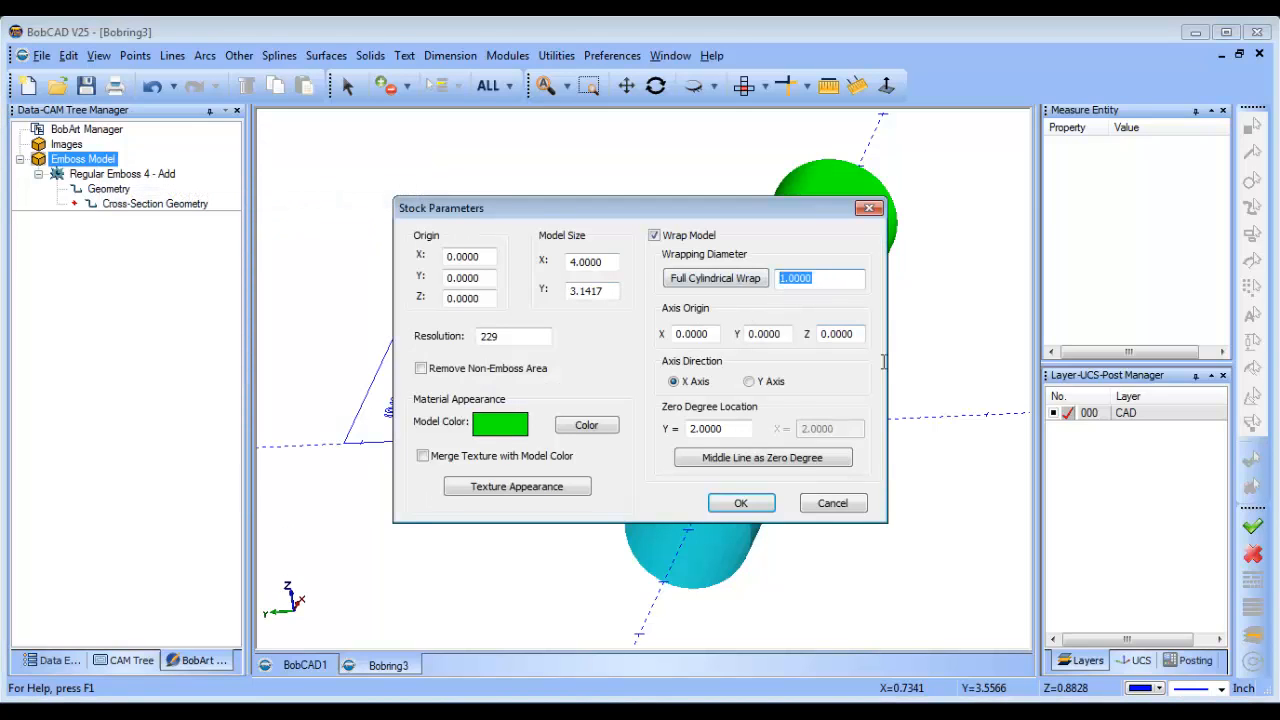
{"action": "type", "text": ".95"}
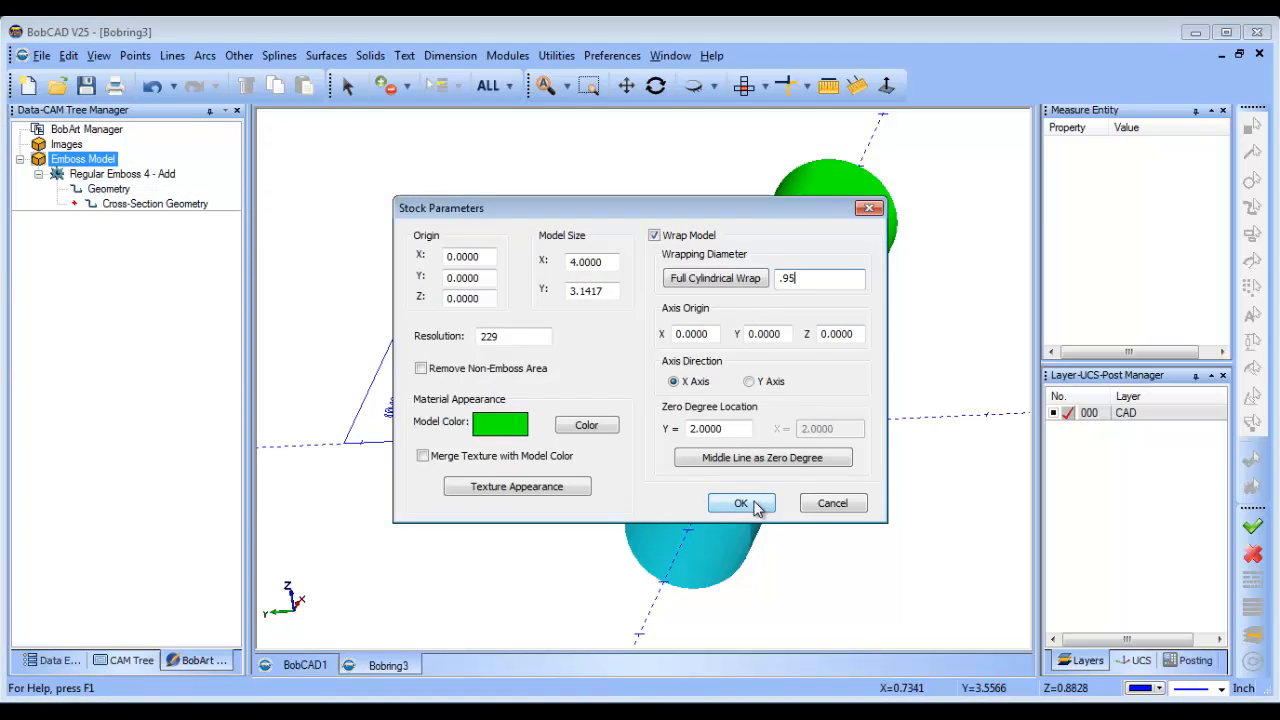
{"action": "left_click", "coordinate": [740, 504]}
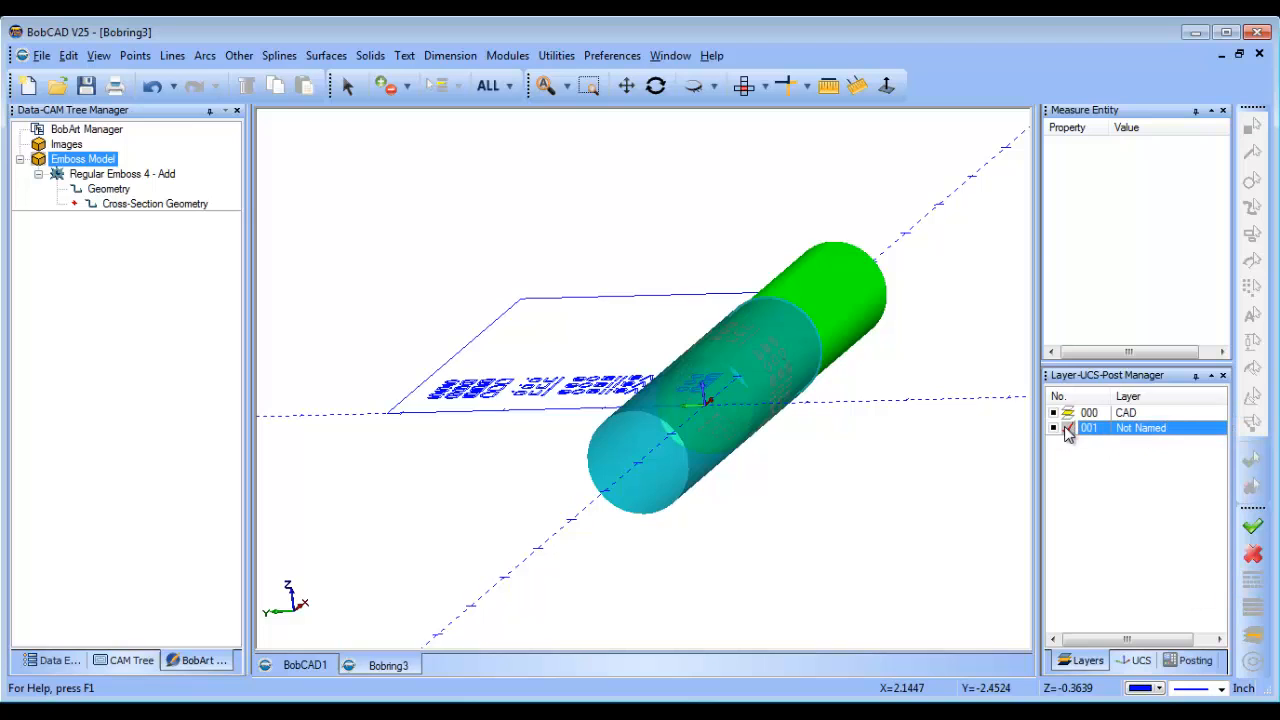
Step: Hide layer 000 CAD, switch to the Front view and zoom in on the cylinder end
{"action": "left_click", "coordinate": [748, 84]}
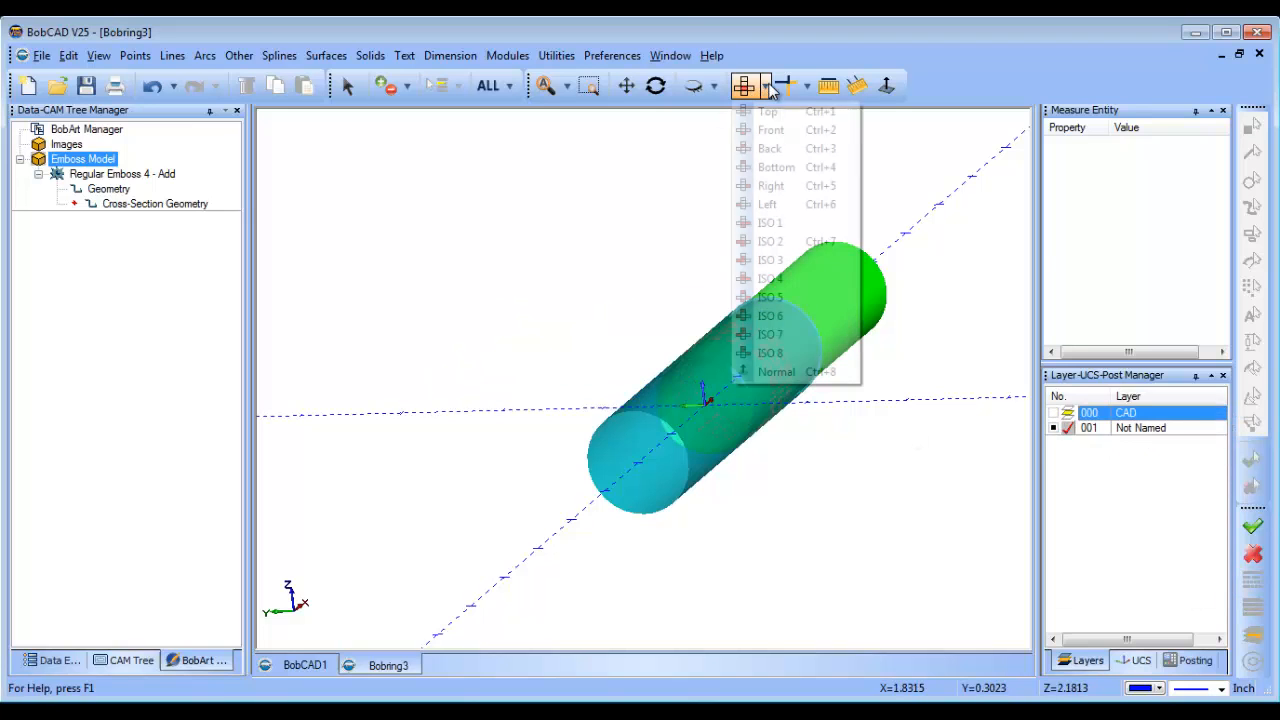
{"action": "left_click", "coordinate": [768, 112]}
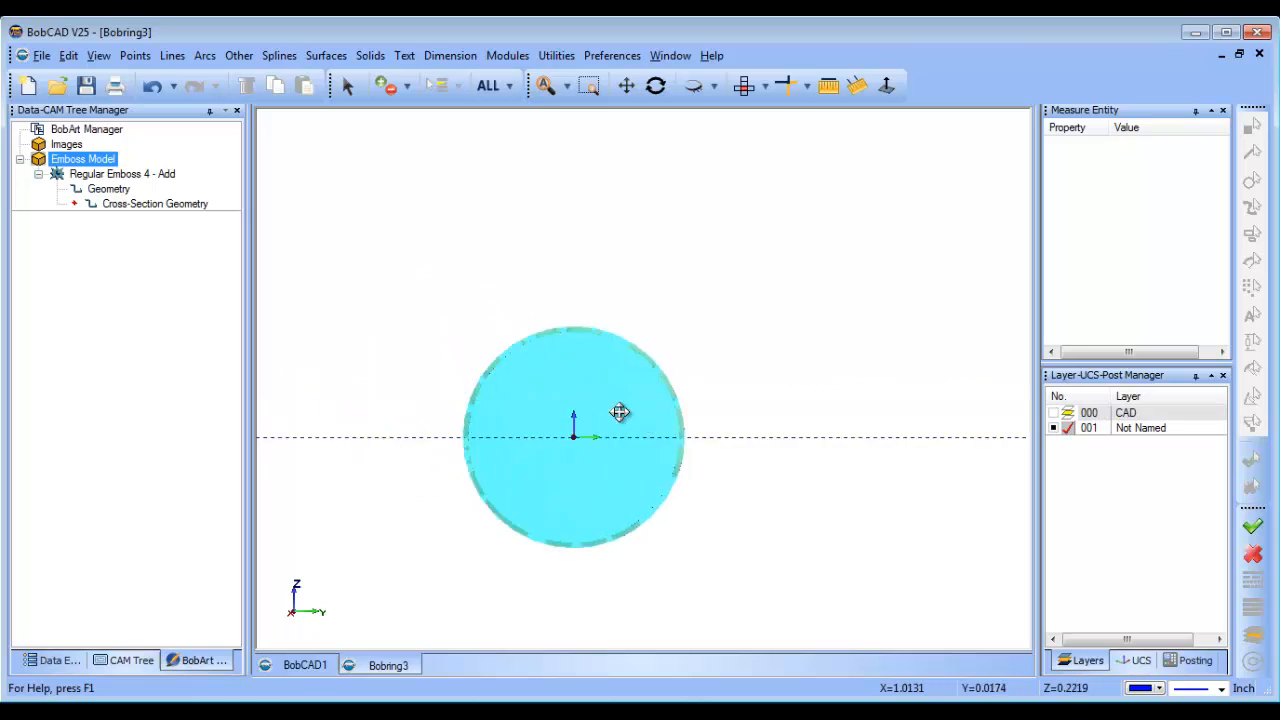
{"action": "scroll", "scroll_direction": "up", "scroll_amount": 3}
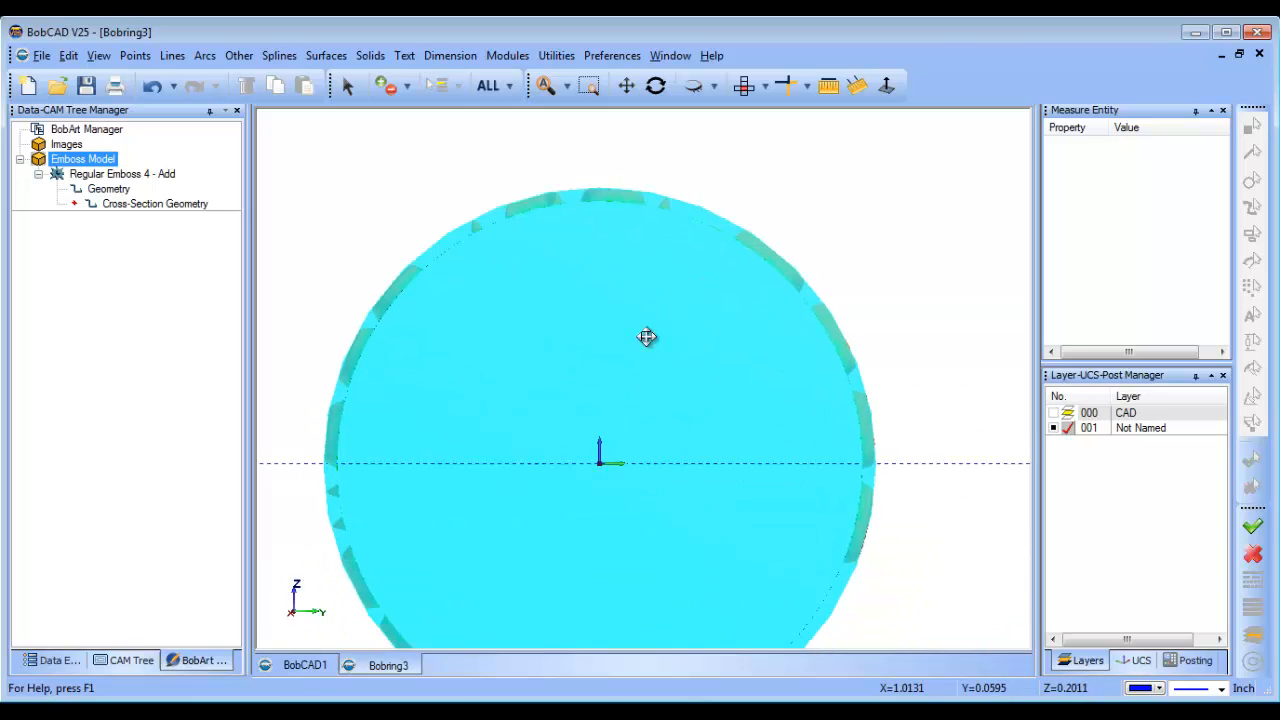
Step: Change the emboss model's stock wrapping diameter to .93 so it fits inside the stock
{"action": "right_click", "coordinate": [82, 160]}
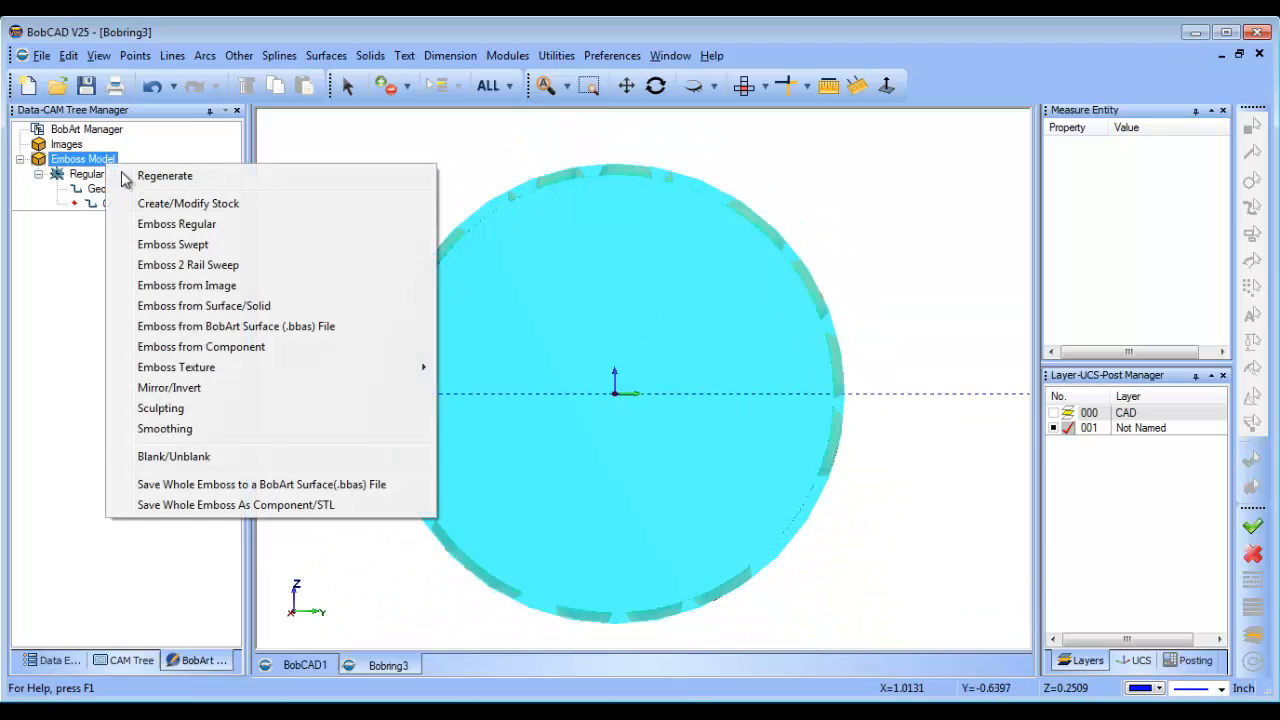
{"action": "left_click", "coordinate": [188, 204]}
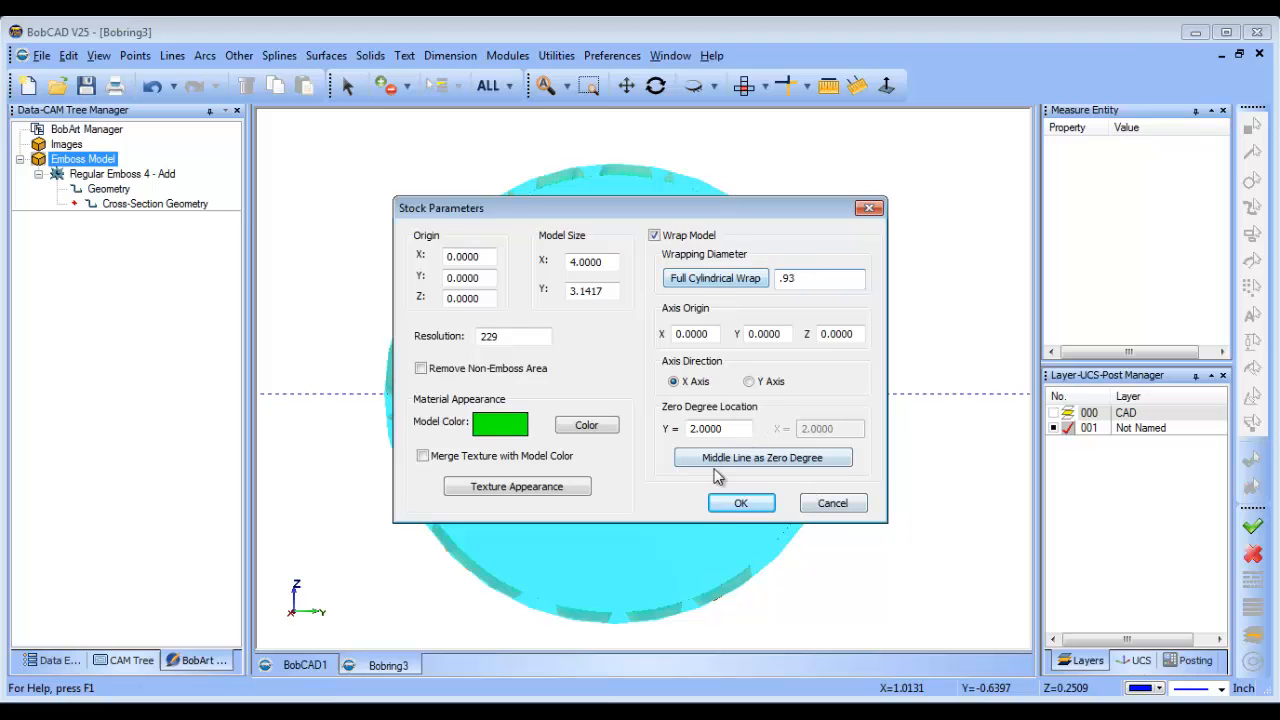
{"action": "left_click", "coordinate": [740, 502]}
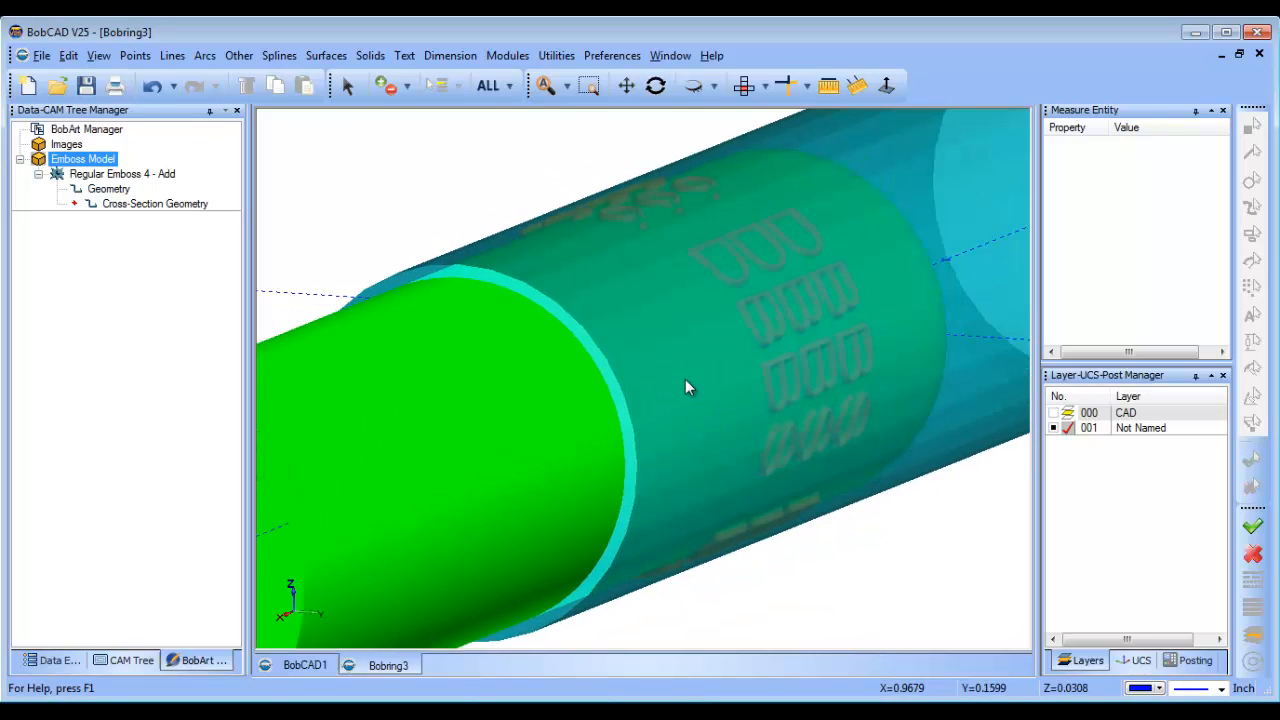
Step: Fit the view and switch to the CAM Tree to start the Stock Wizard with cylindrical stock
{"action": "left_click", "coordinate": [744, 84]}
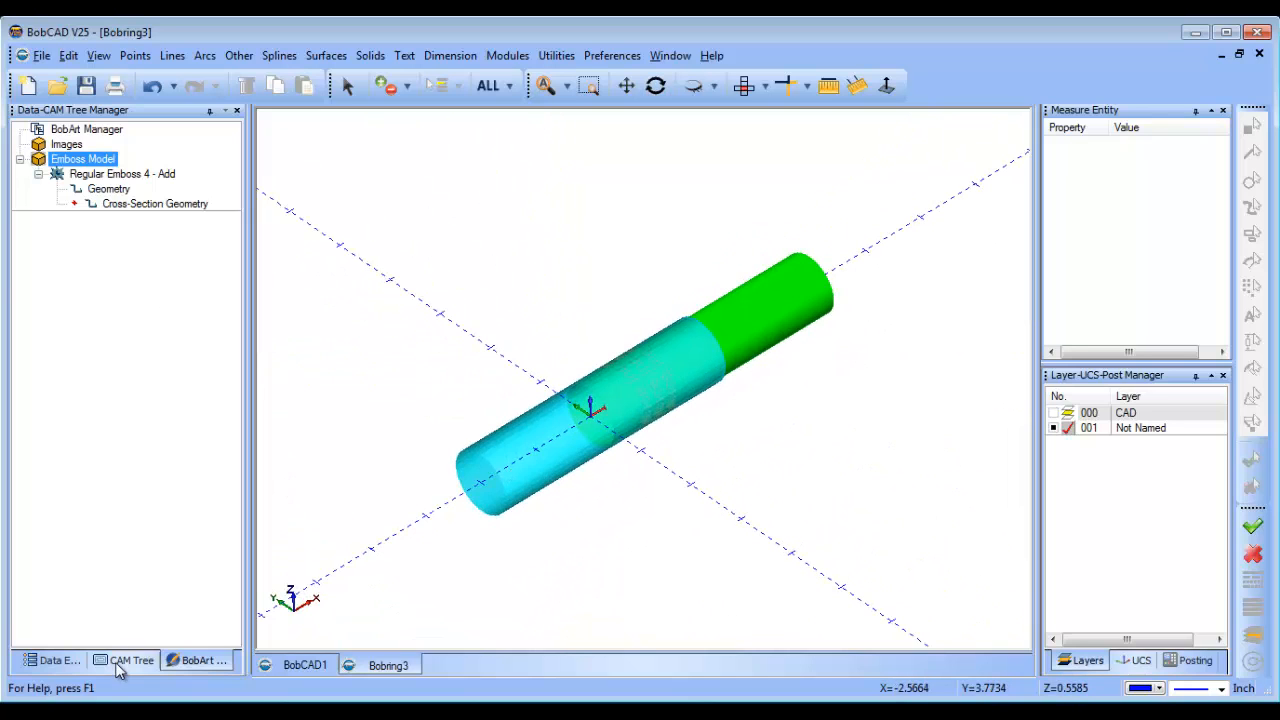
{"action": "left_click", "coordinate": [124, 660]}
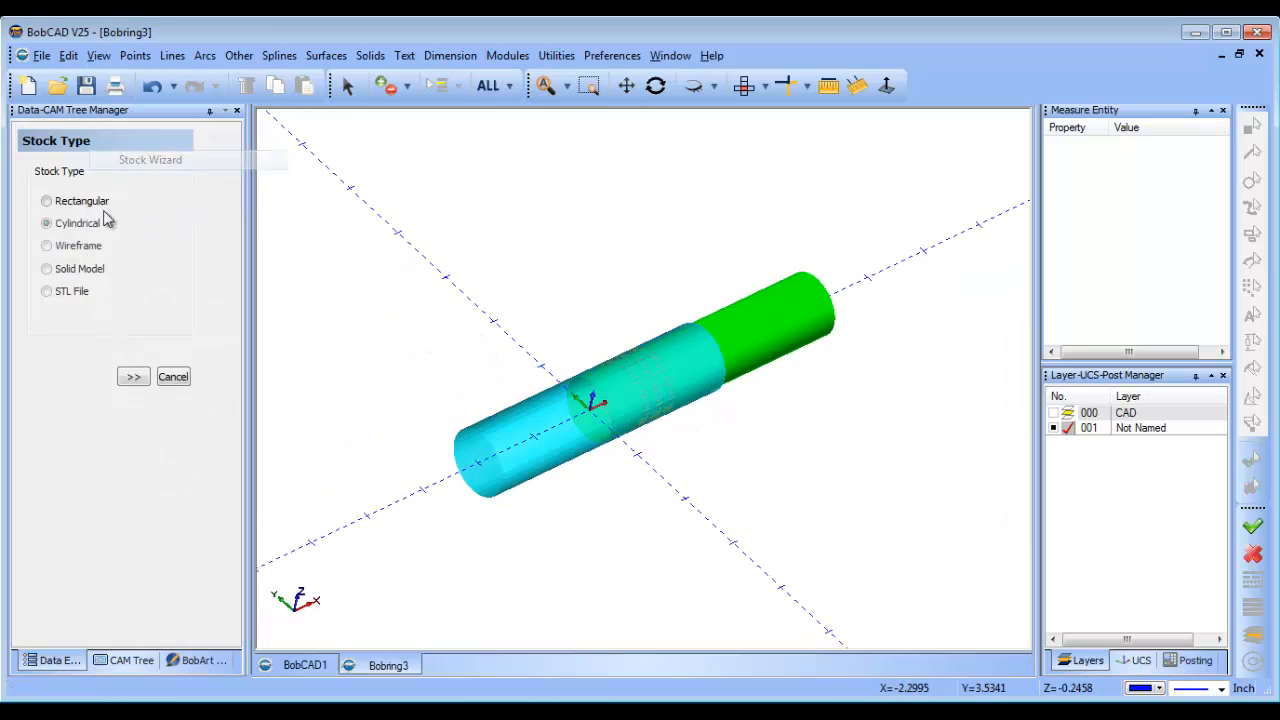
Step: Enter a cylindrical stock of diameter 1.0 and height 4.0 extruded along the X axis
{"action": "left_click", "coordinate": [132, 376]}
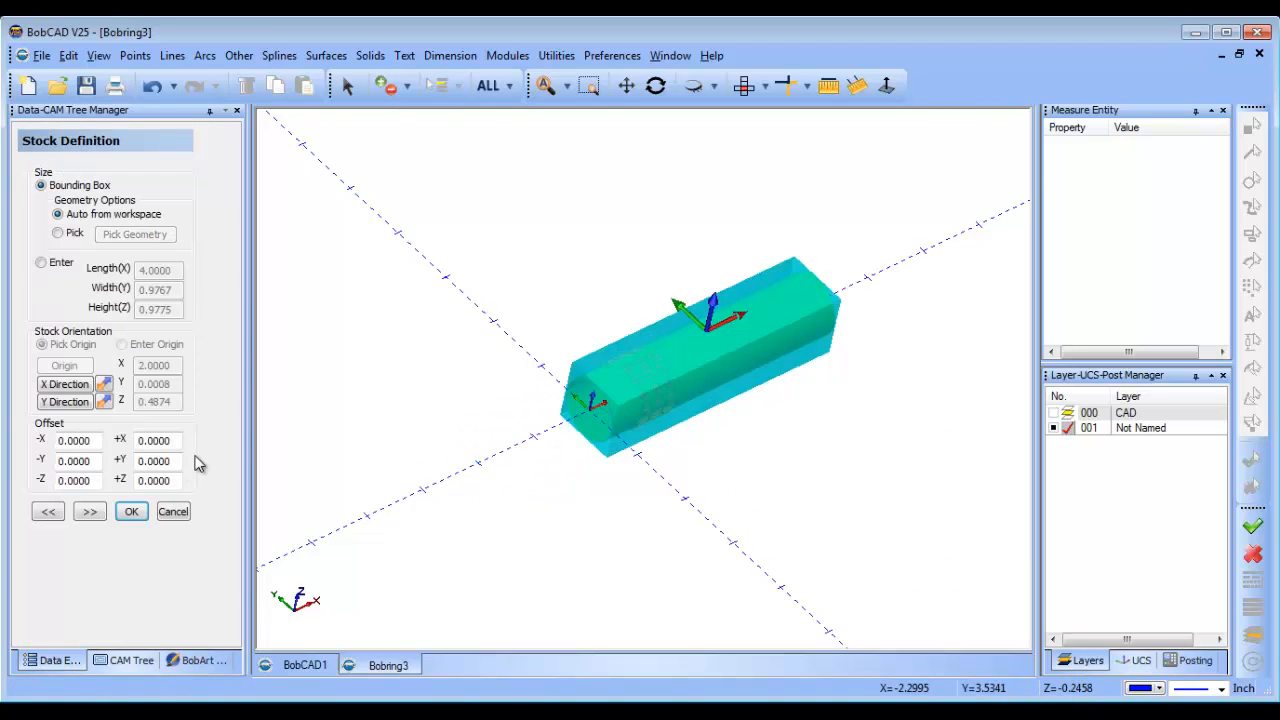
{"action": "left_click", "coordinate": [132, 512]}
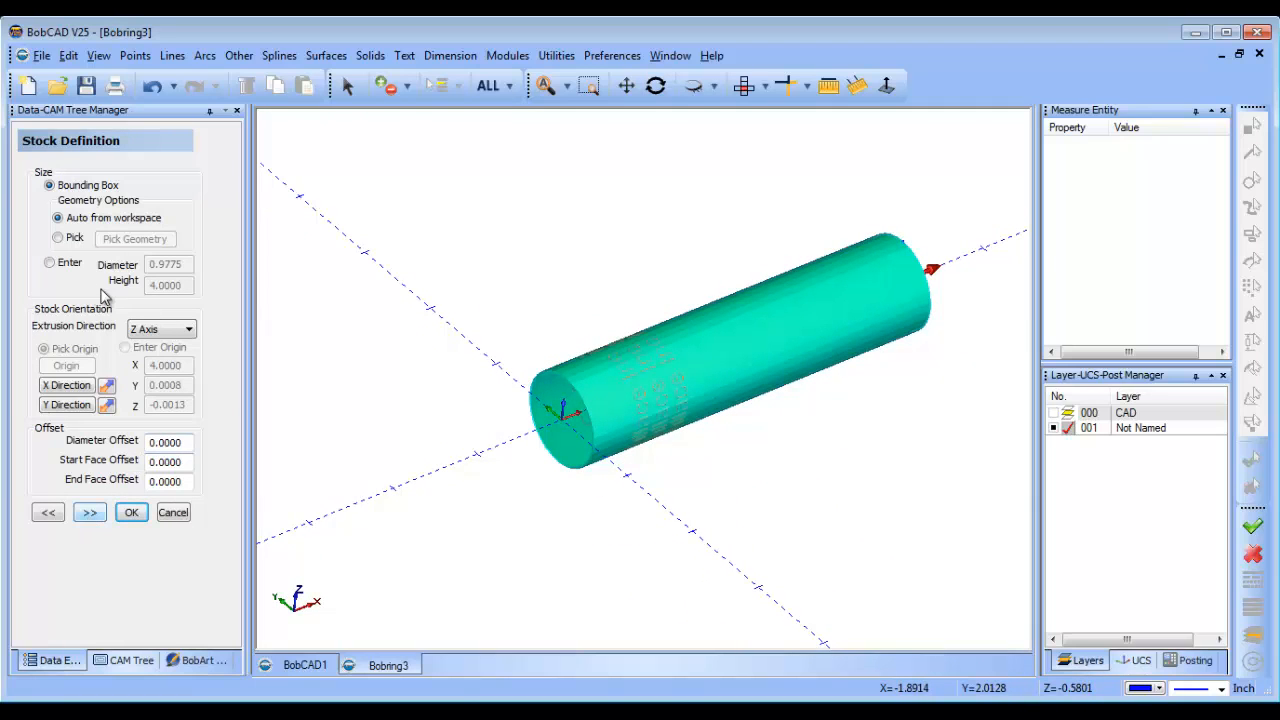
{"action": "left_click", "coordinate": [48, 262]}
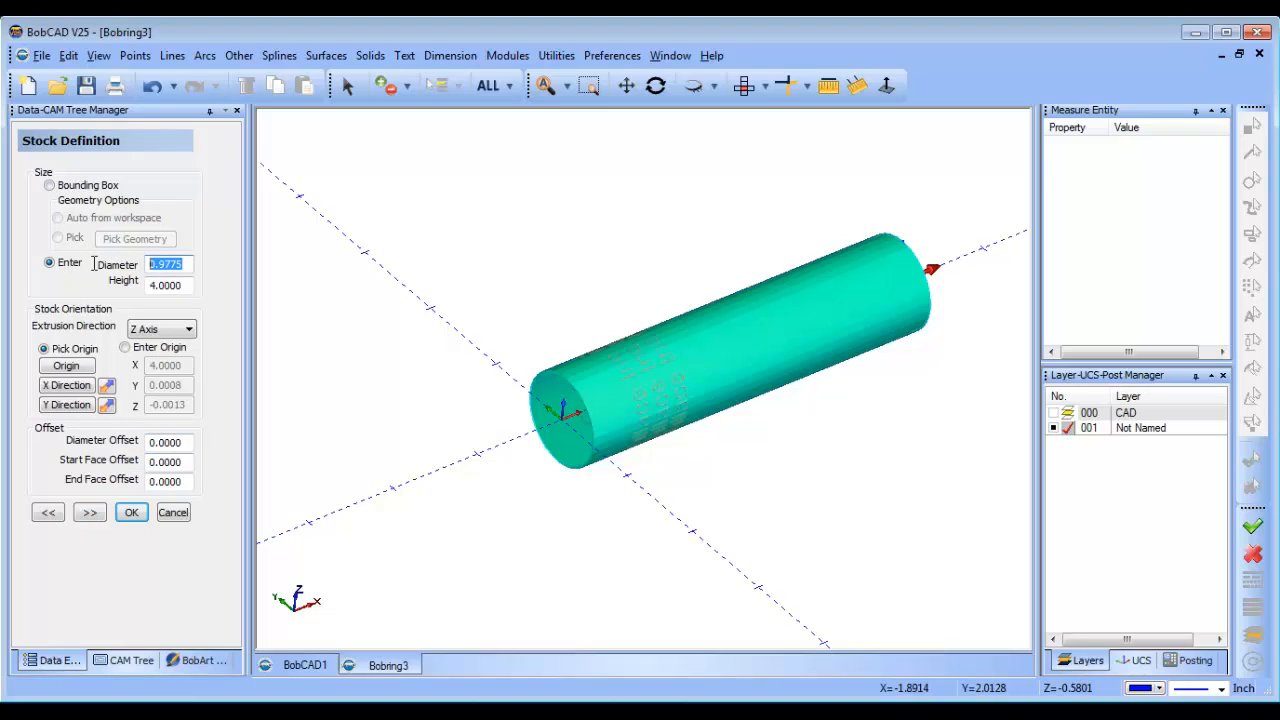
{"action": "type", "text": "1.0000"}
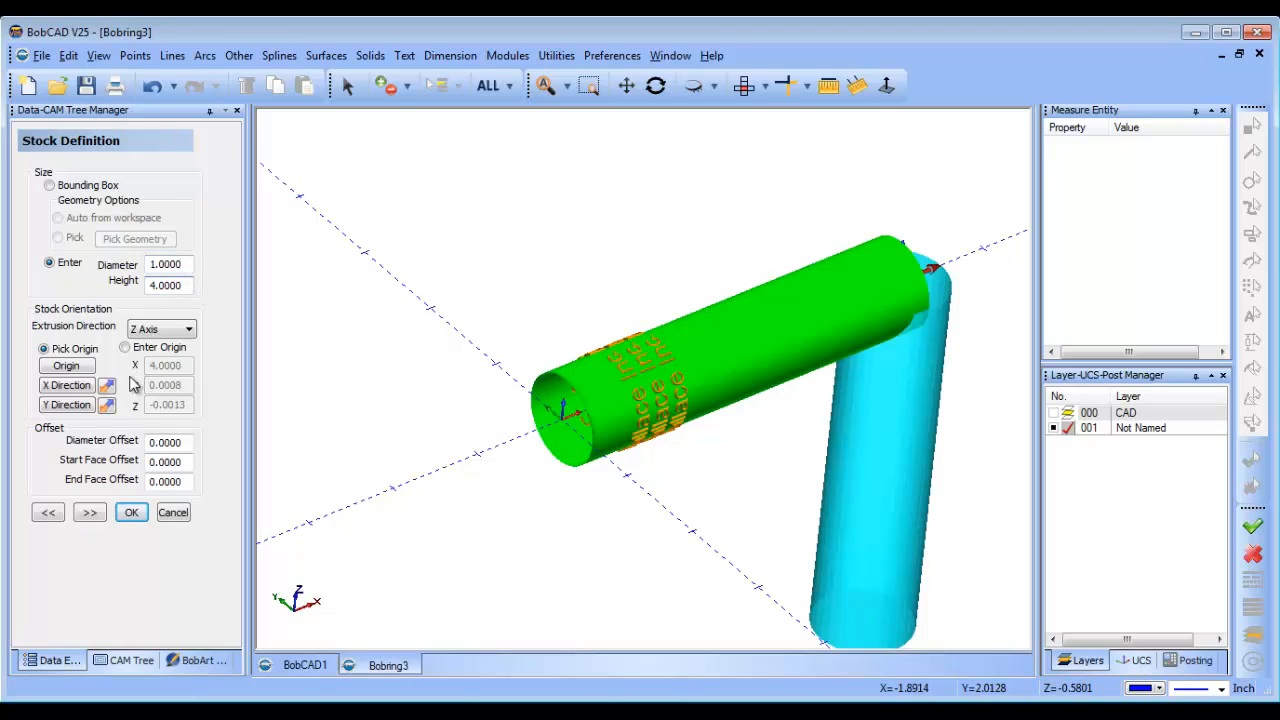
{"action": "left_click", "coordinate": [124, 348]}
{"action": "type", "text": "0.0000"}
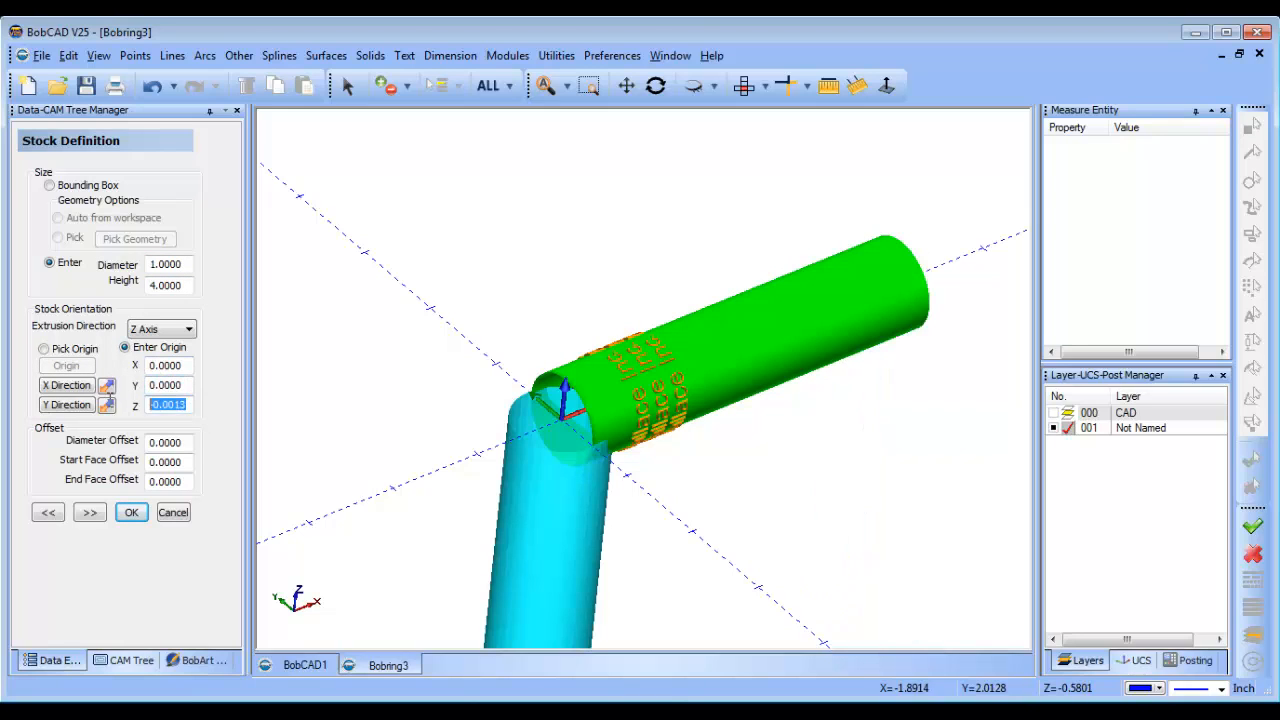
{"action": "left_click", "coordinate": [160, 328]}
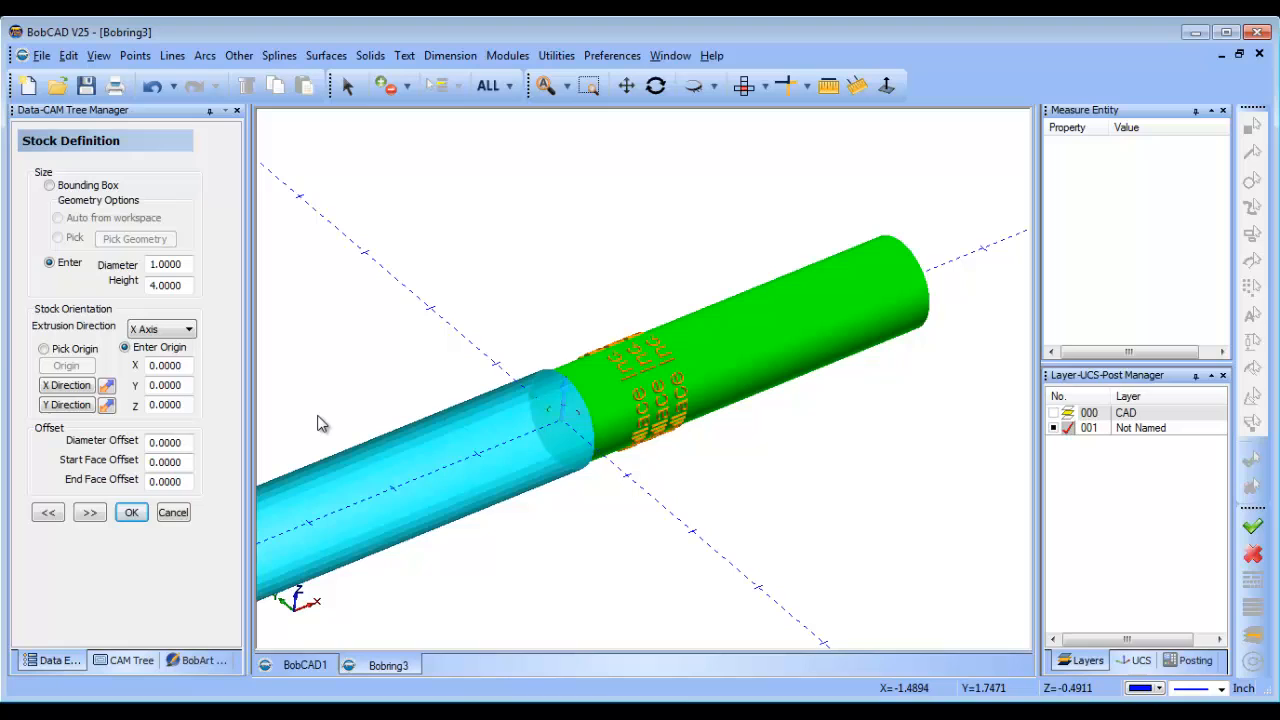
{"action": "mouse_move", "coordinate": [564, 418]}
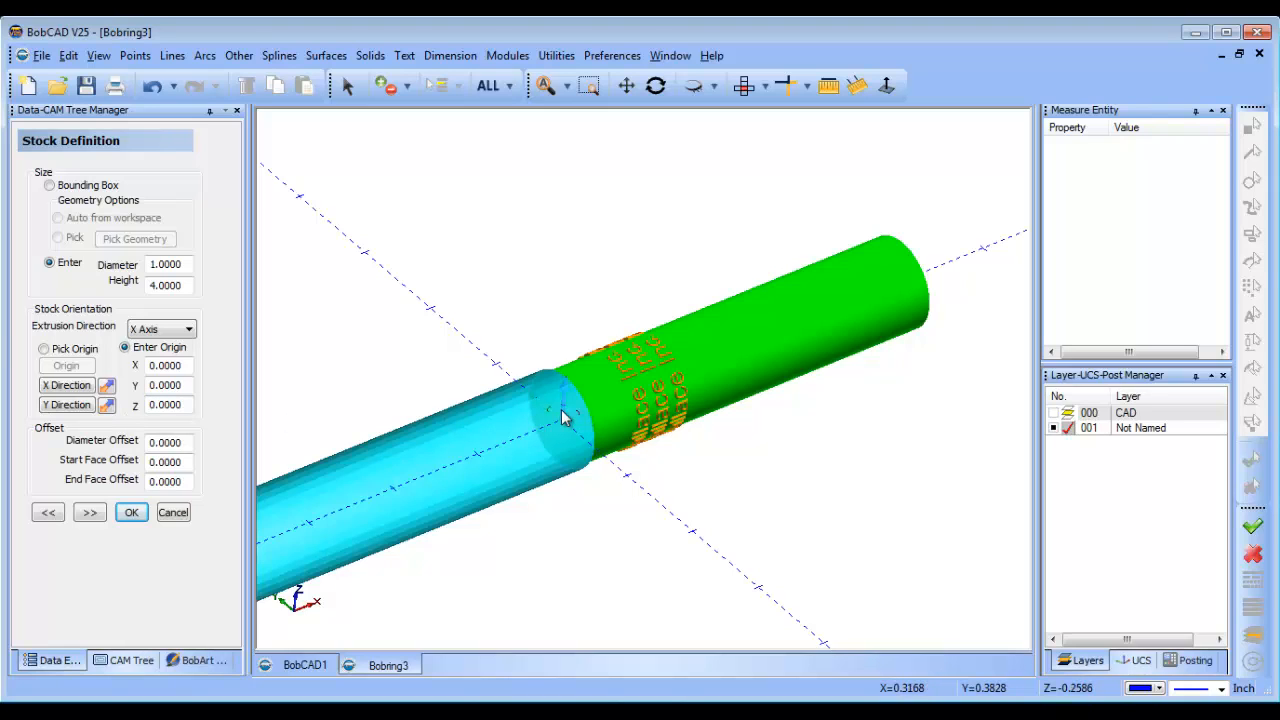
{"action": "mouse_move", "coordinate": [518, 402]}
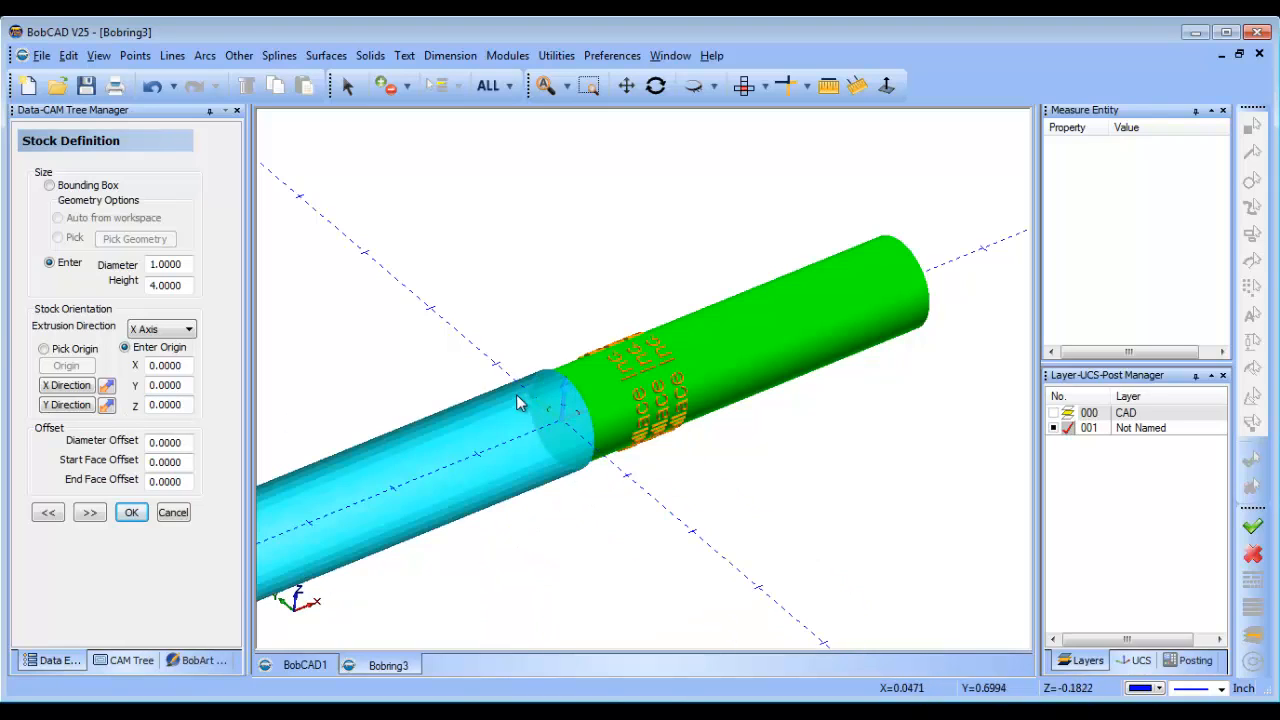
{"action": "mouse_move", "coordinate": [550, 288]}
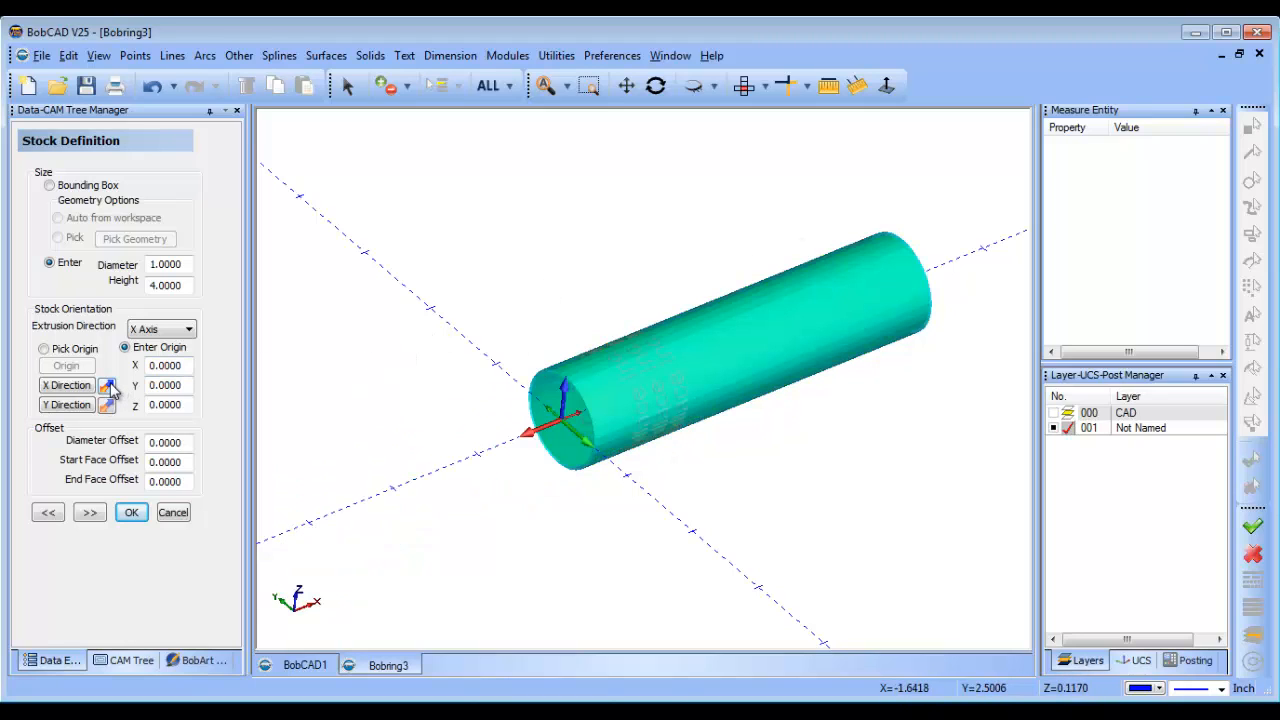
{"action": "left_click", "coordinate": [88, 512]}
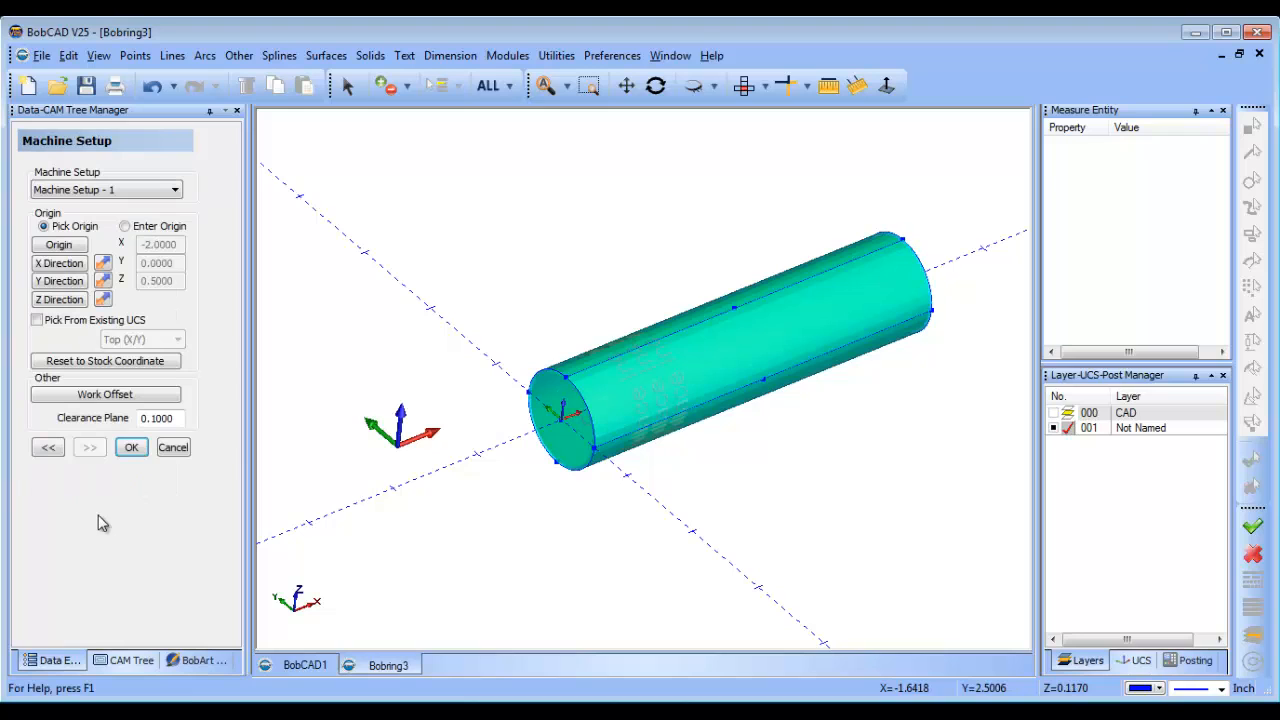
Step: Accept the machine setup and select Machine Setup - 1 in the CAM tree
{"action": "left_click", "coordinate": [58, 244]}
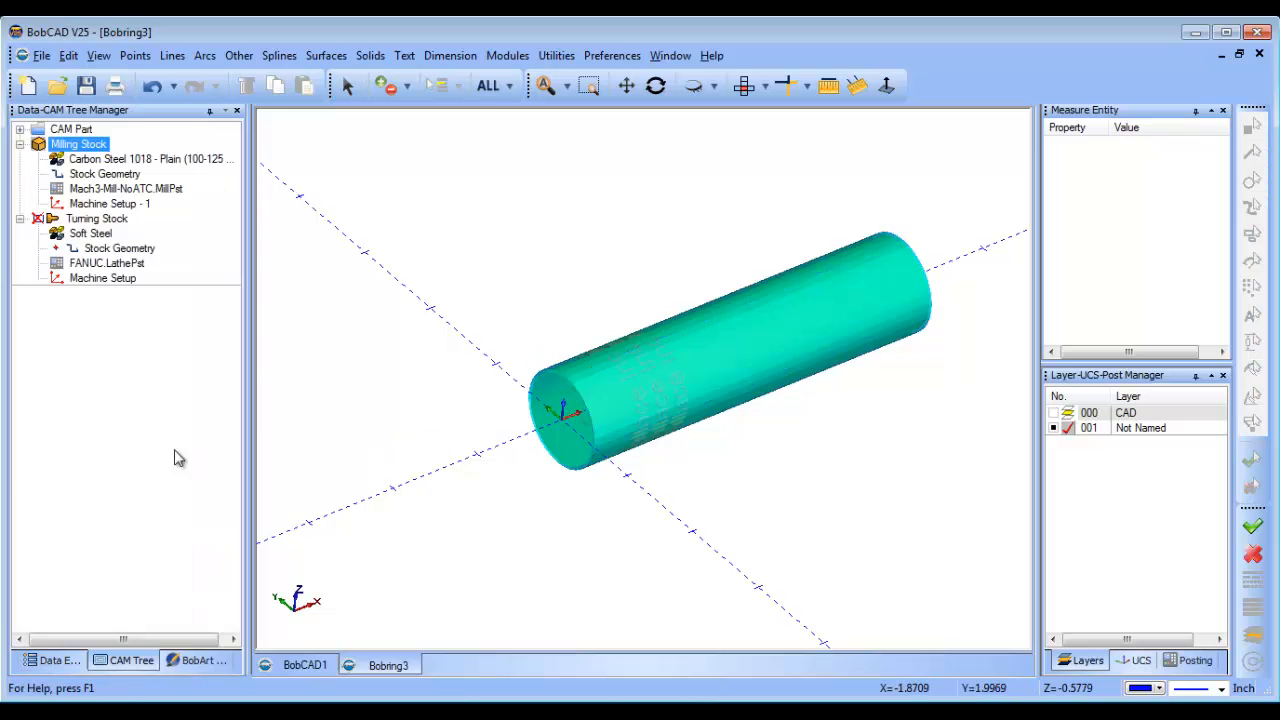
{"action": "left_click", "coordinate": [96, 218]}
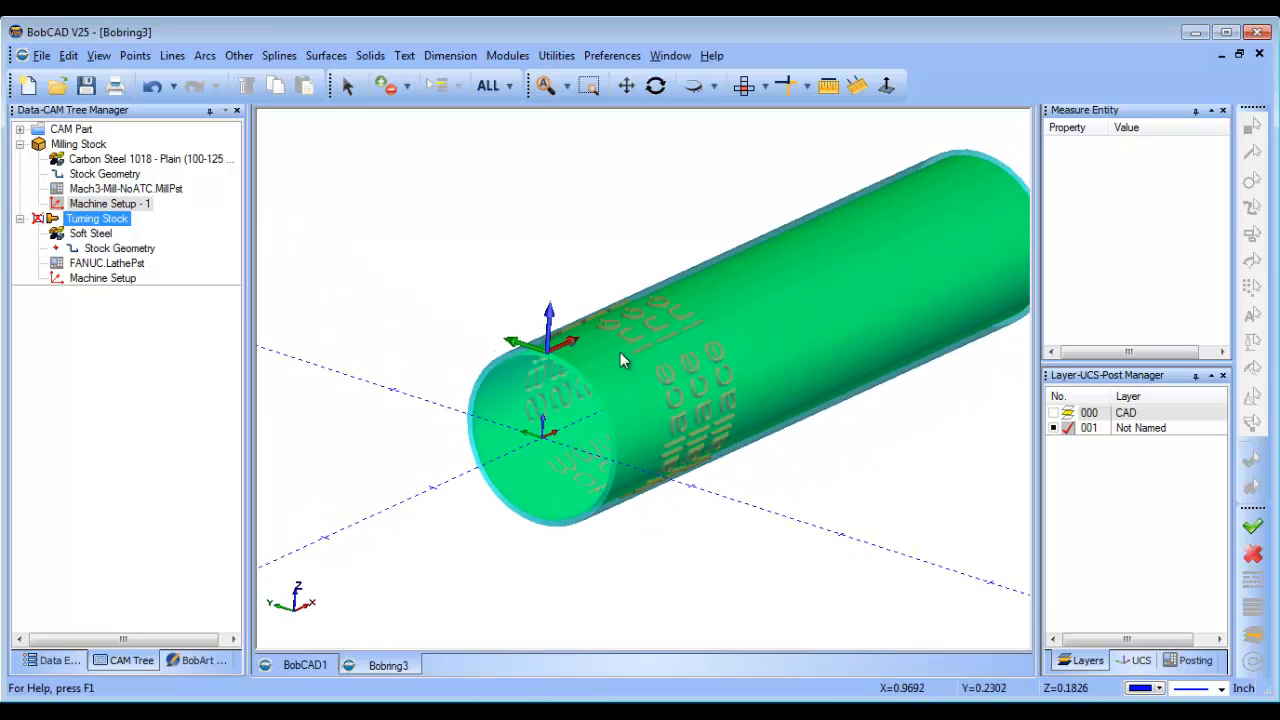
{"action": "mouse_move", "coordinate": [630, 364]}
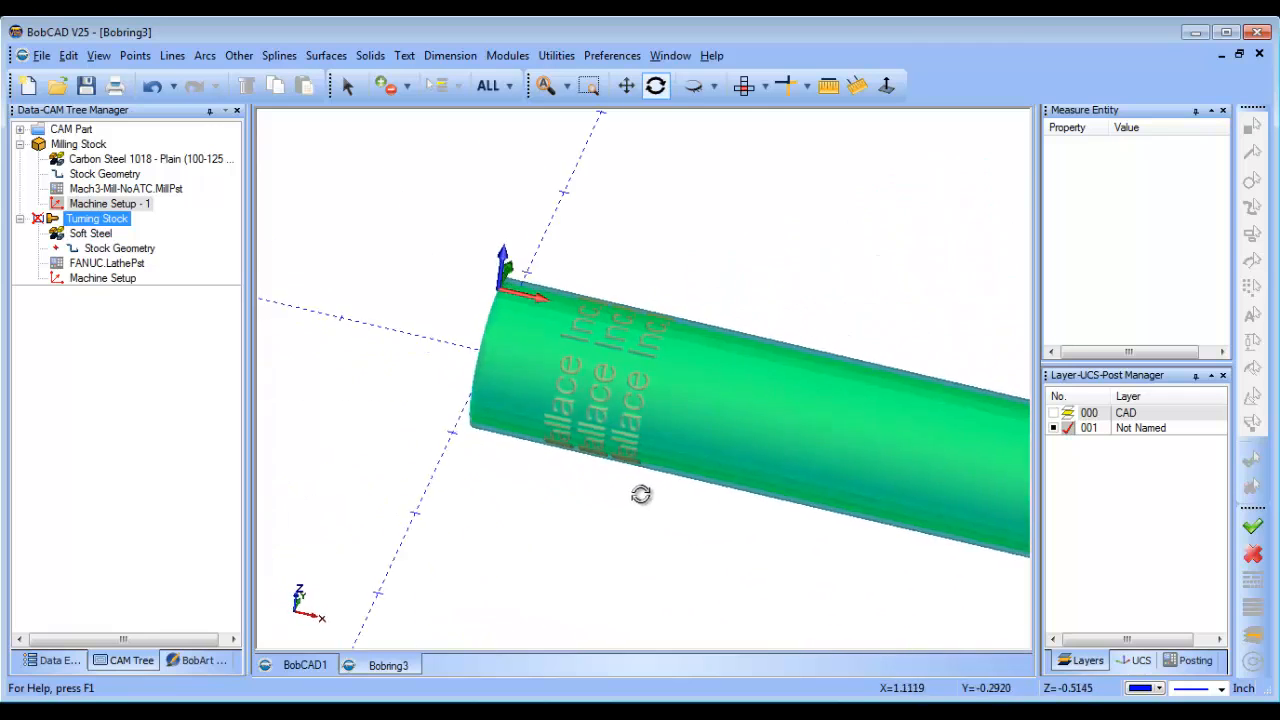
{"action": "left_click", "coordinate": [110, 204]}
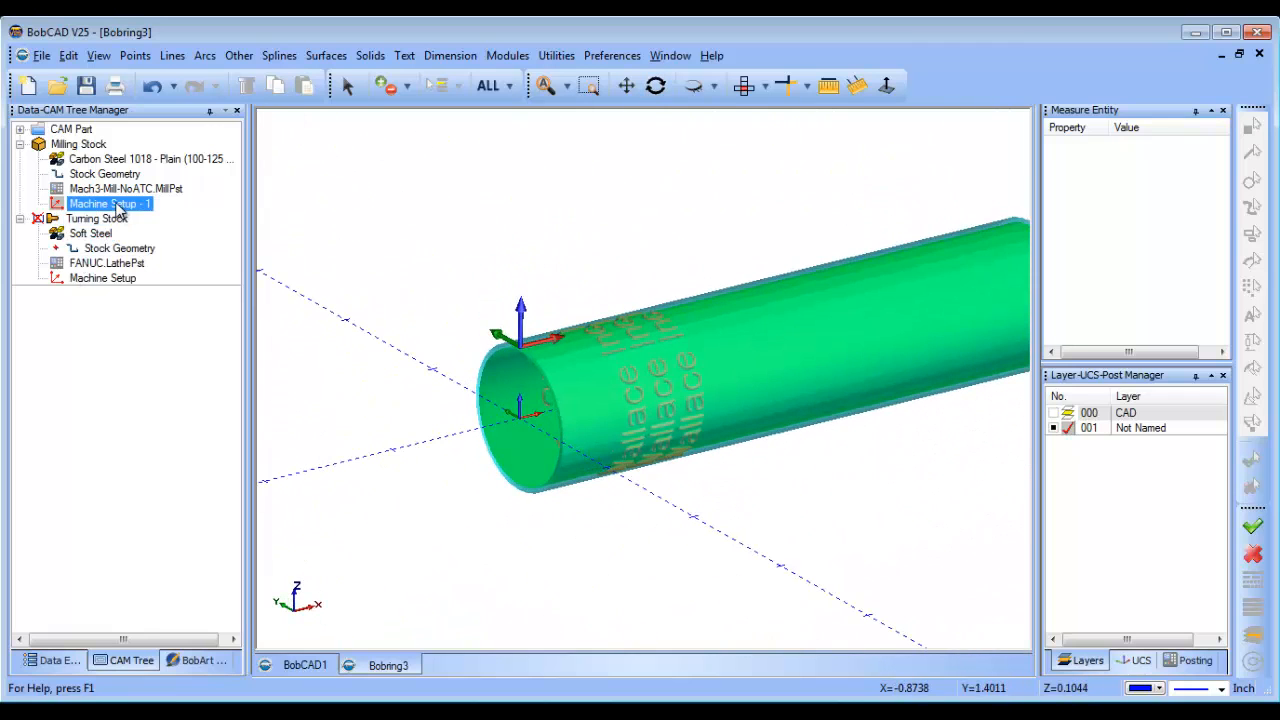
Step: Add a Mill 4 Axis Rotary feature, select its geometry and reach the Rough page
{"action": "right_click", "coordinate": [110, 204]}
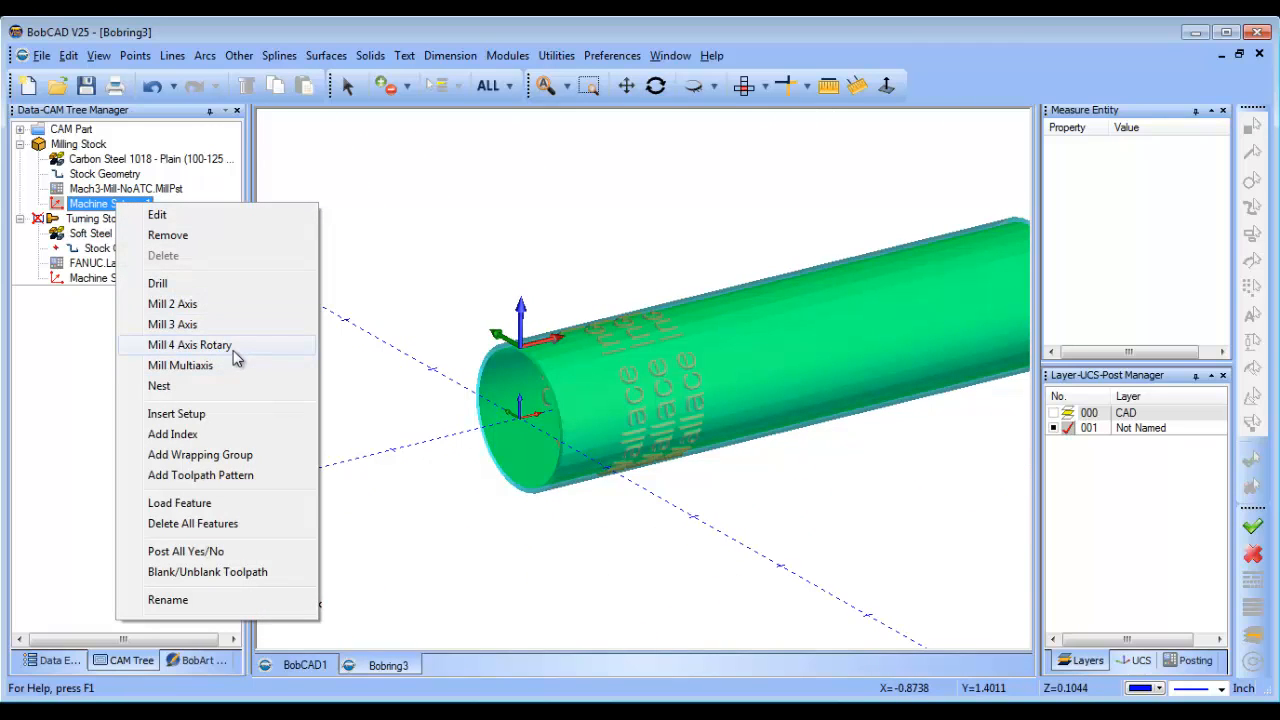
{"action": "left_click", "coordinate": [188, 344]}
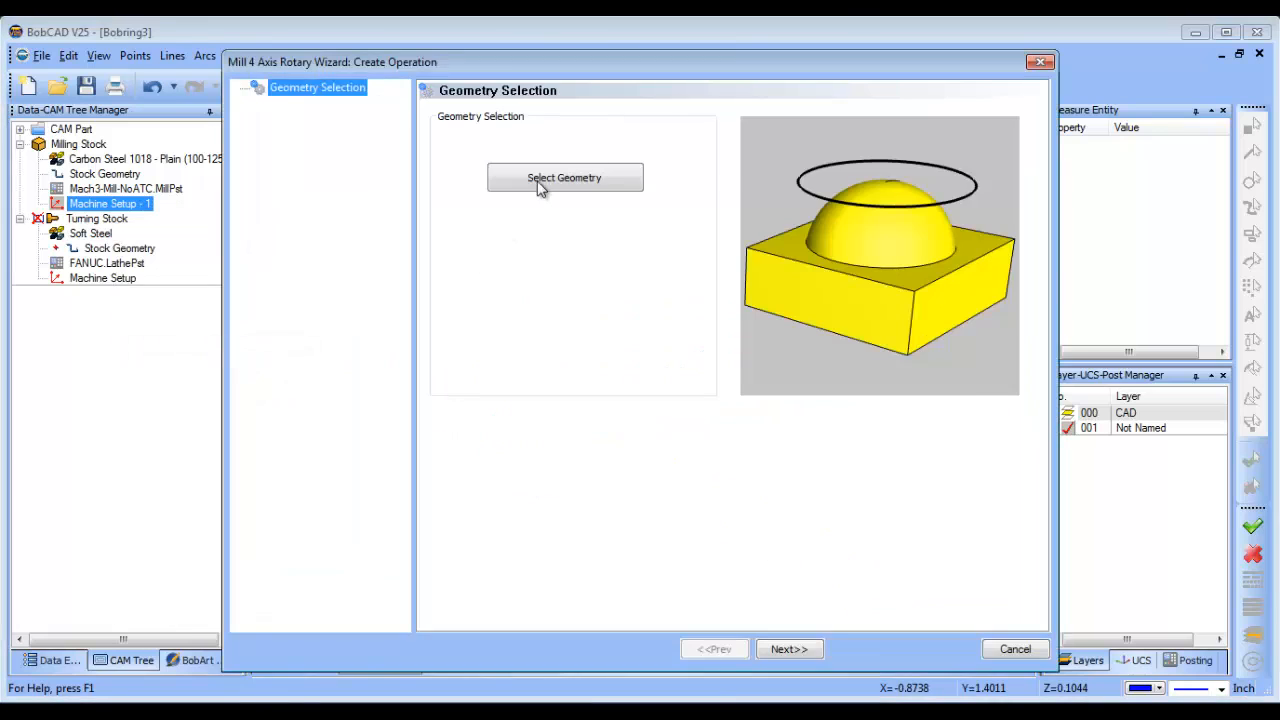
{"action": "left_click", "coordinate": [564, 176]}
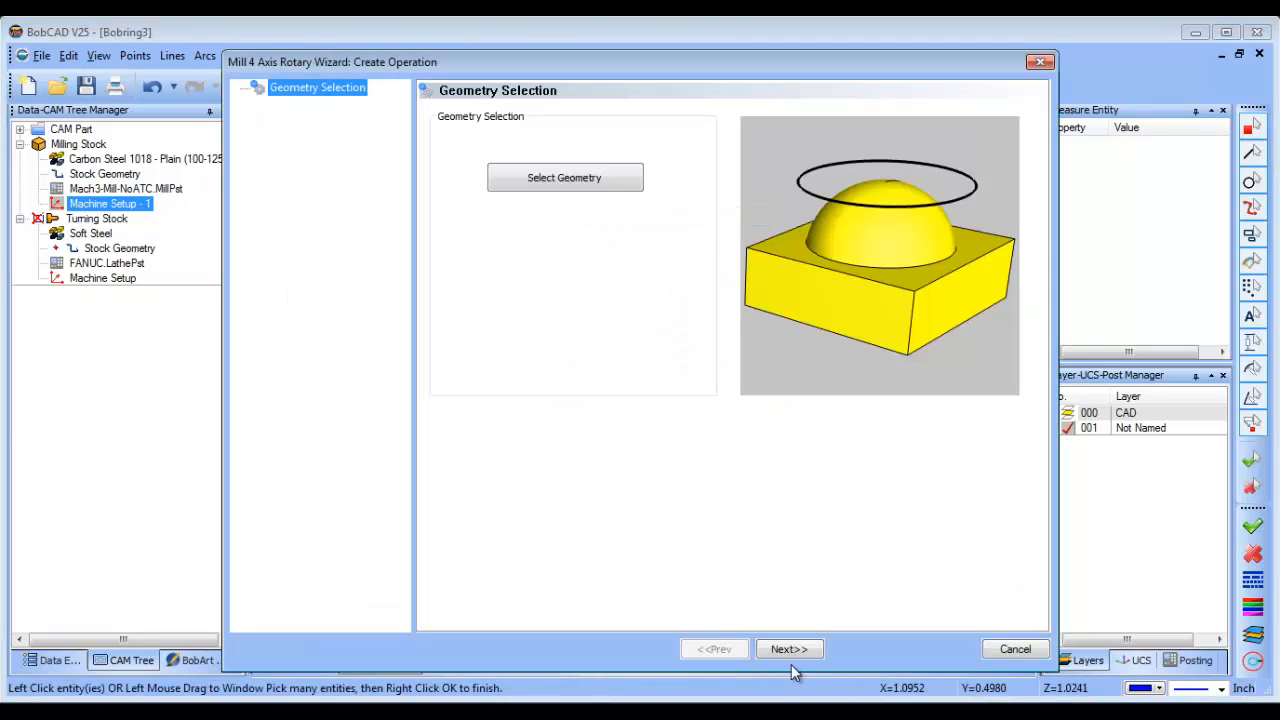
{"action": "left_click", "coordinate": [788, 648]}
{"action": "type", "text": ".06"}
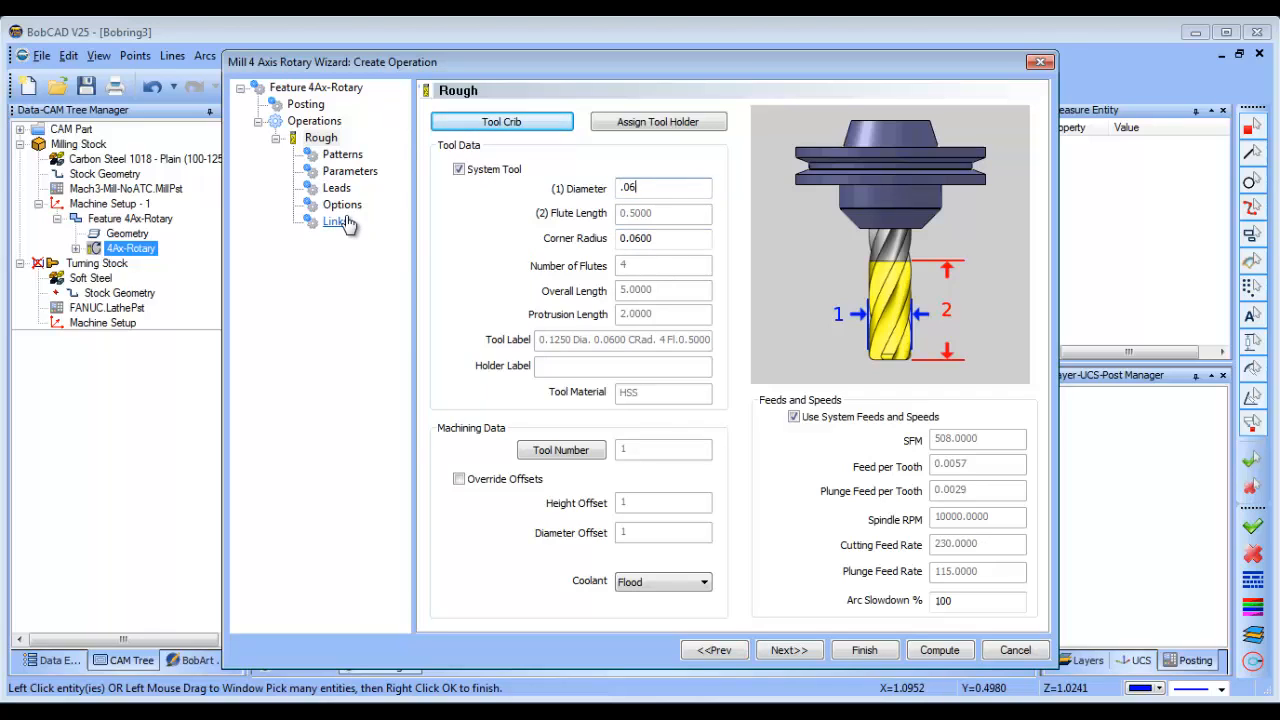
Step: Give the rotary roughing a zig-zag pattern with base point Z of -.5
{"action": "key", "text": "Tab"}
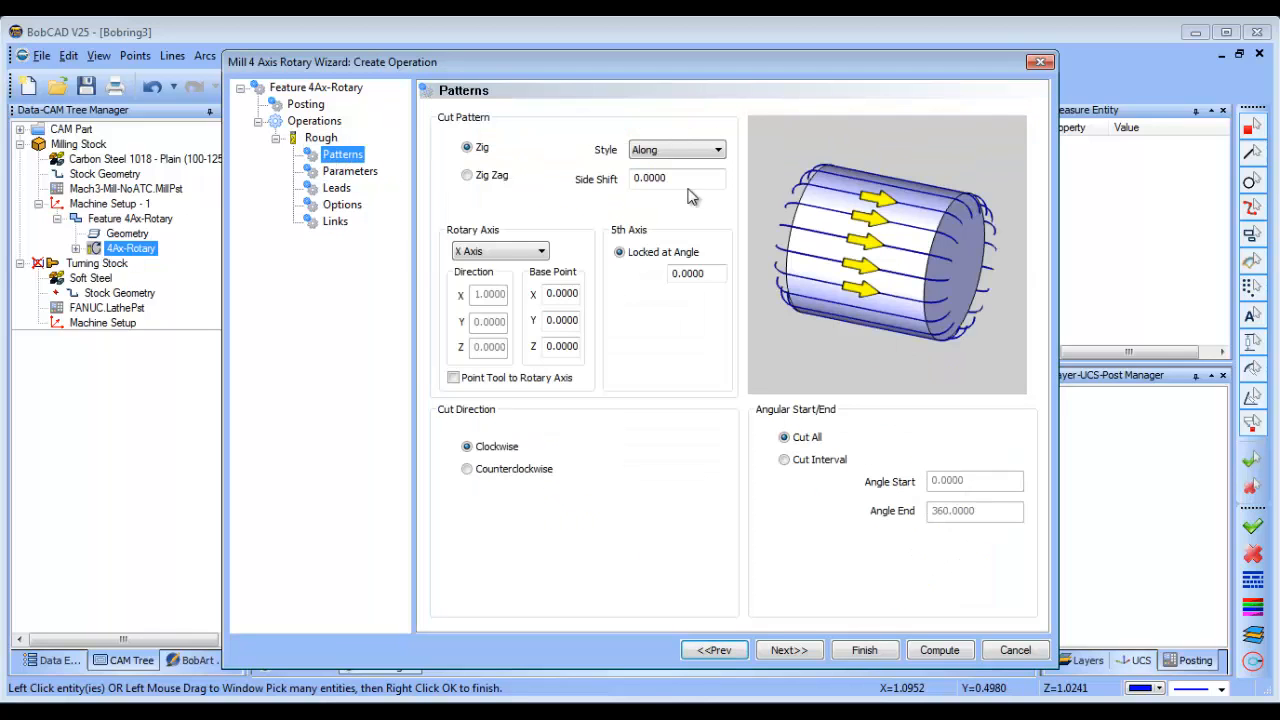
{"action": "left_click", "coordinate": [466, 174]}
{"action": "type", "text": "-."}
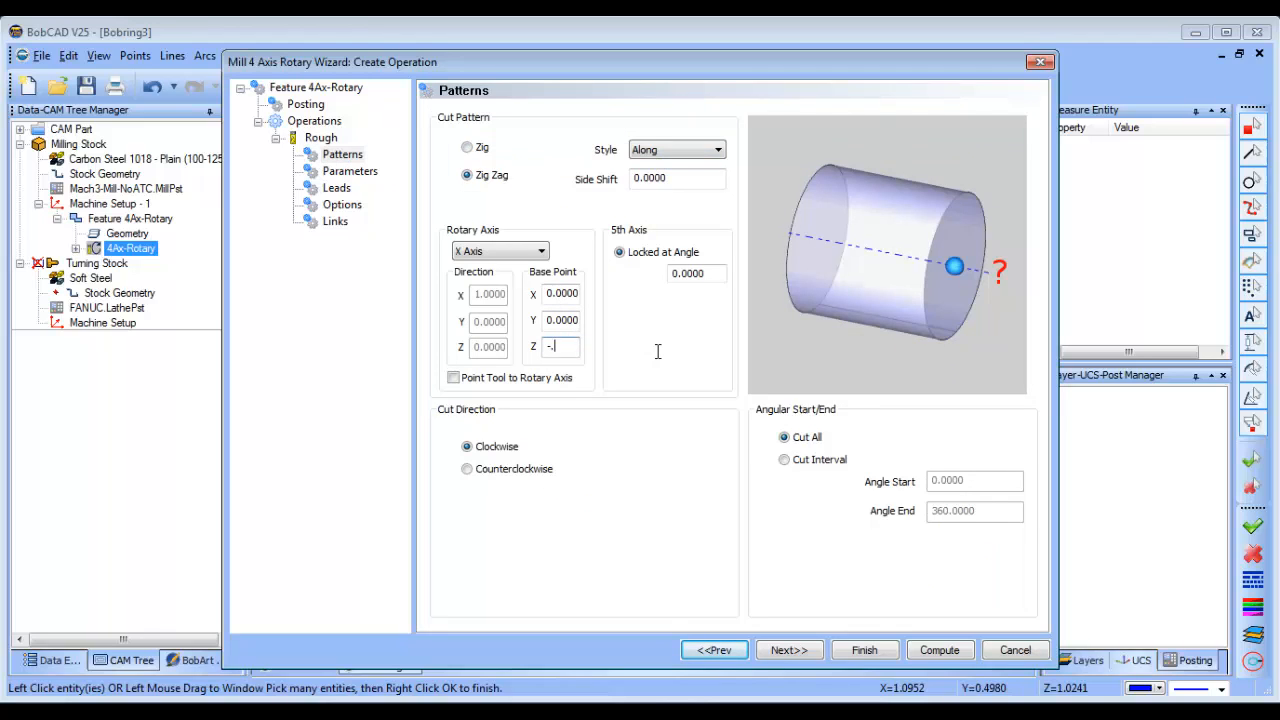
{"action": "type", "text": "5"}
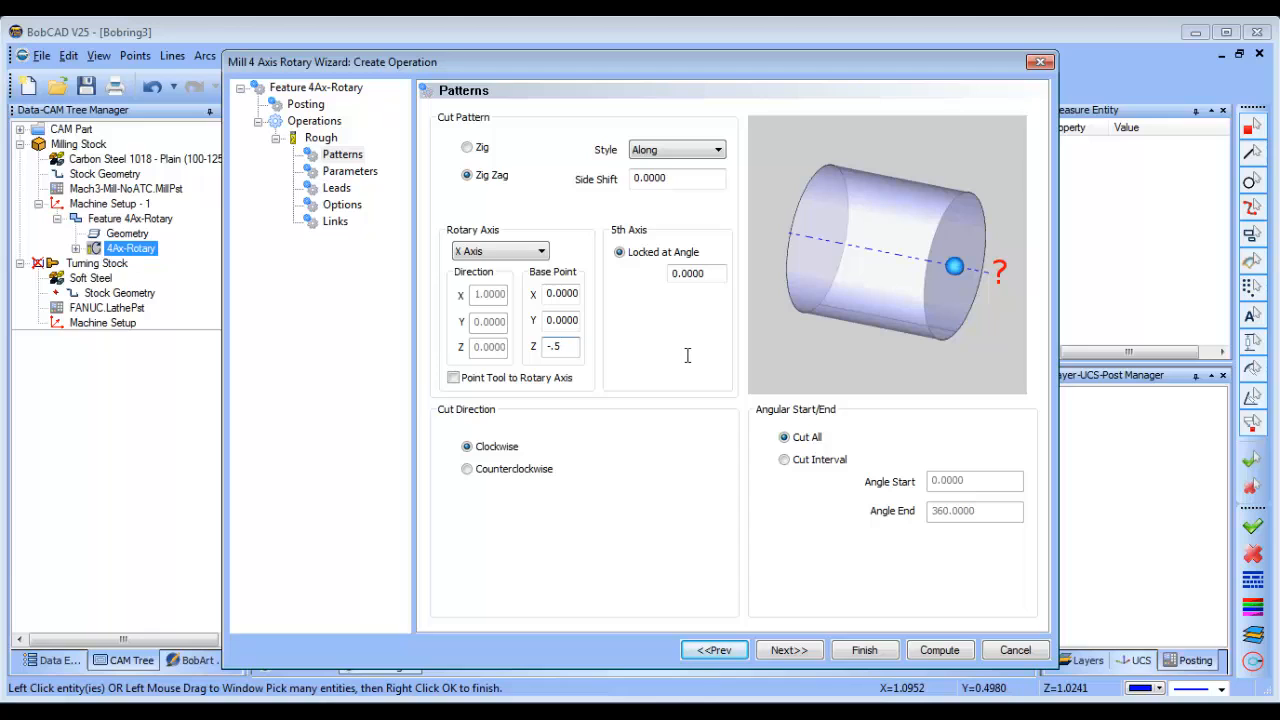
{"action": "left_click", "coordinate": [350, 172]}
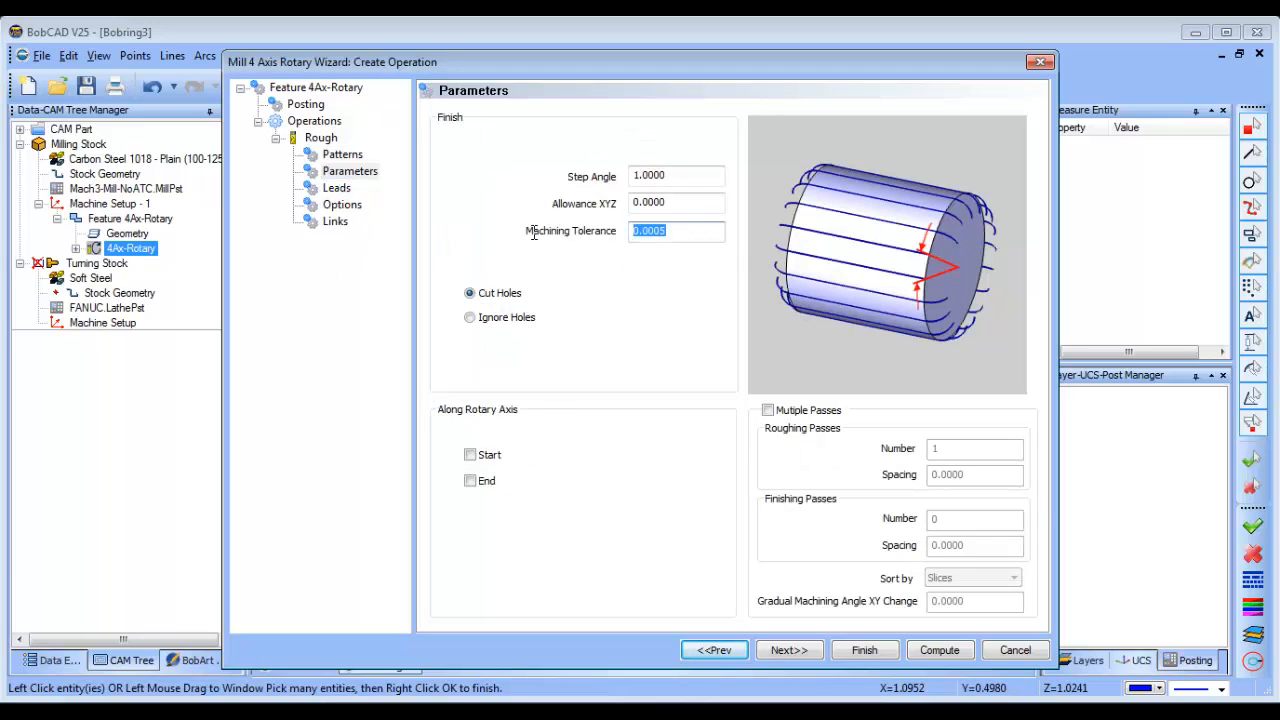
Step: Set machining tolerance .001 and rotary-axis limits from 0 to 2, then finish the operation
{"action": "type", "text": ".001"}
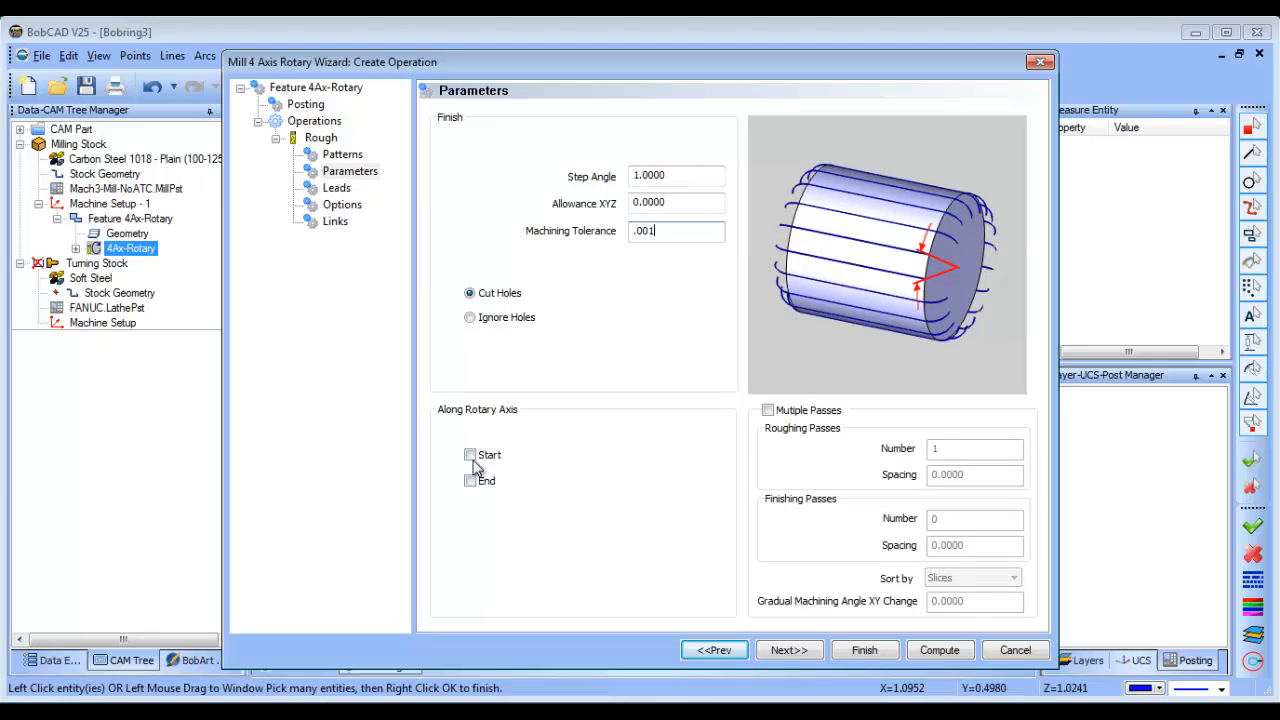
{"action": "left_click", "coordinate": [470, 454]}
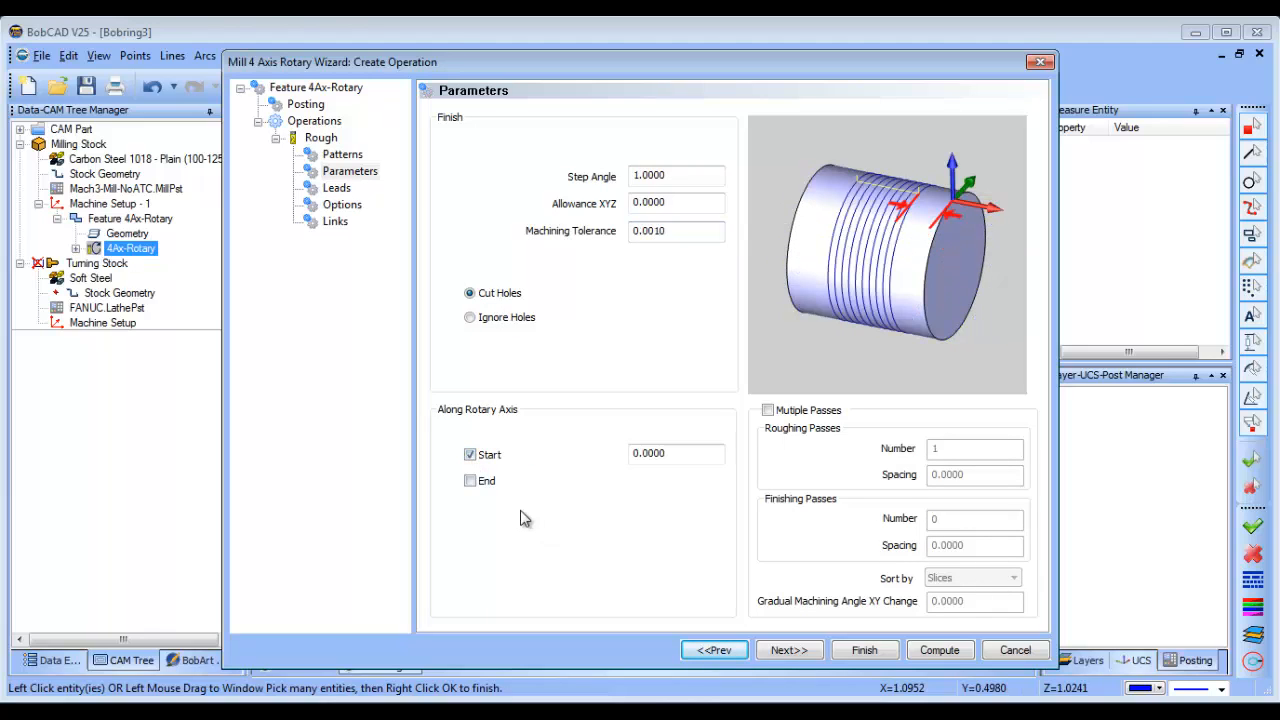
{"action": "mouse_move", "coordinate": [490, 504]}
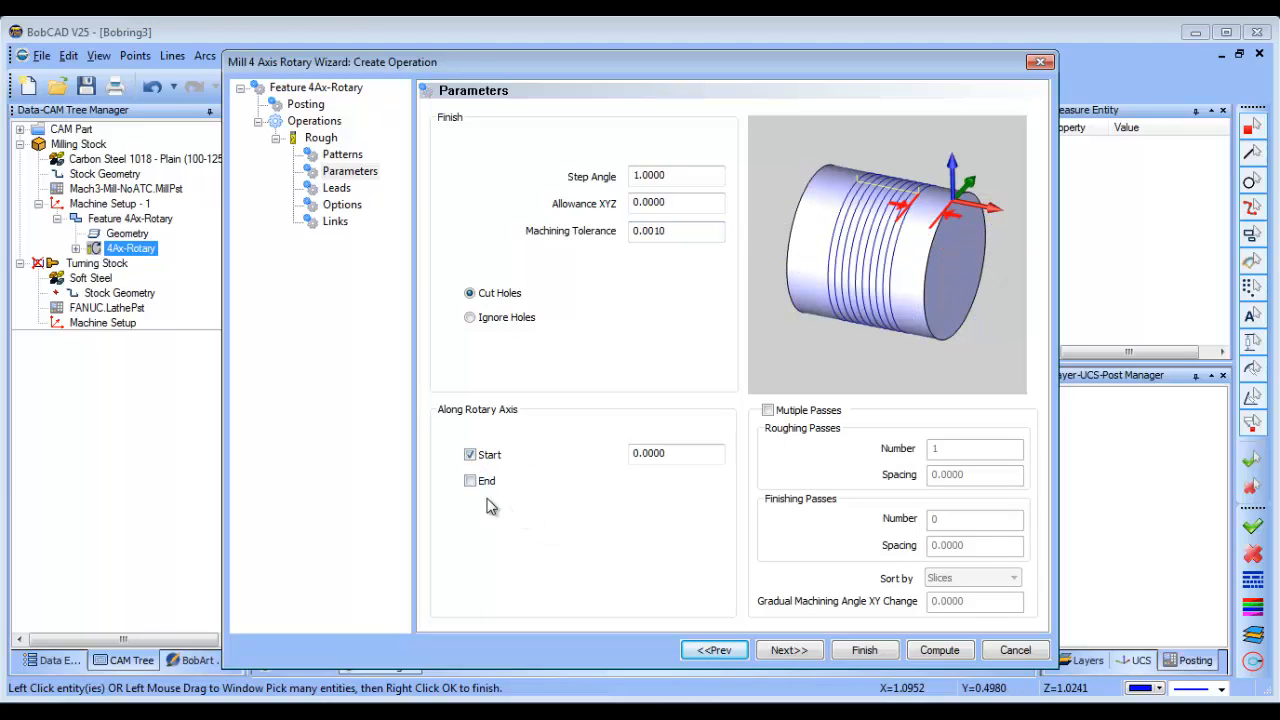
{"action": "left_click", "coordinate": [470, 480]}
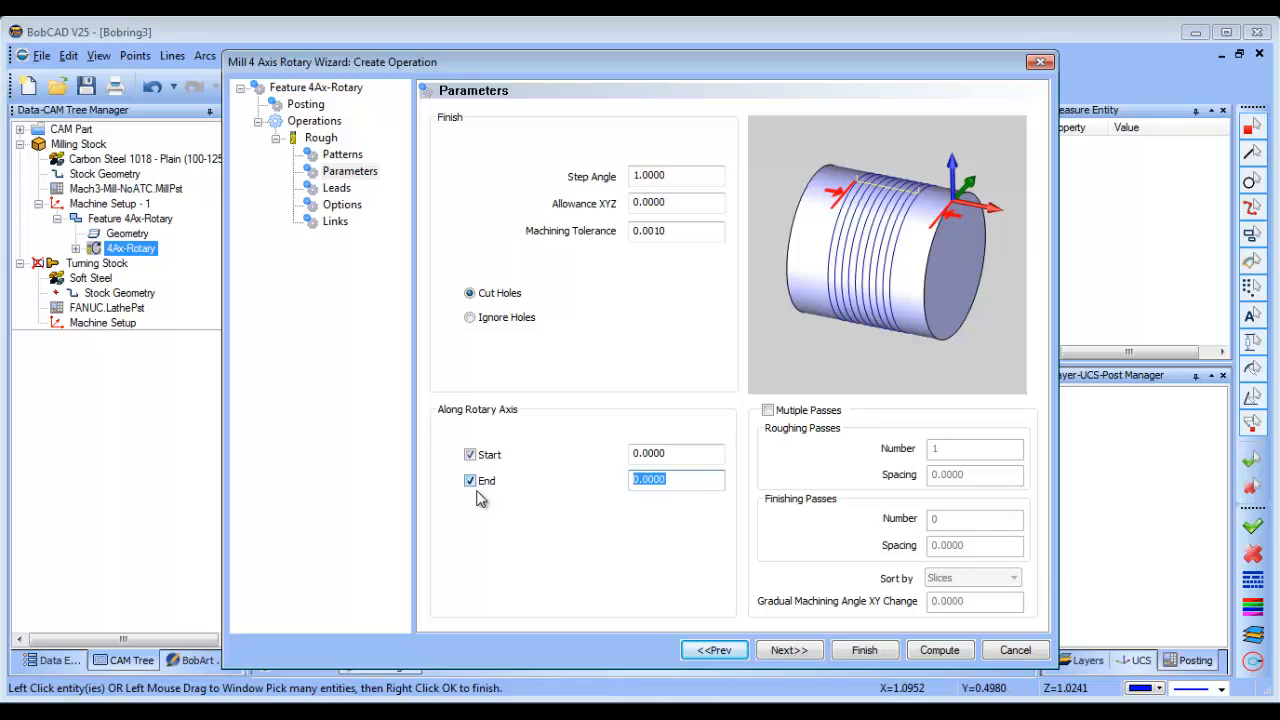
{"action": "type", "text": "2"}
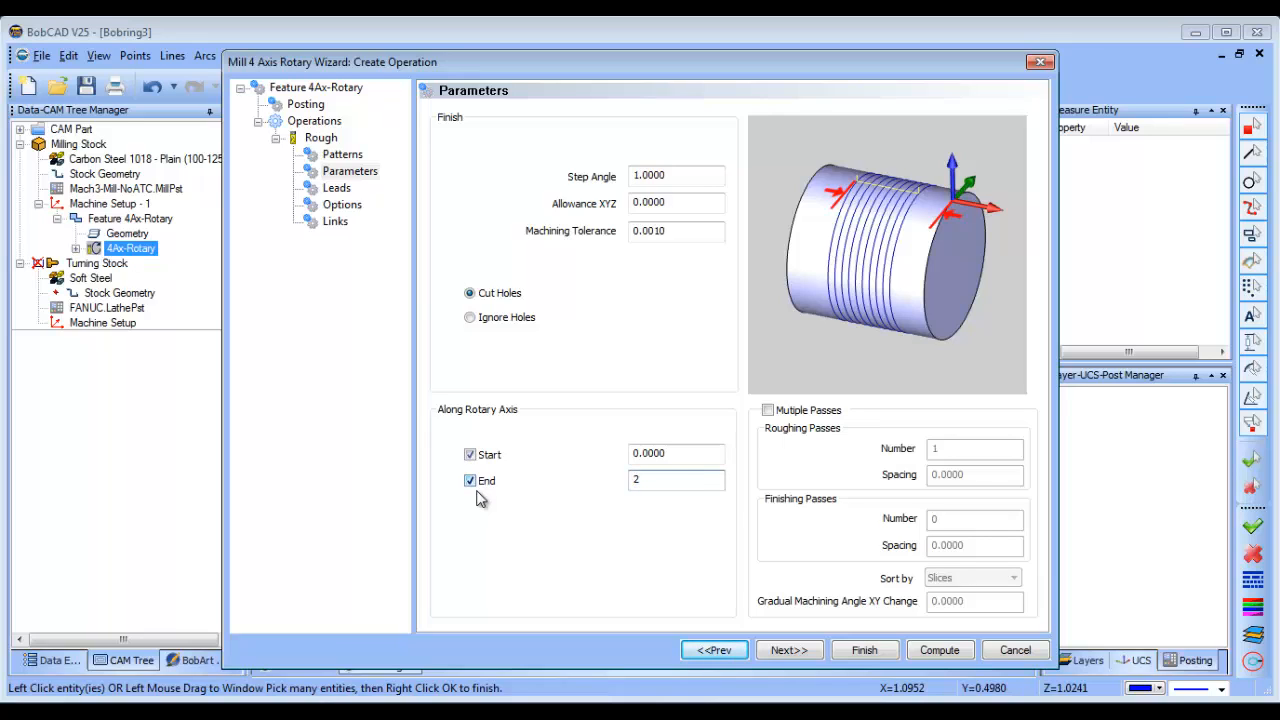
{"action": "left_click", "coordinate": [342, 204]}
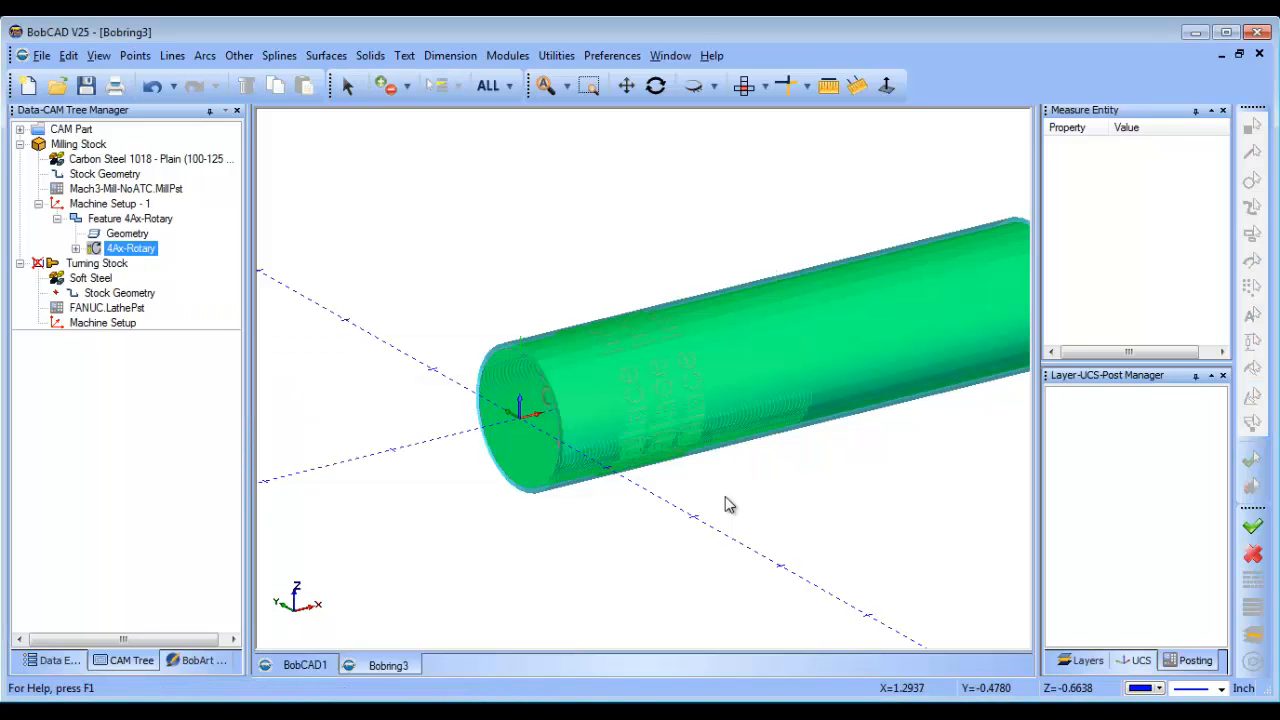
Step: Compute the 4Ax Rotary roughing toolpath and confirm its new display colour
{"action": "right_click", "coordinate": [132, 248]}
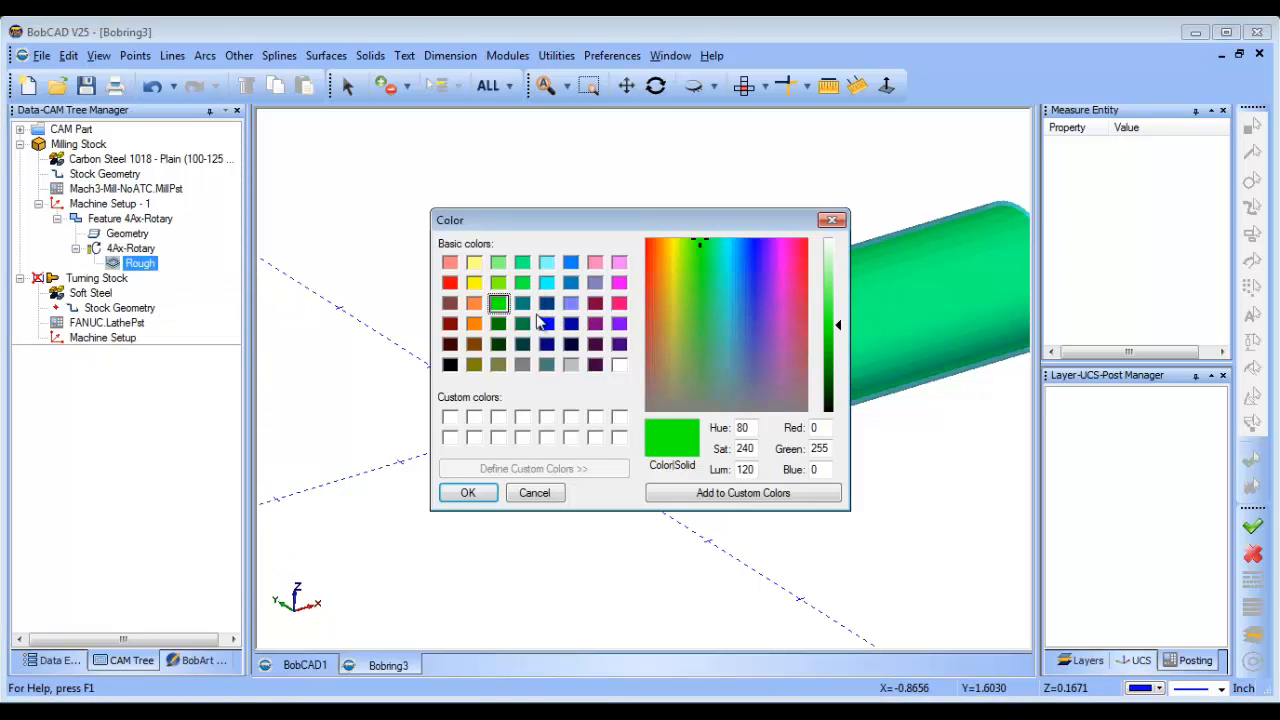
{"action": "left_click", "coordinate": [468, 492]}
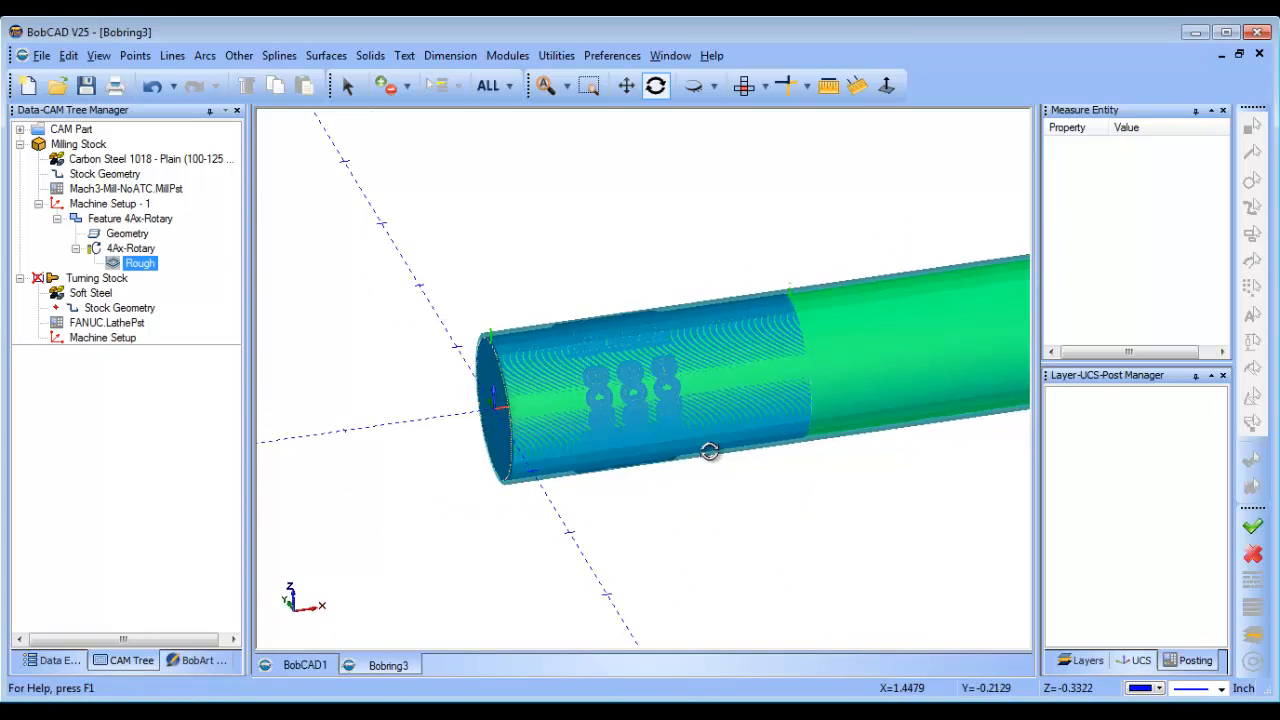